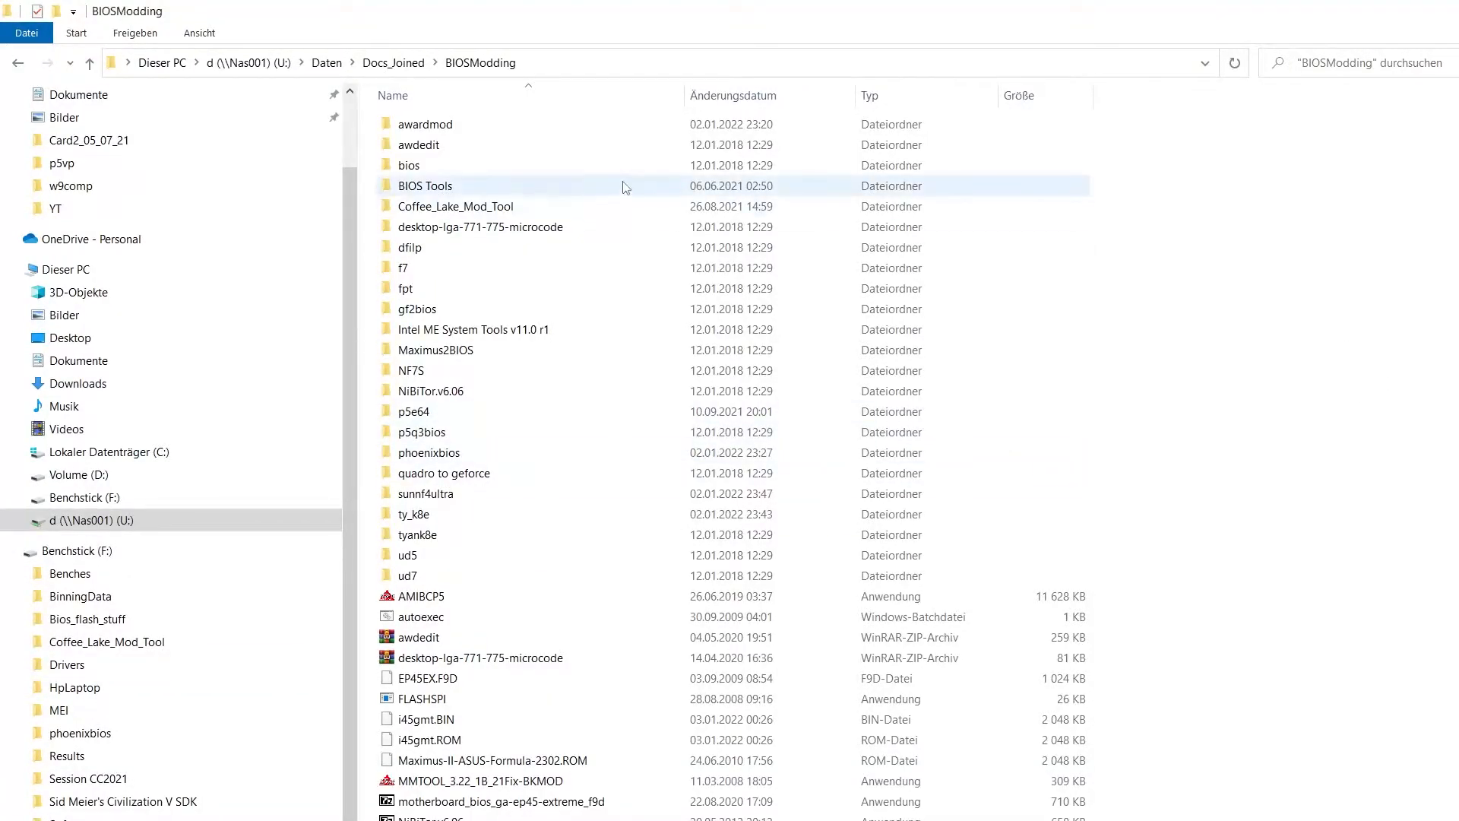
Launch awdbedit from inside the awdedit folder
double_click(419, 144)
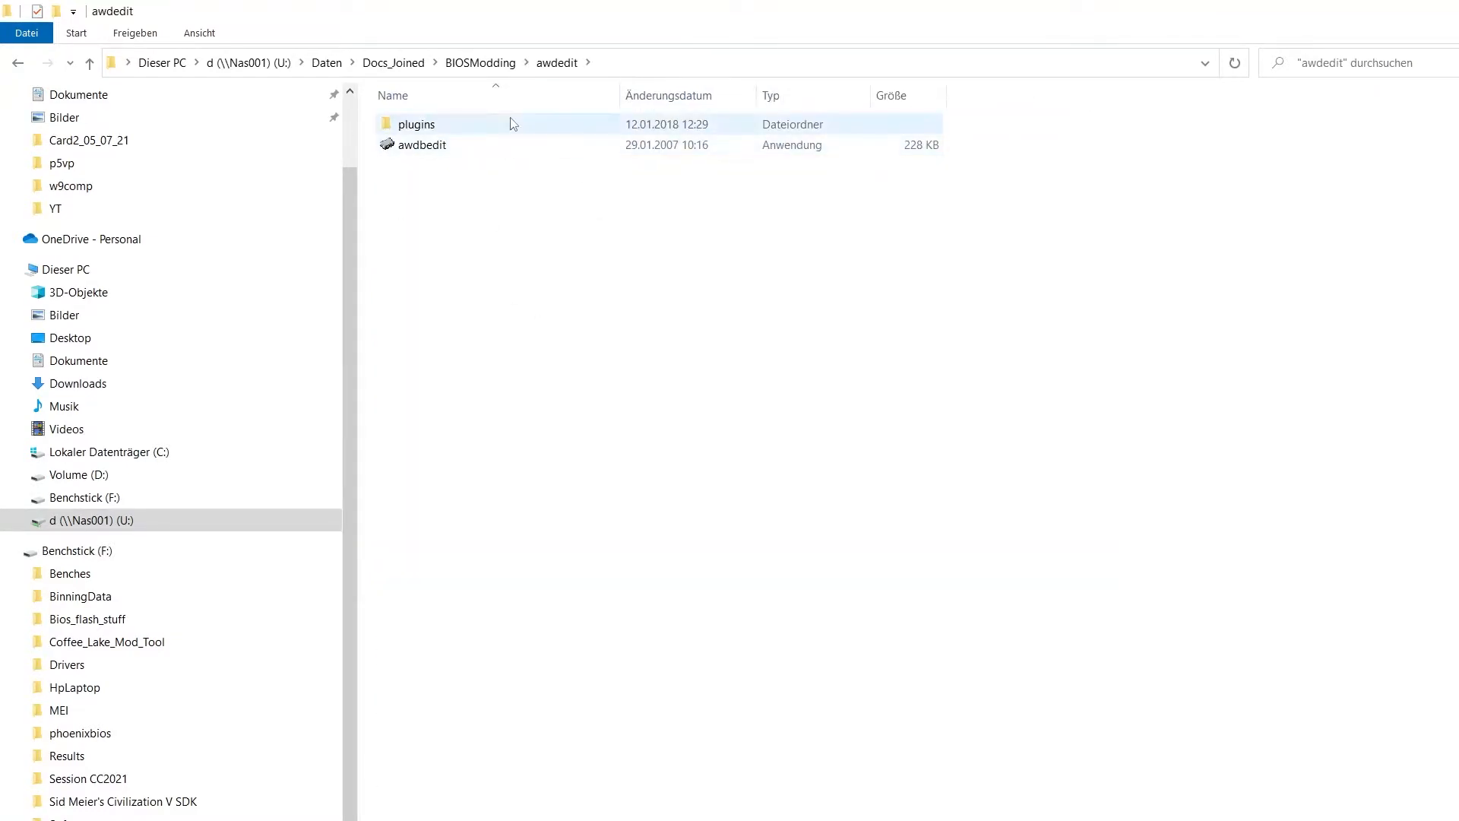
mouse_move(476, 153)
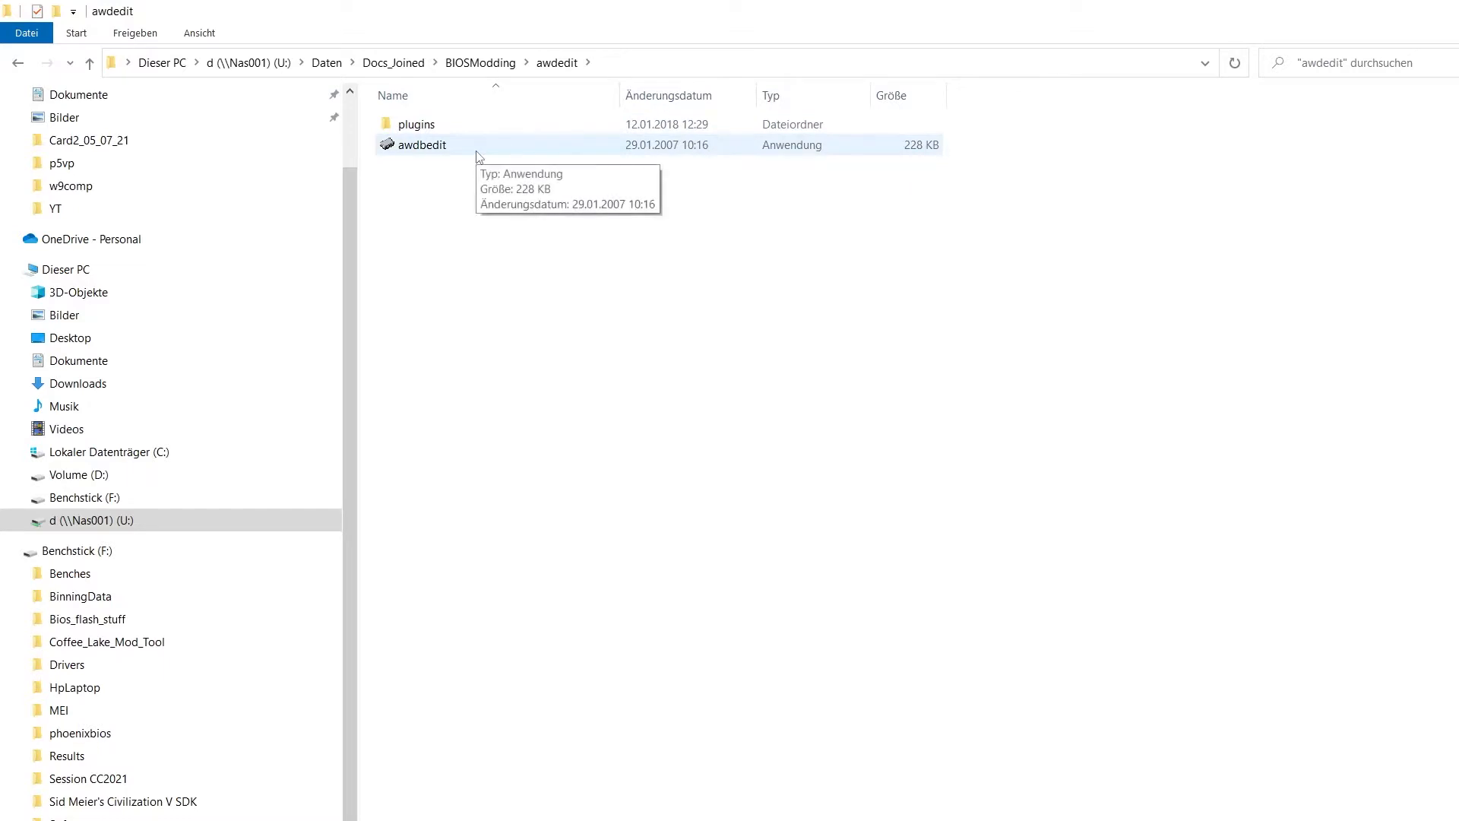
mouse_move(433, 155)
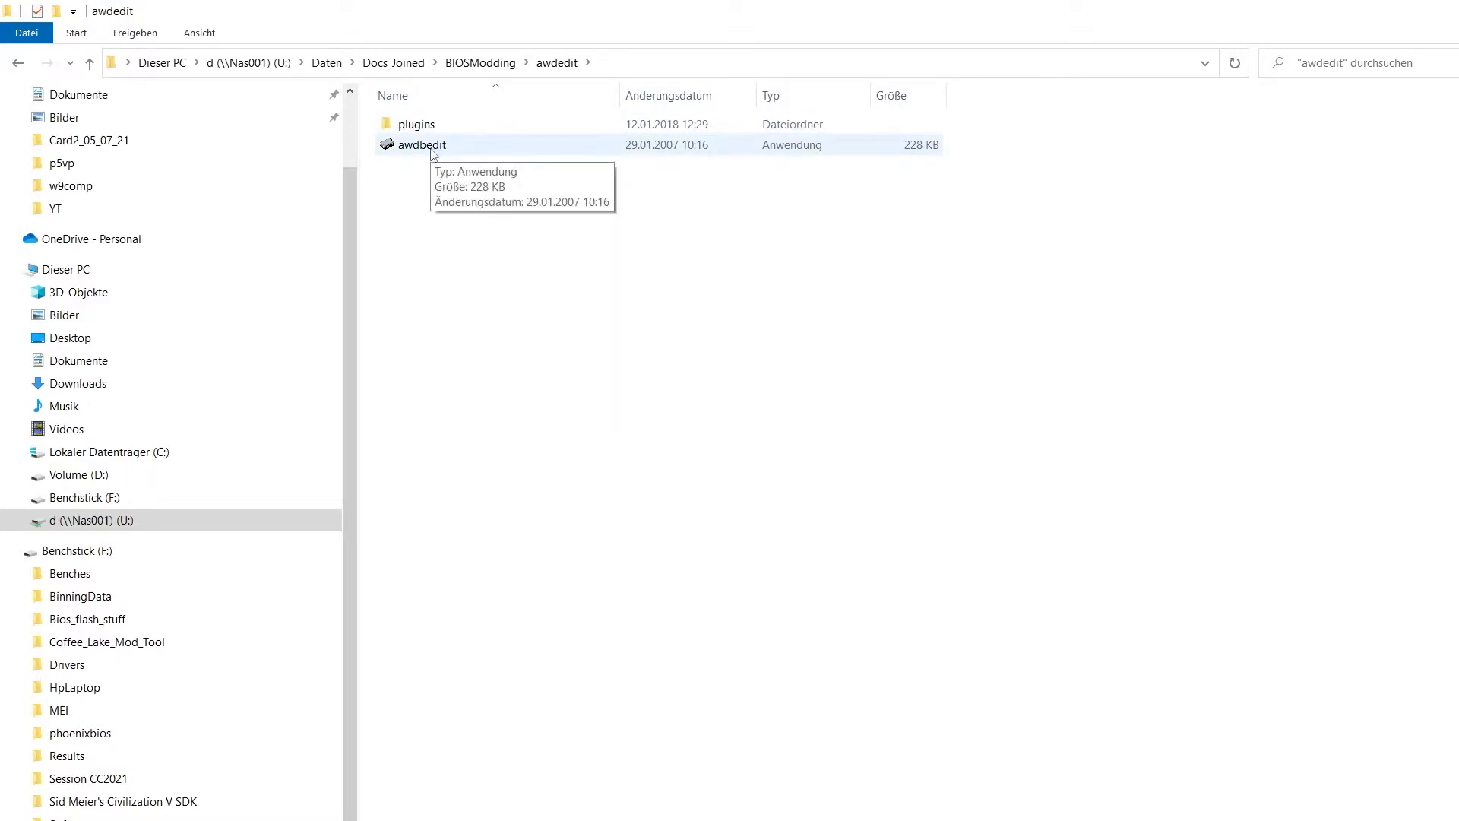
double_click(421, 144)
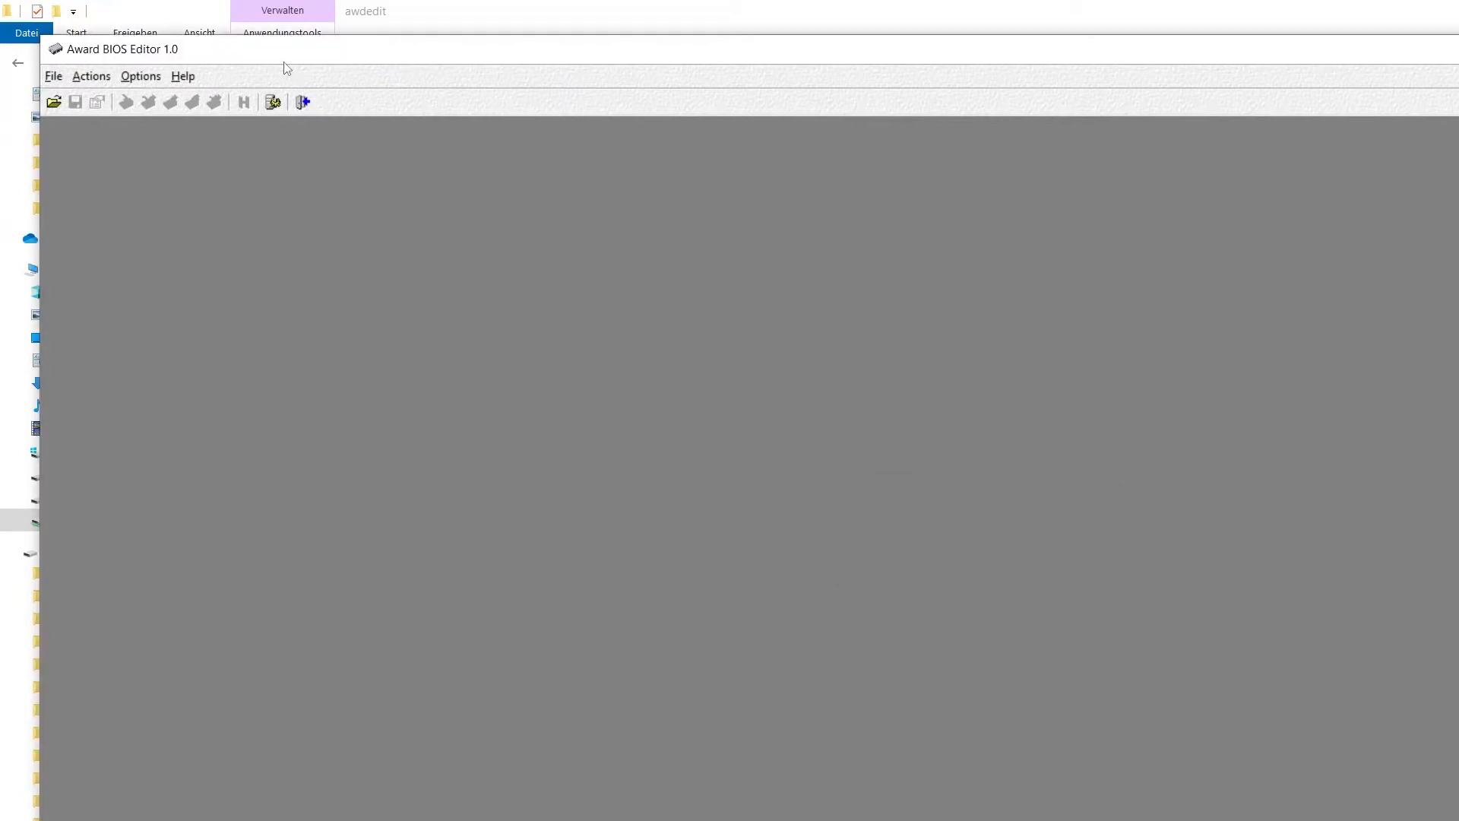
Browse from the Open dialog into the sunnf4ultra folder to pick its BIOS image
click(53, 102)
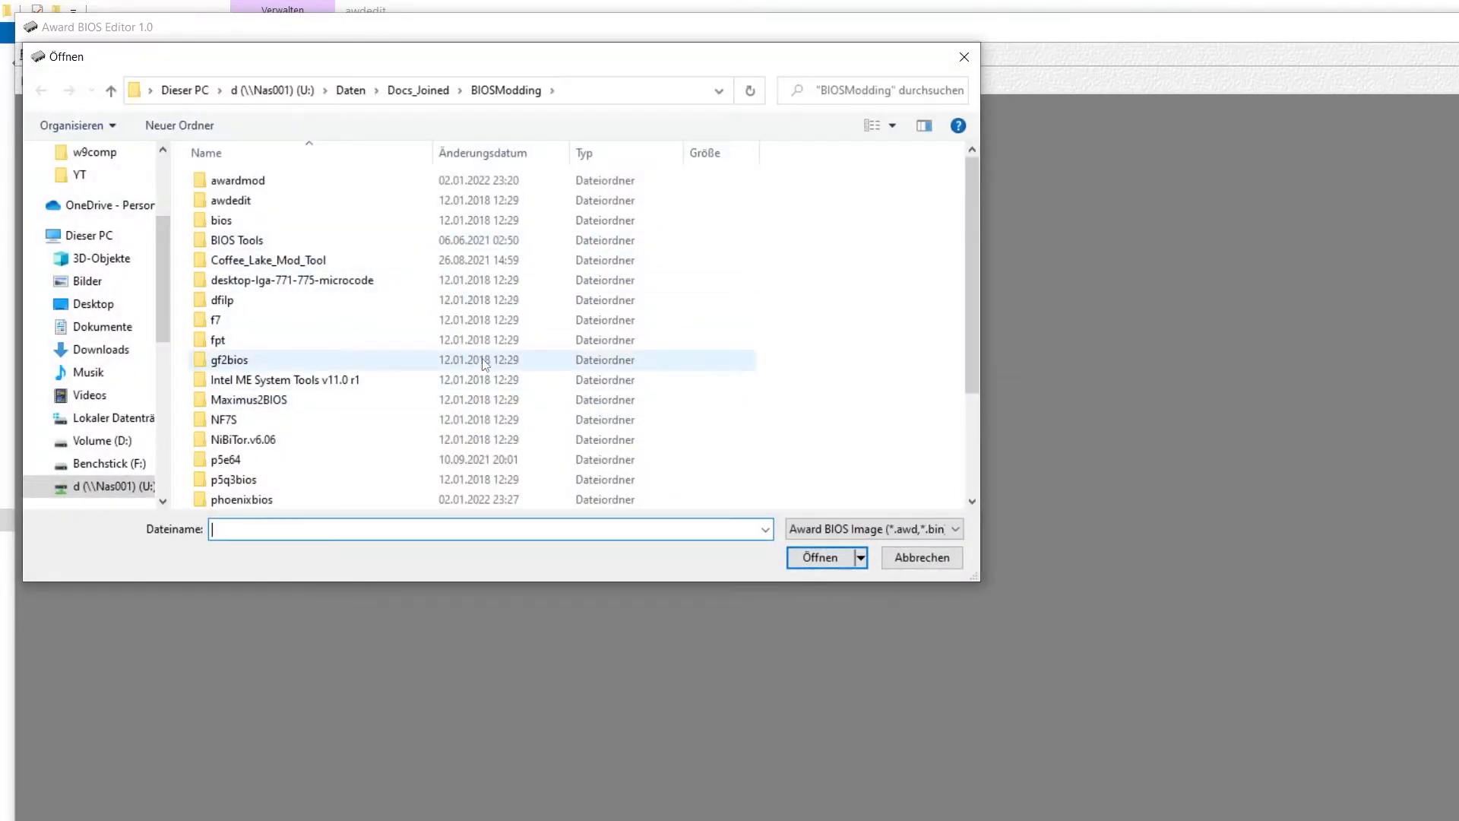
scroll(down, 3)
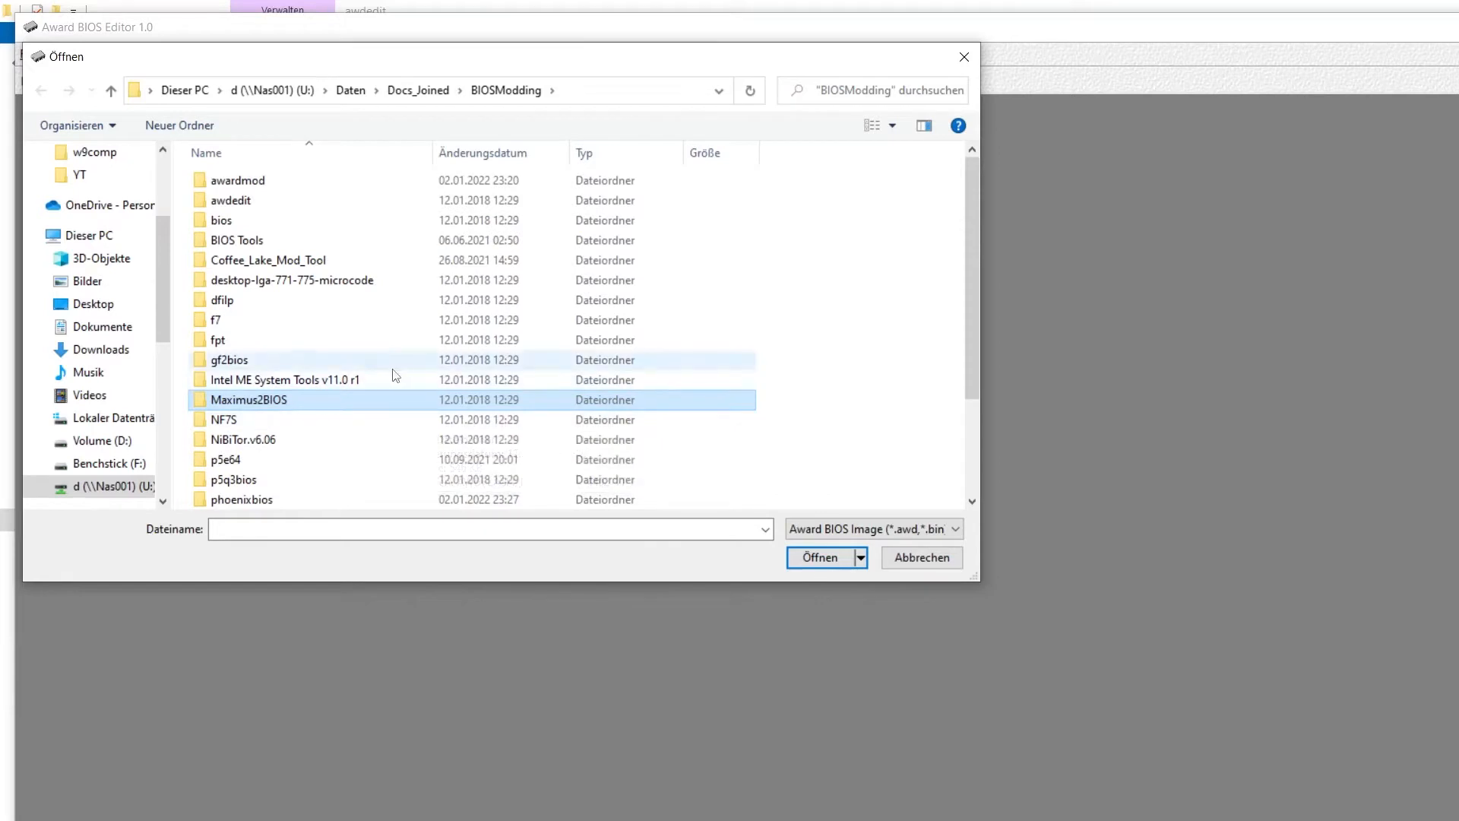
mouse_move(409, 378)
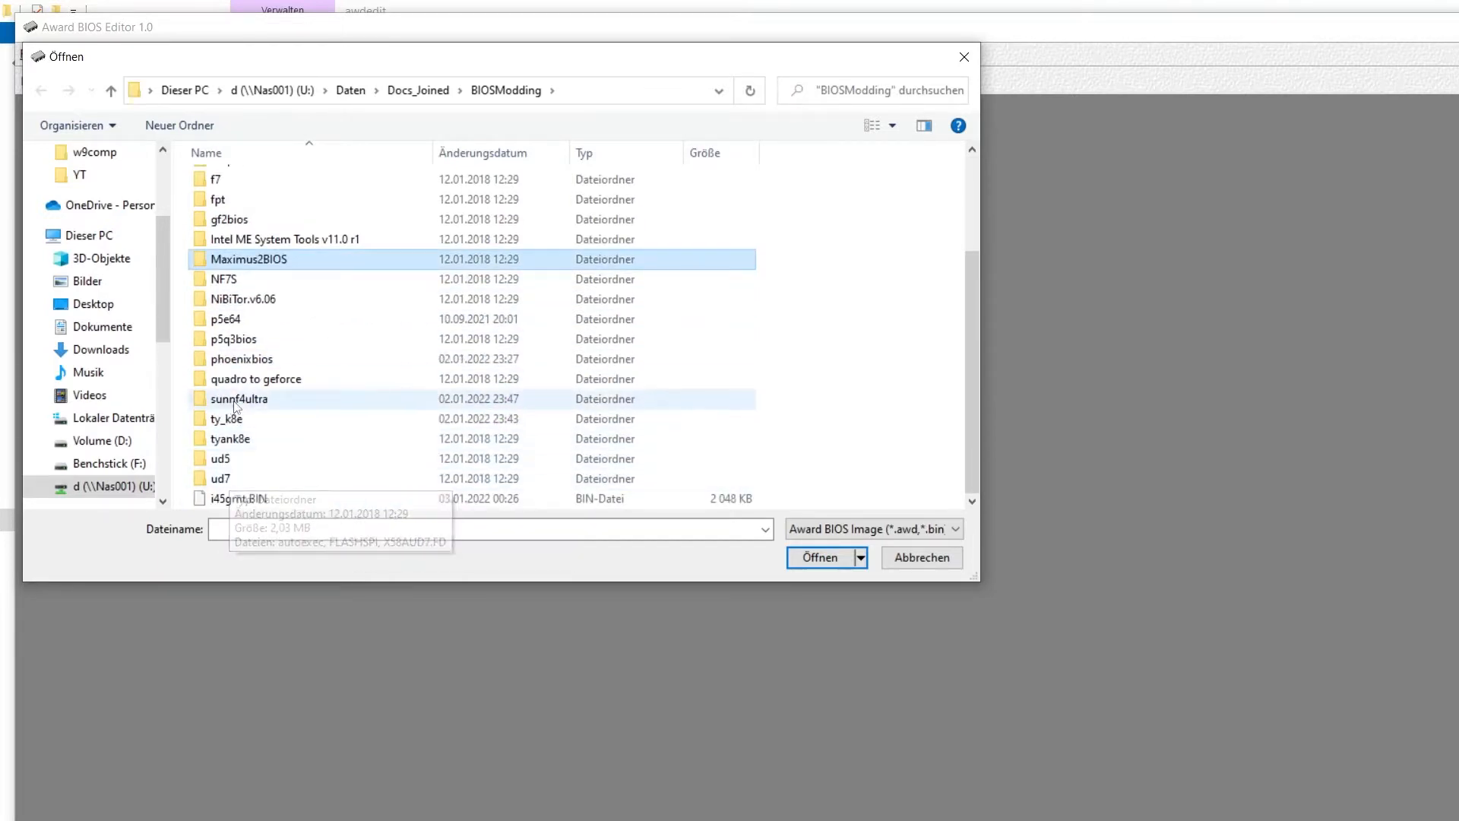
double_click(238, 398)
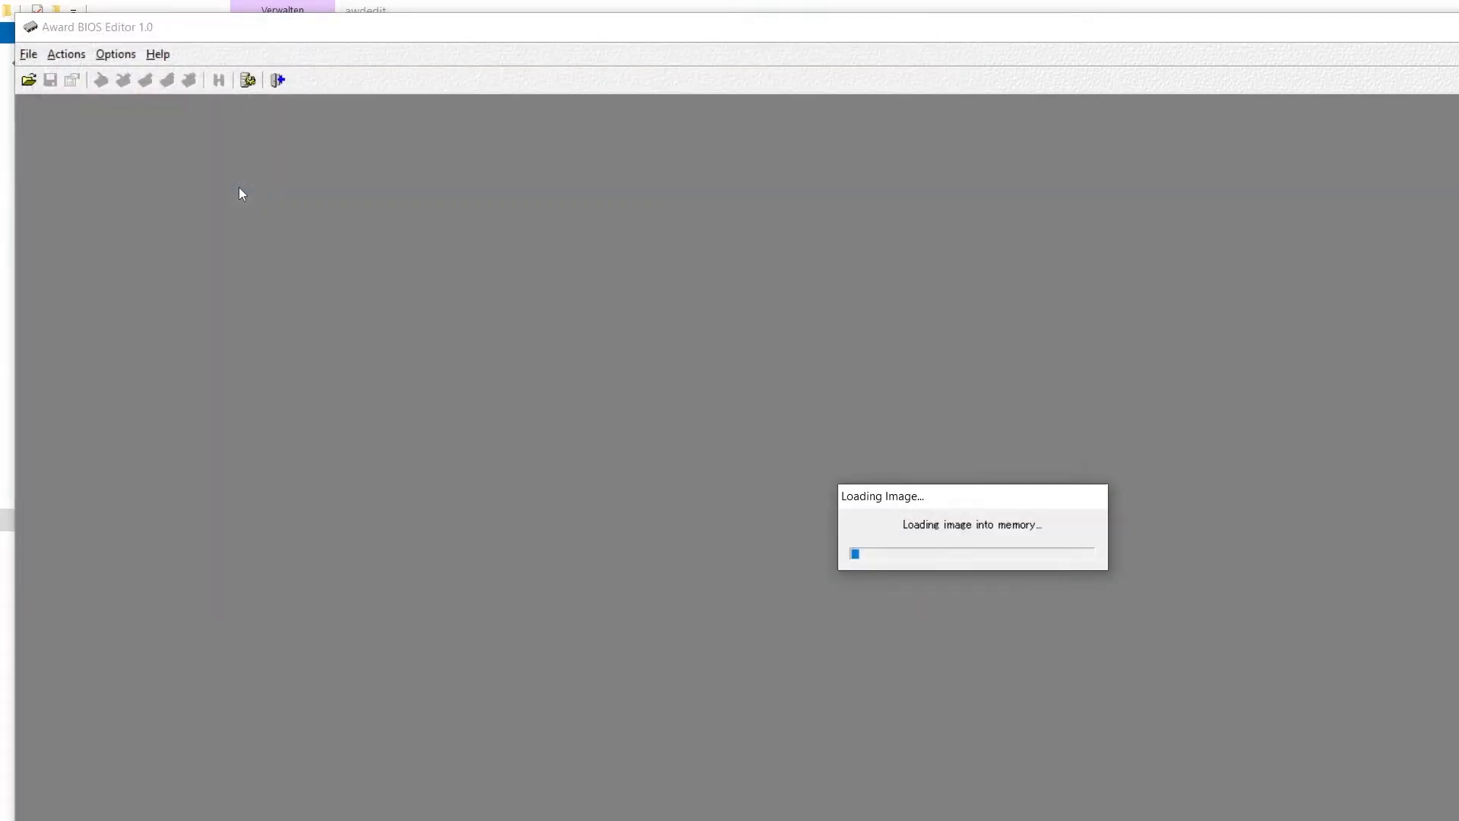
mouse_move(1054, 494)
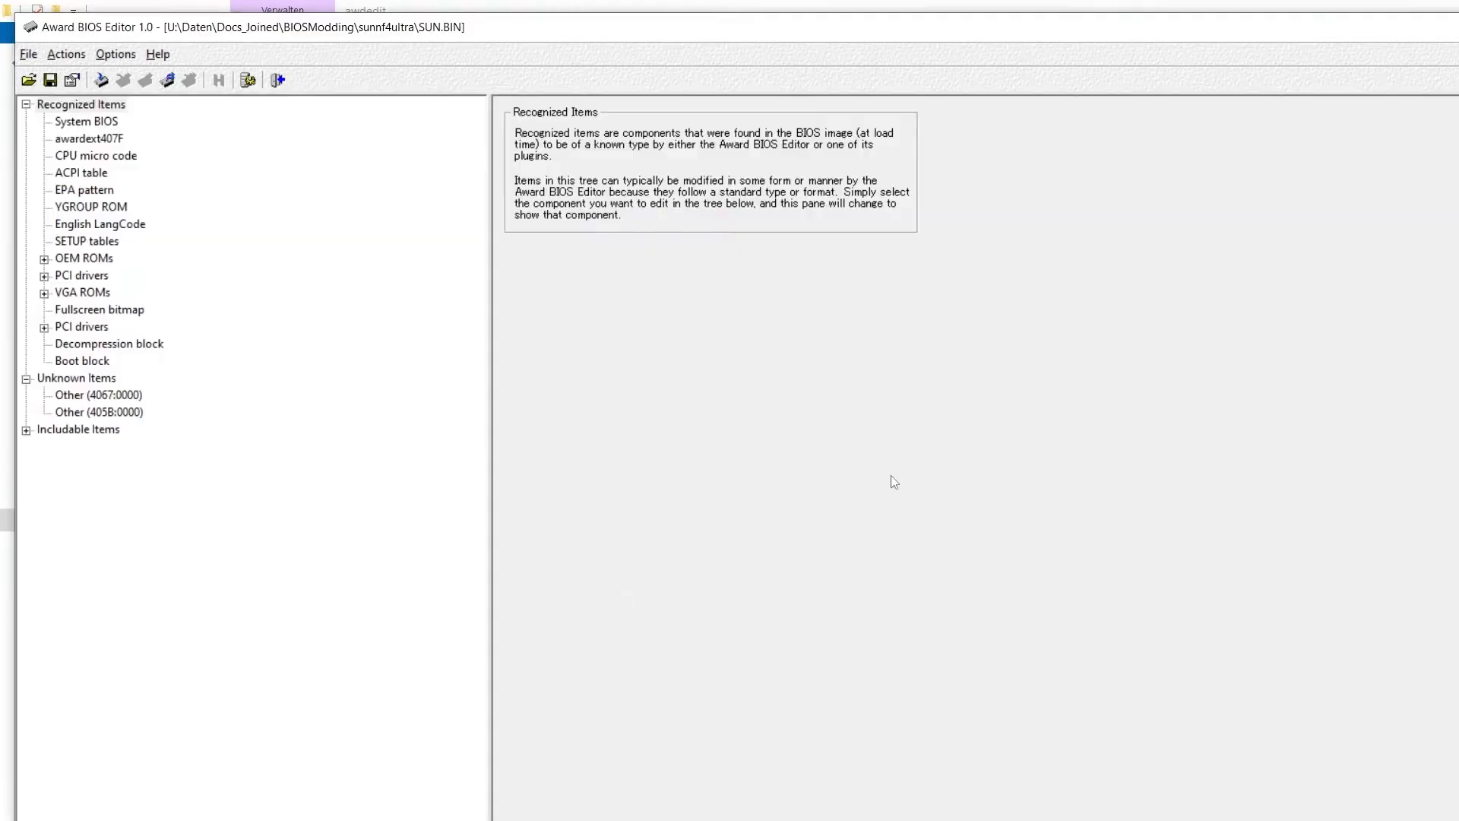
Show the System BIOS node's BIOS Options with boot, floppy and security settings
click(85, 122)
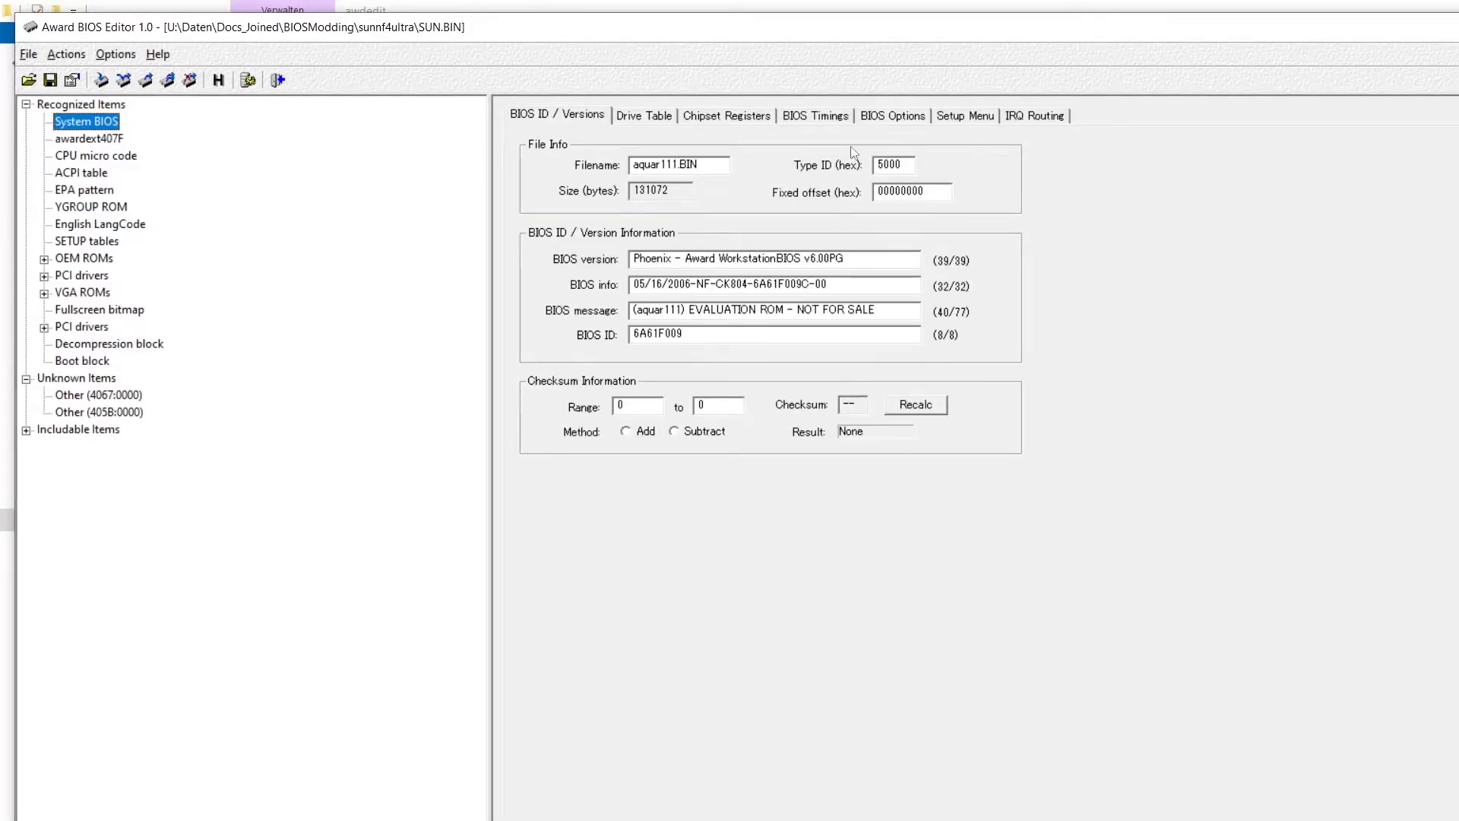
click(892, 115)
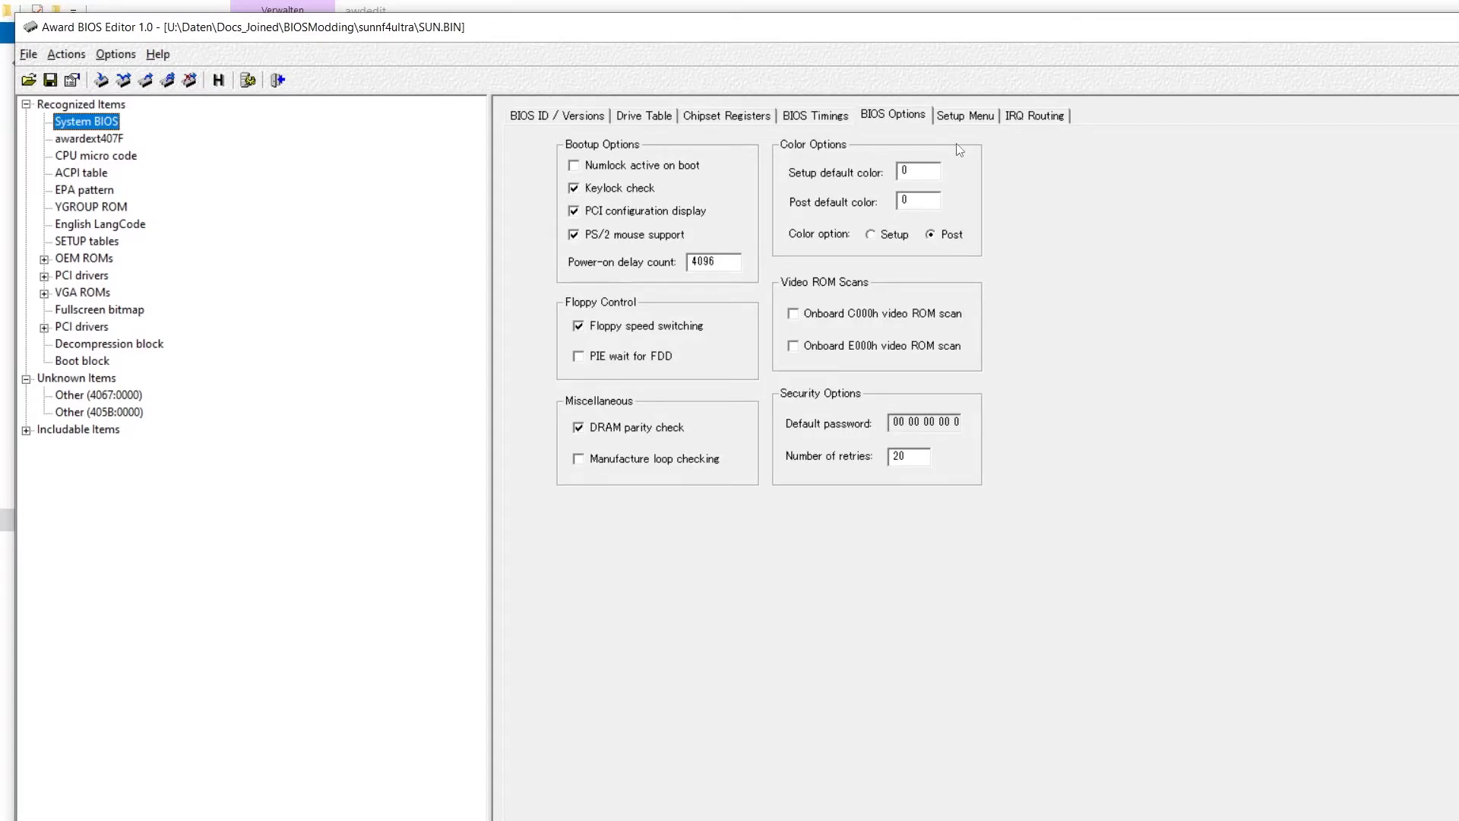
mouse_move(966, 119)
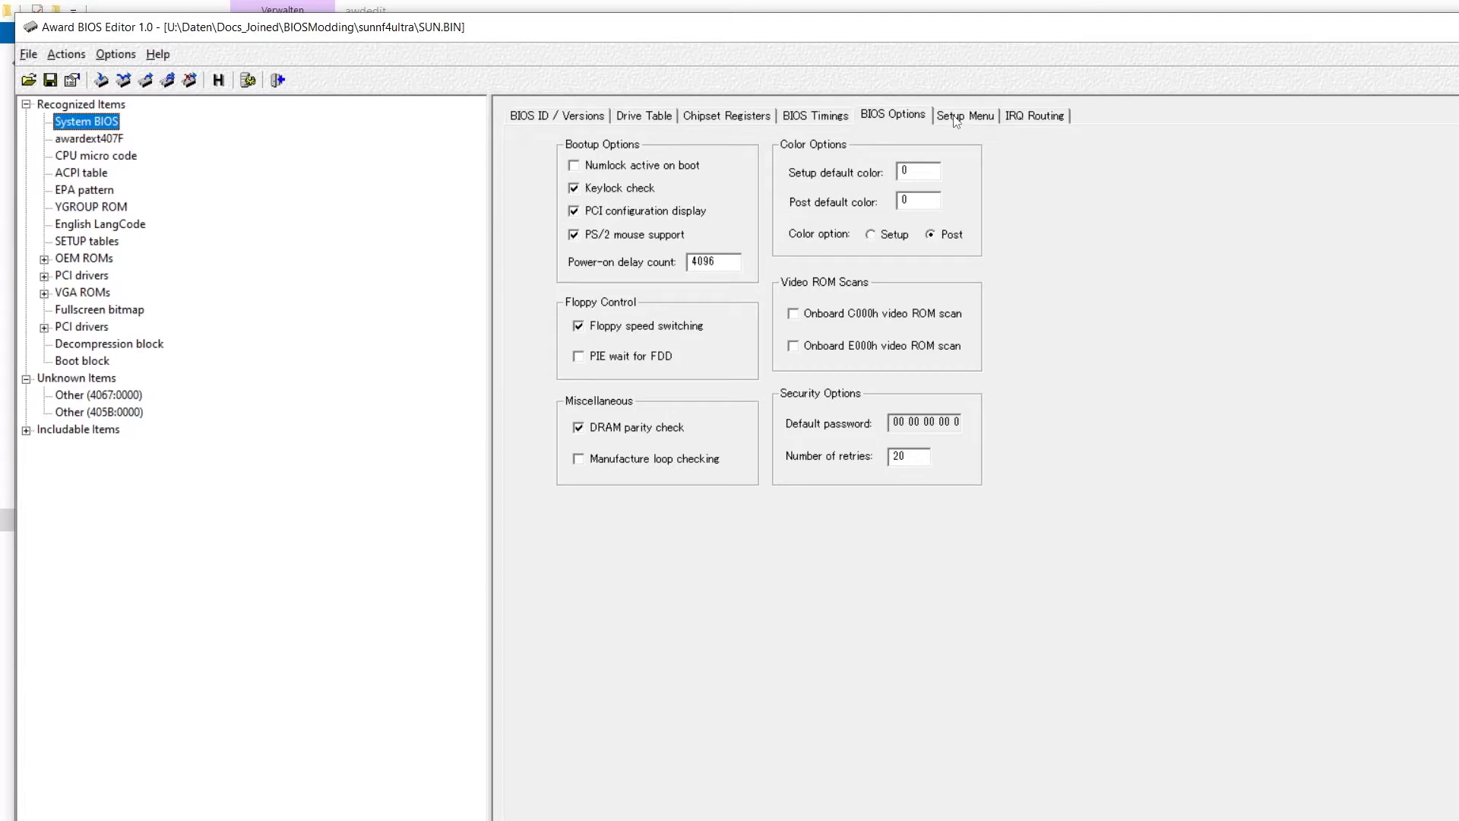
Show the Setup Menu tree with StdCMOS collapsed and Chip_Feature expanded
click(965, 115)
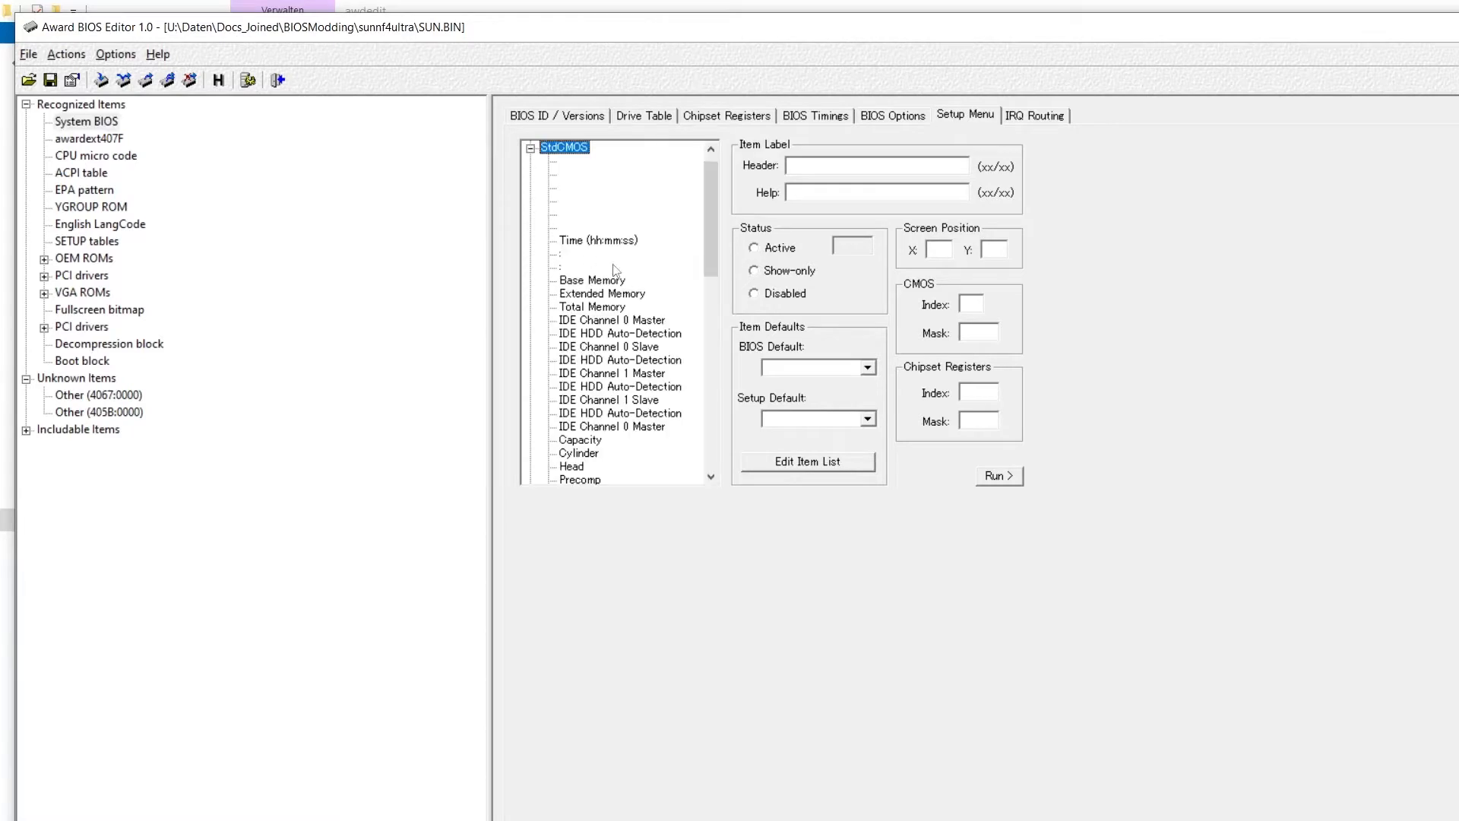
click(530, 147)
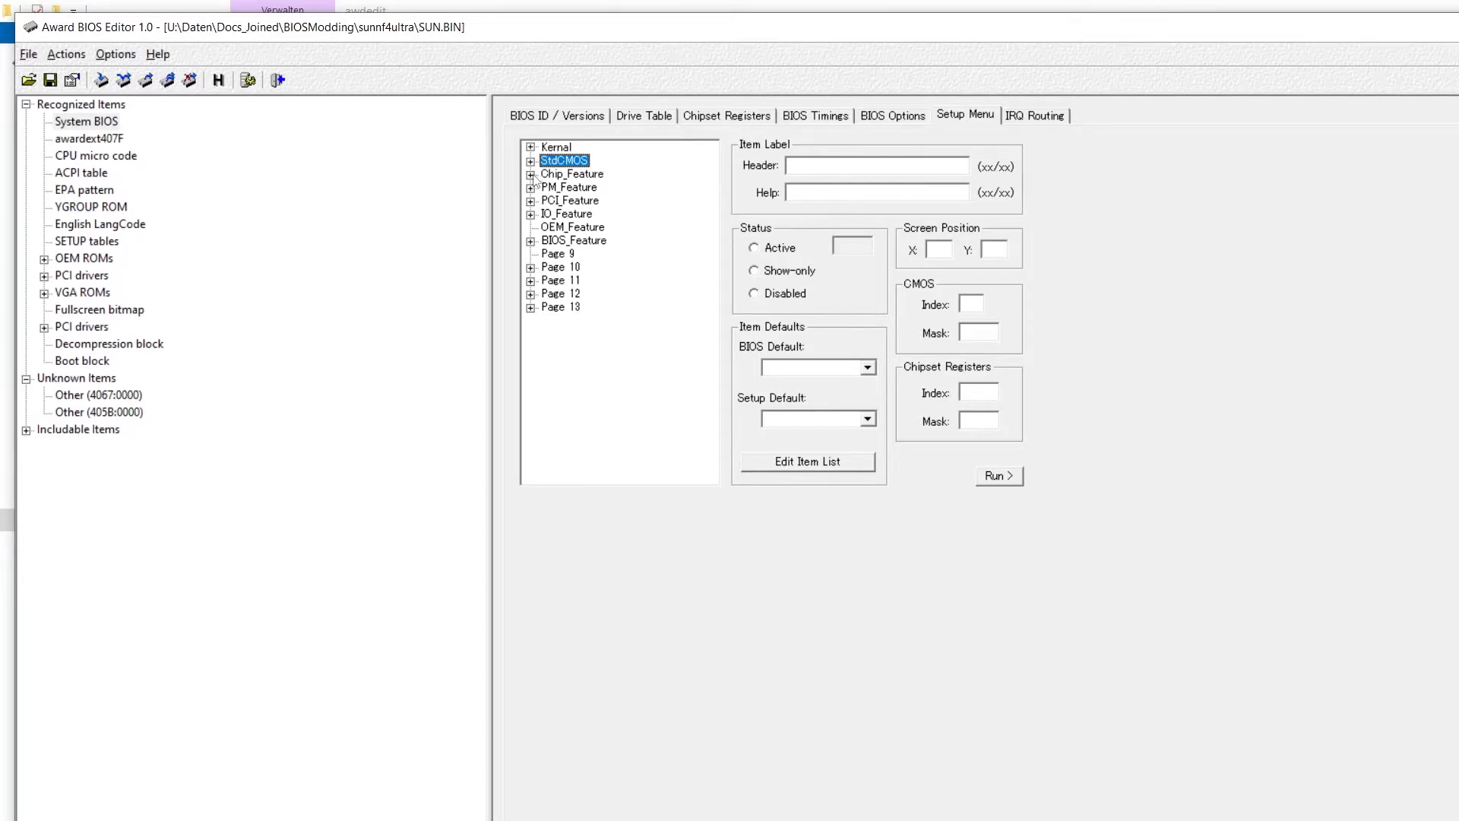
click(530, 173)
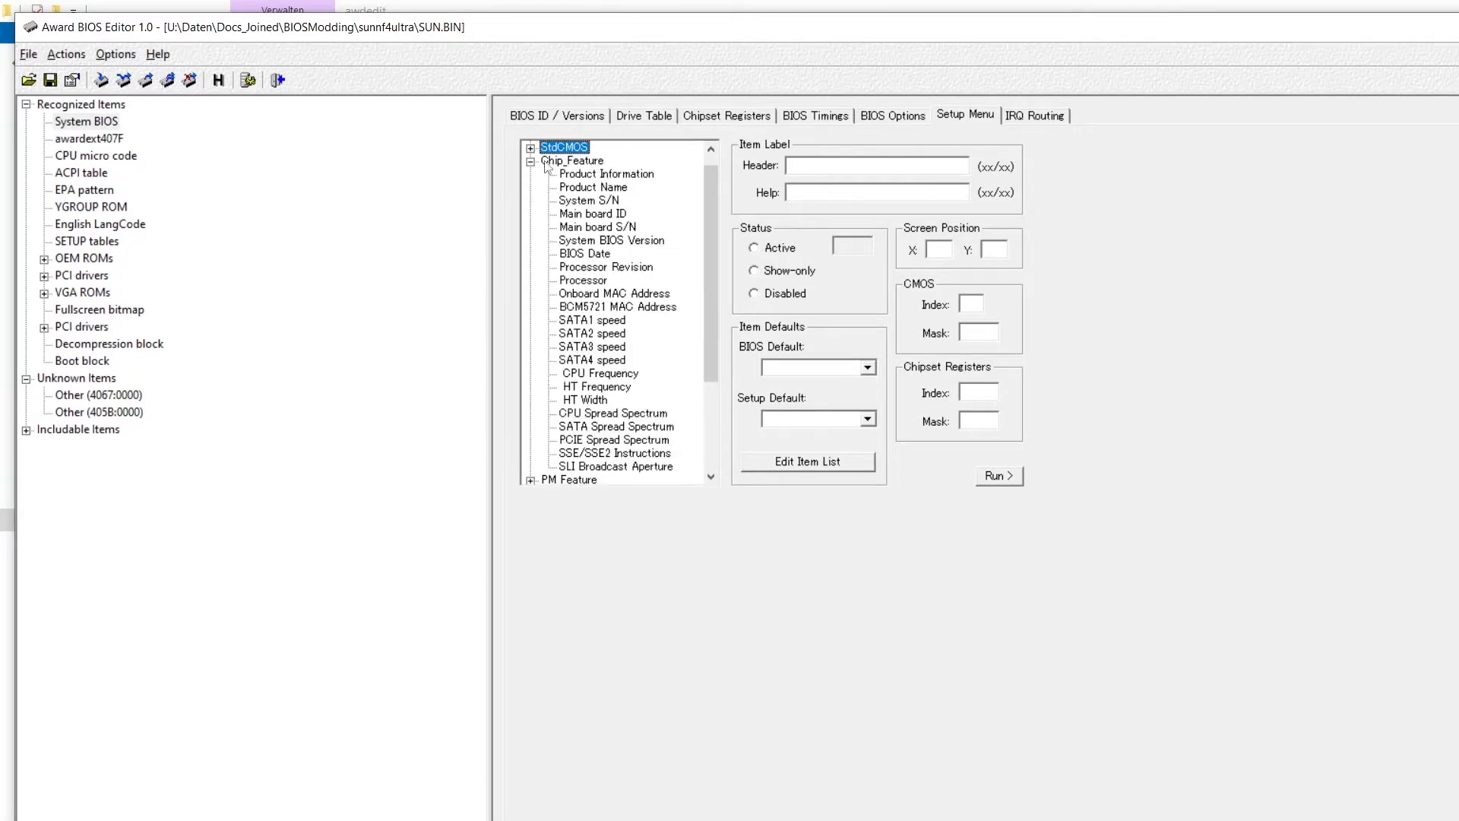
Inspect the CPU Frequency, HT Width, CPU Spread Spectrum and SATA Spread Spectrum items
click(599, 374)
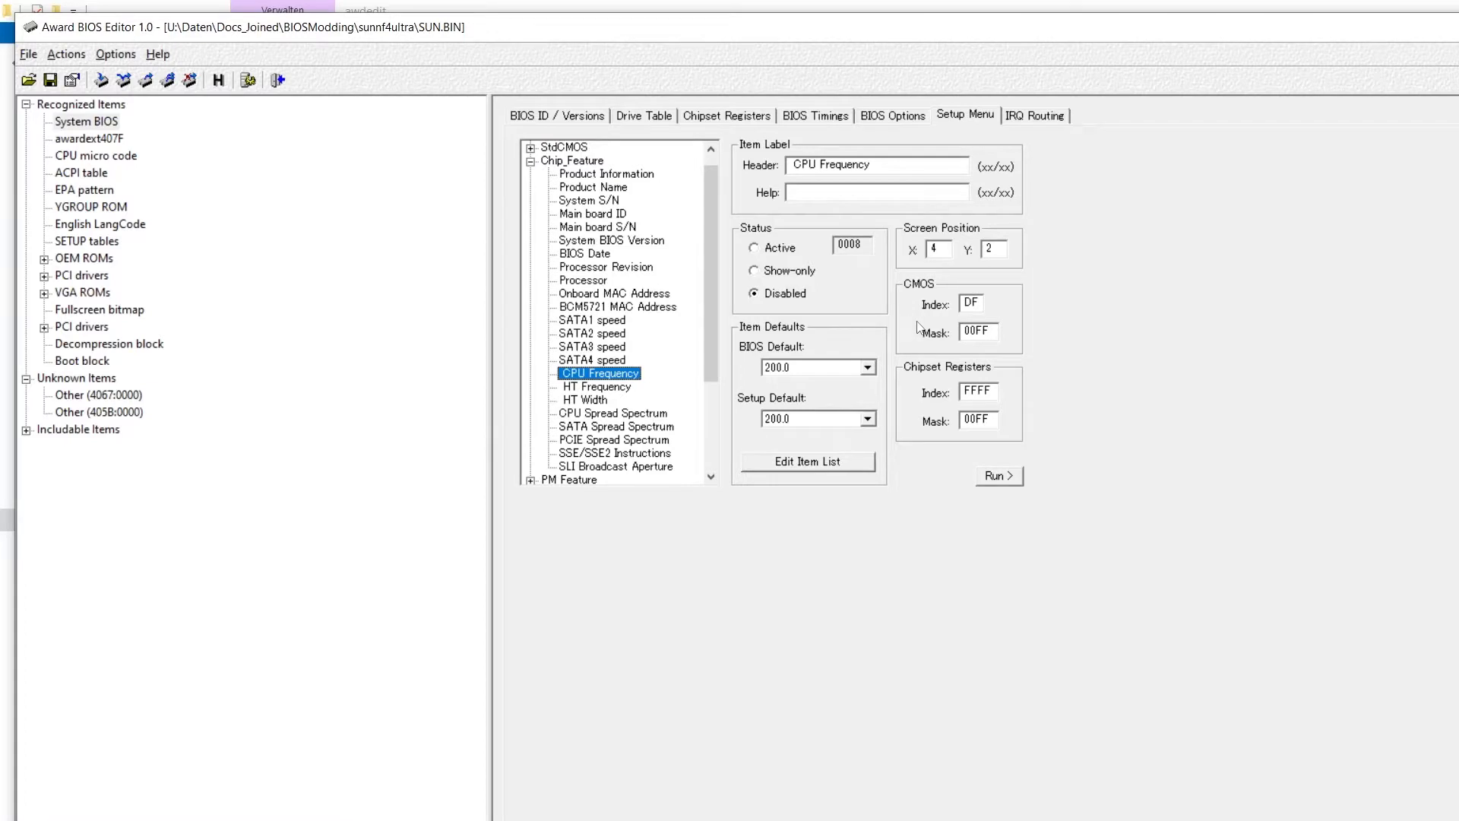
mouse_move(588, 397)
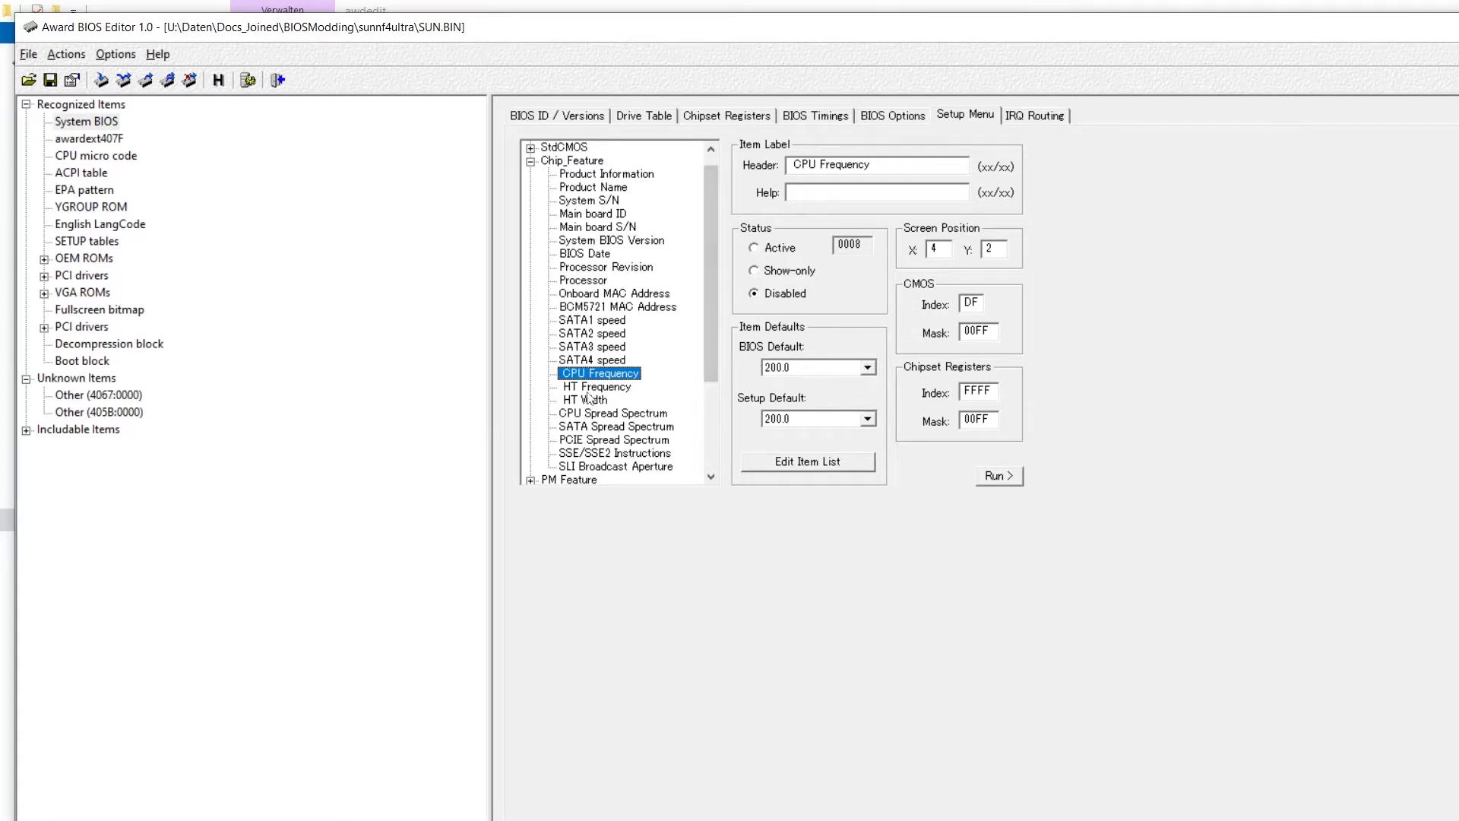
click(584, 400)
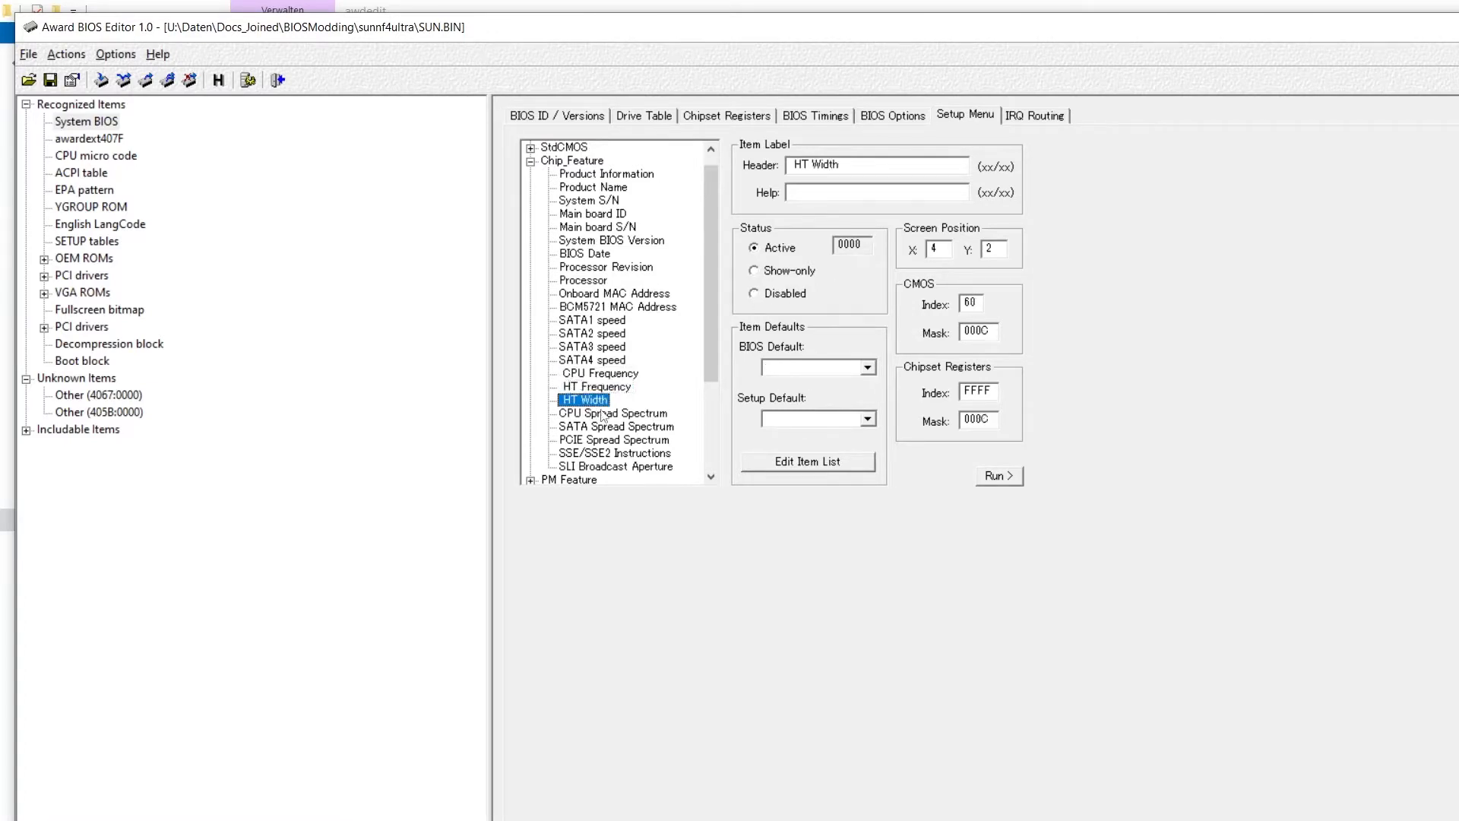
click(613, 412)
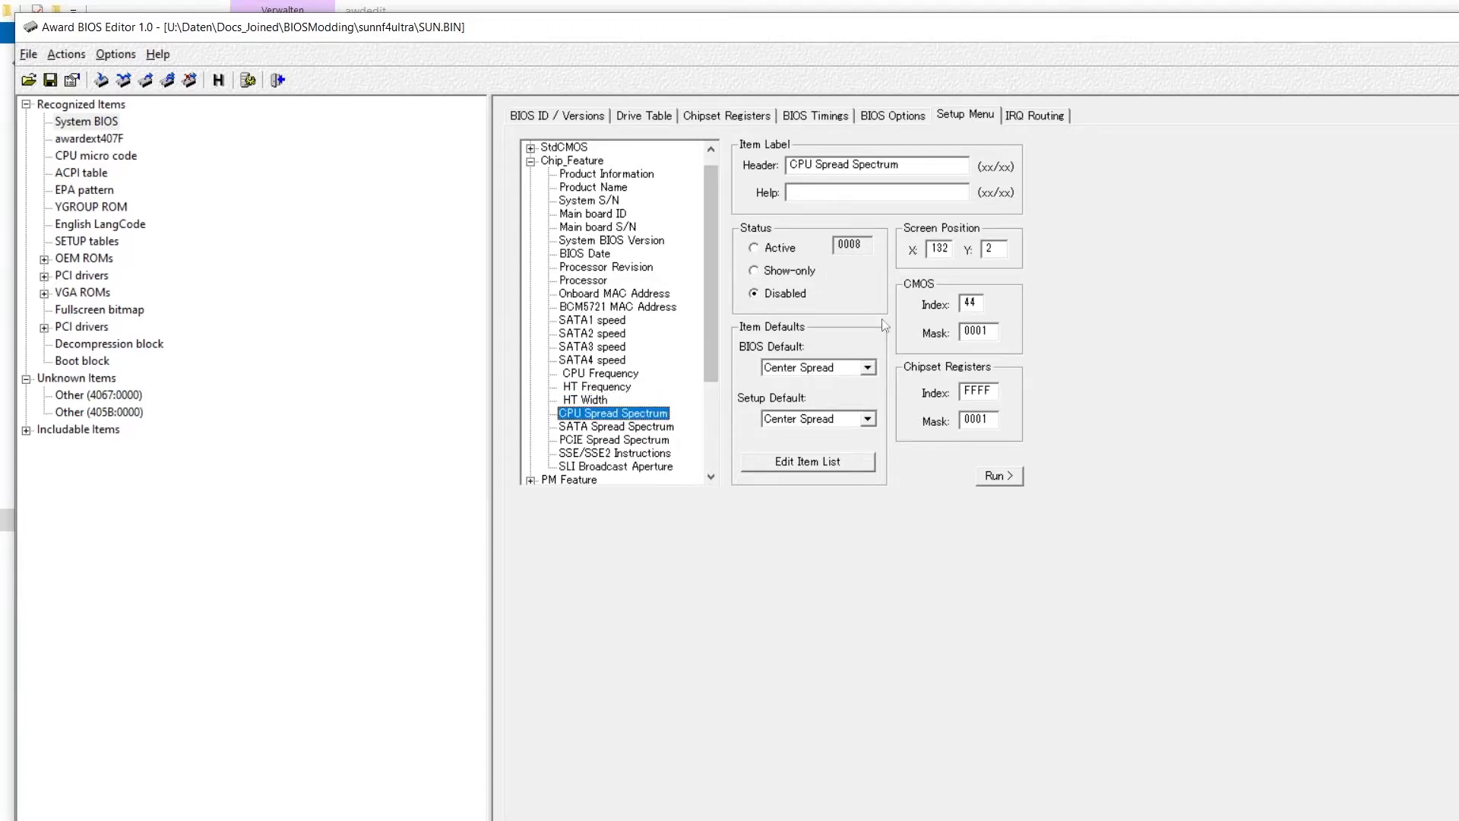
click(616, 386)
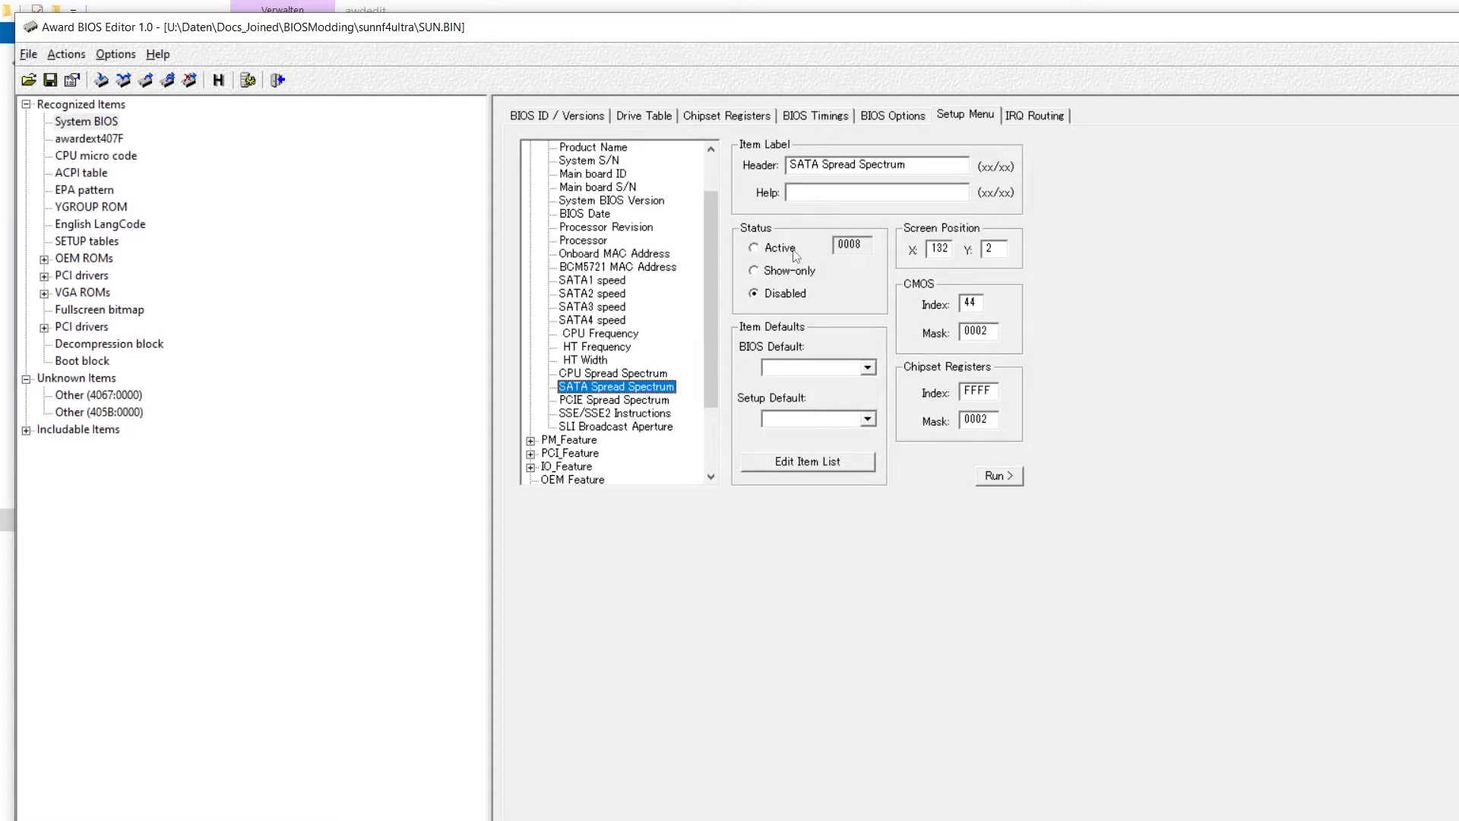
mouse_move(640, 381)
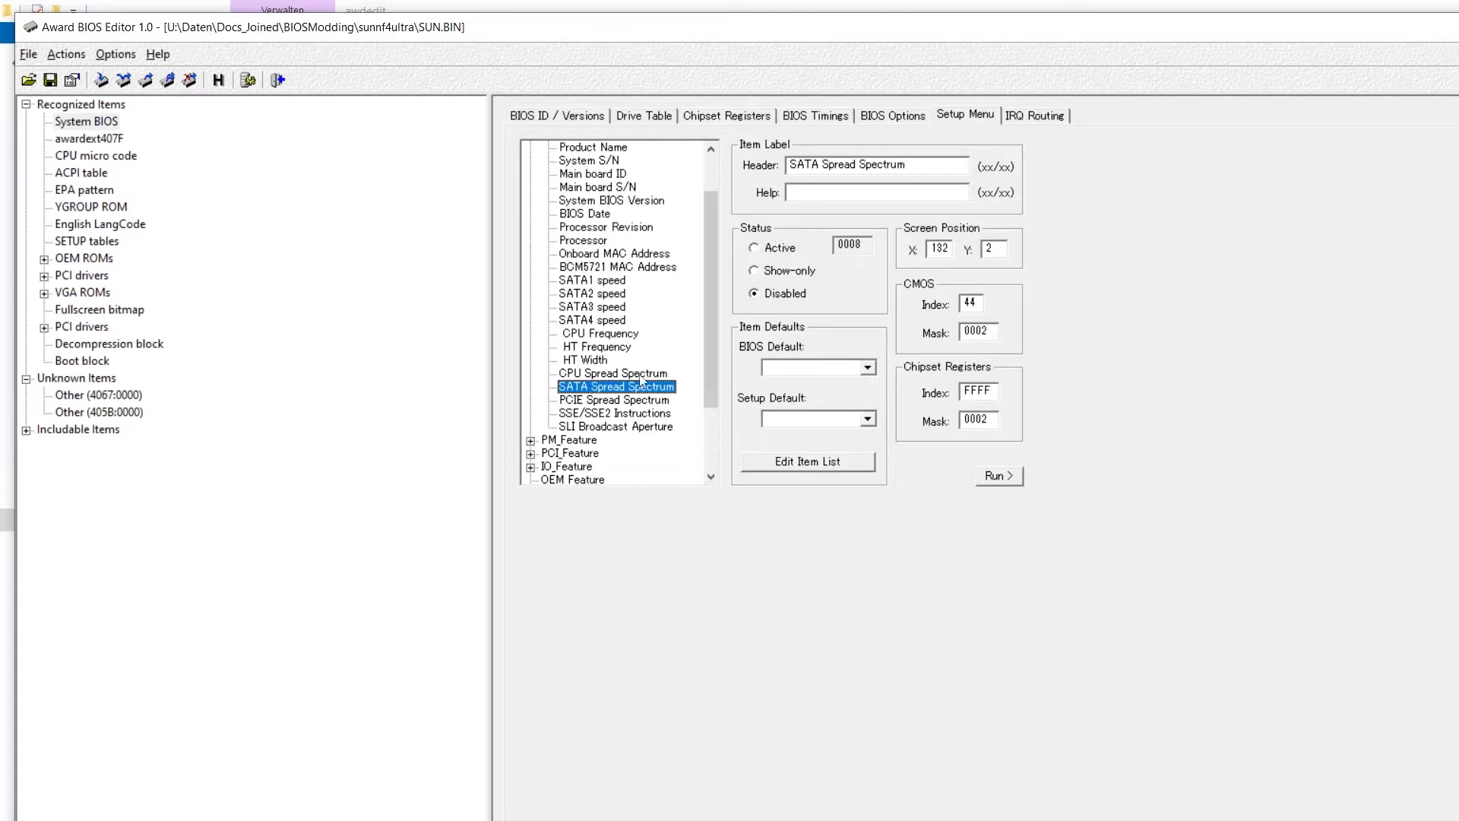
mouse_move(649, 361)
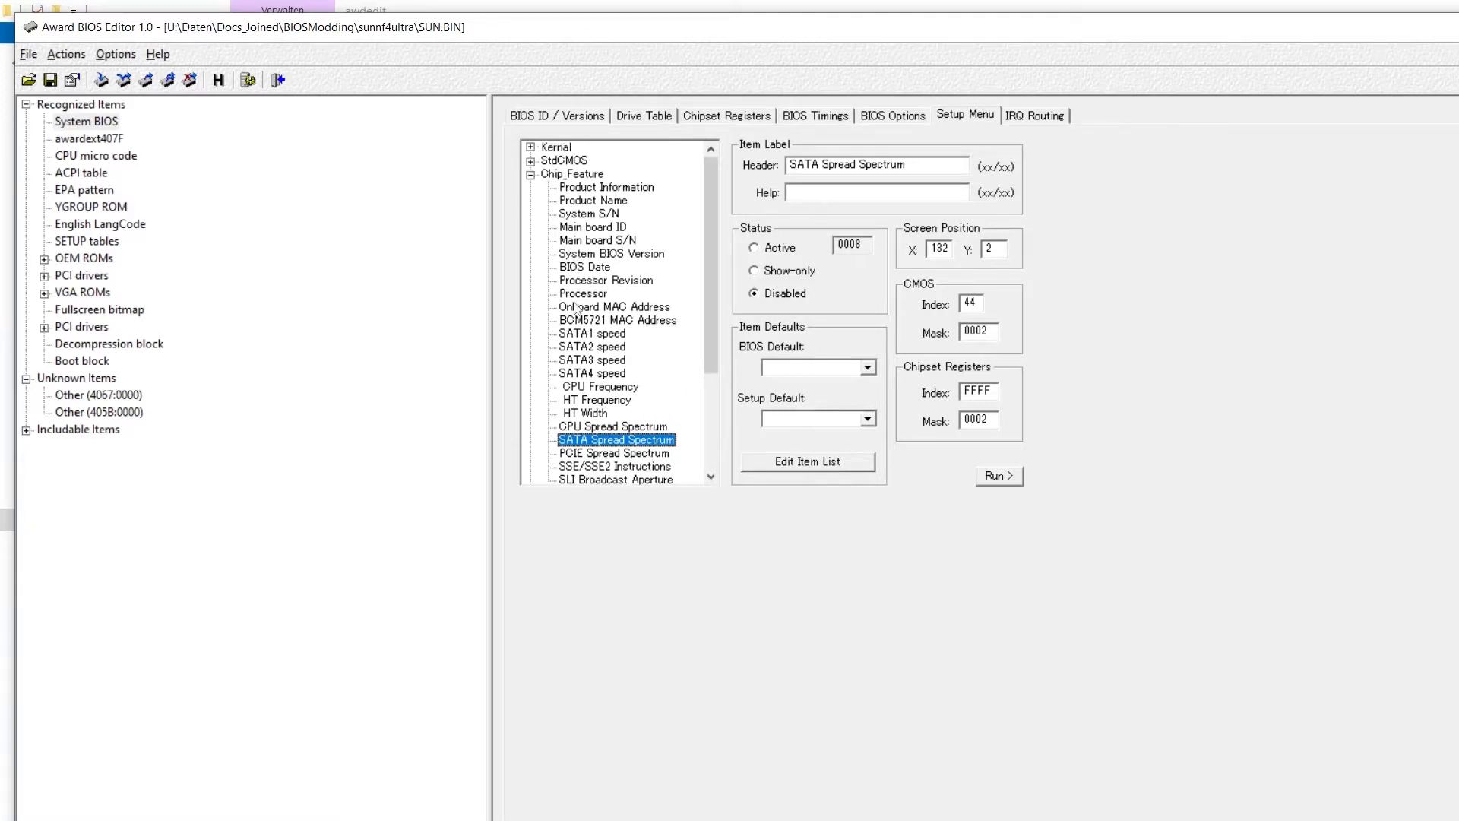
Scroll down through the remaining Setup Menu tree pages
scroll(down, 3)
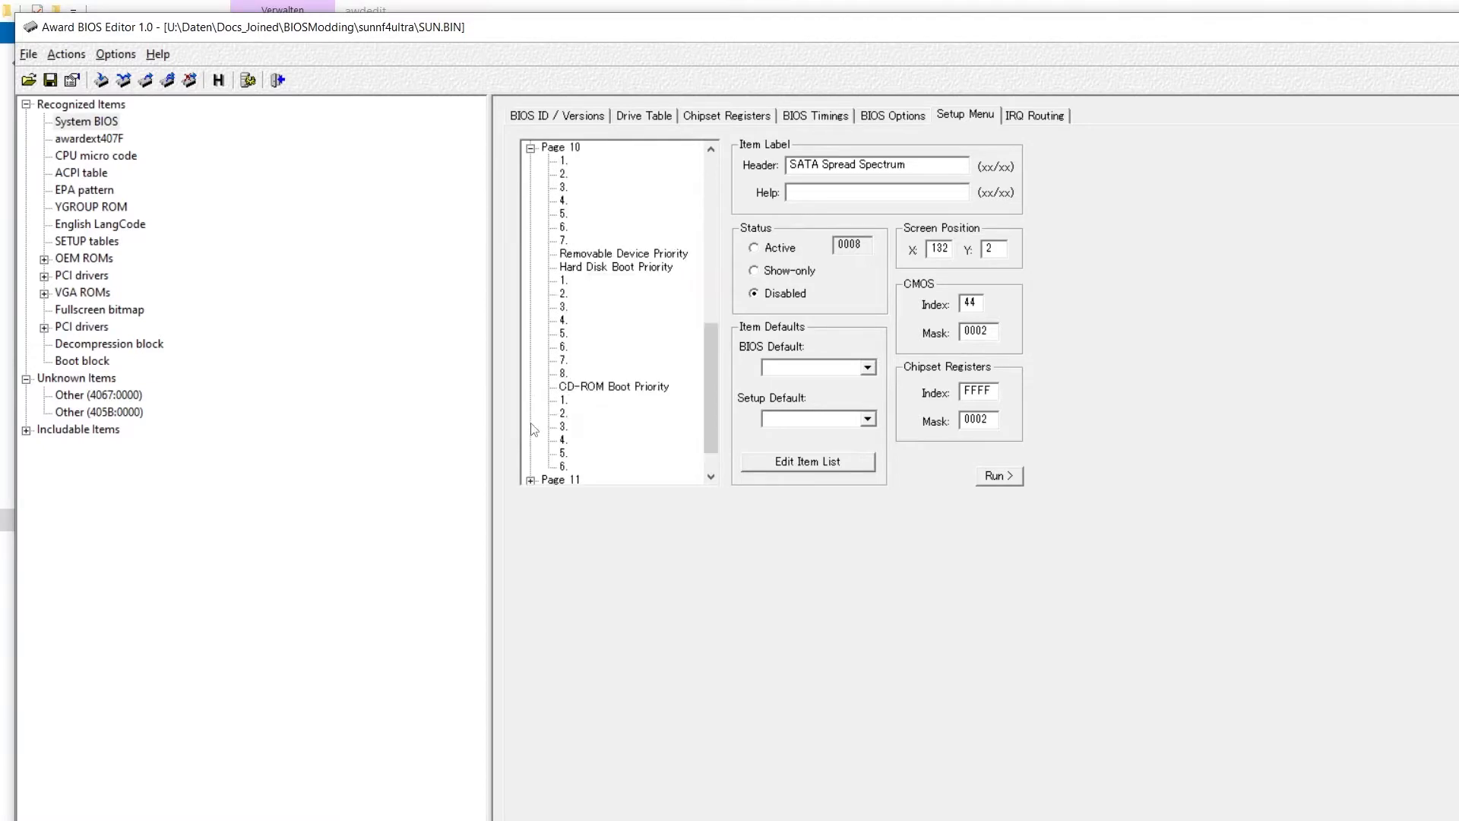
scroll(down, 3)
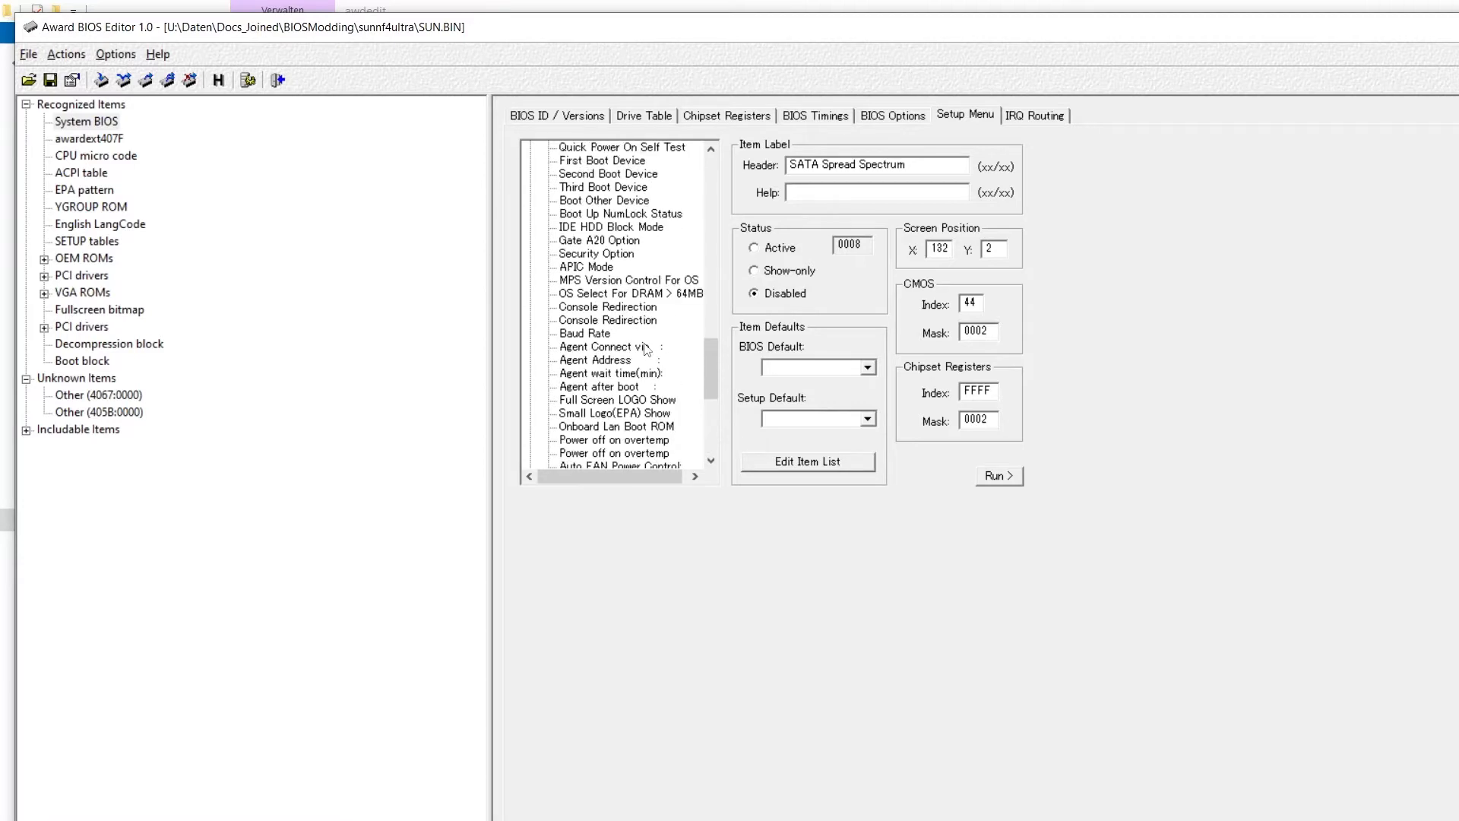
scroll(down, 3)
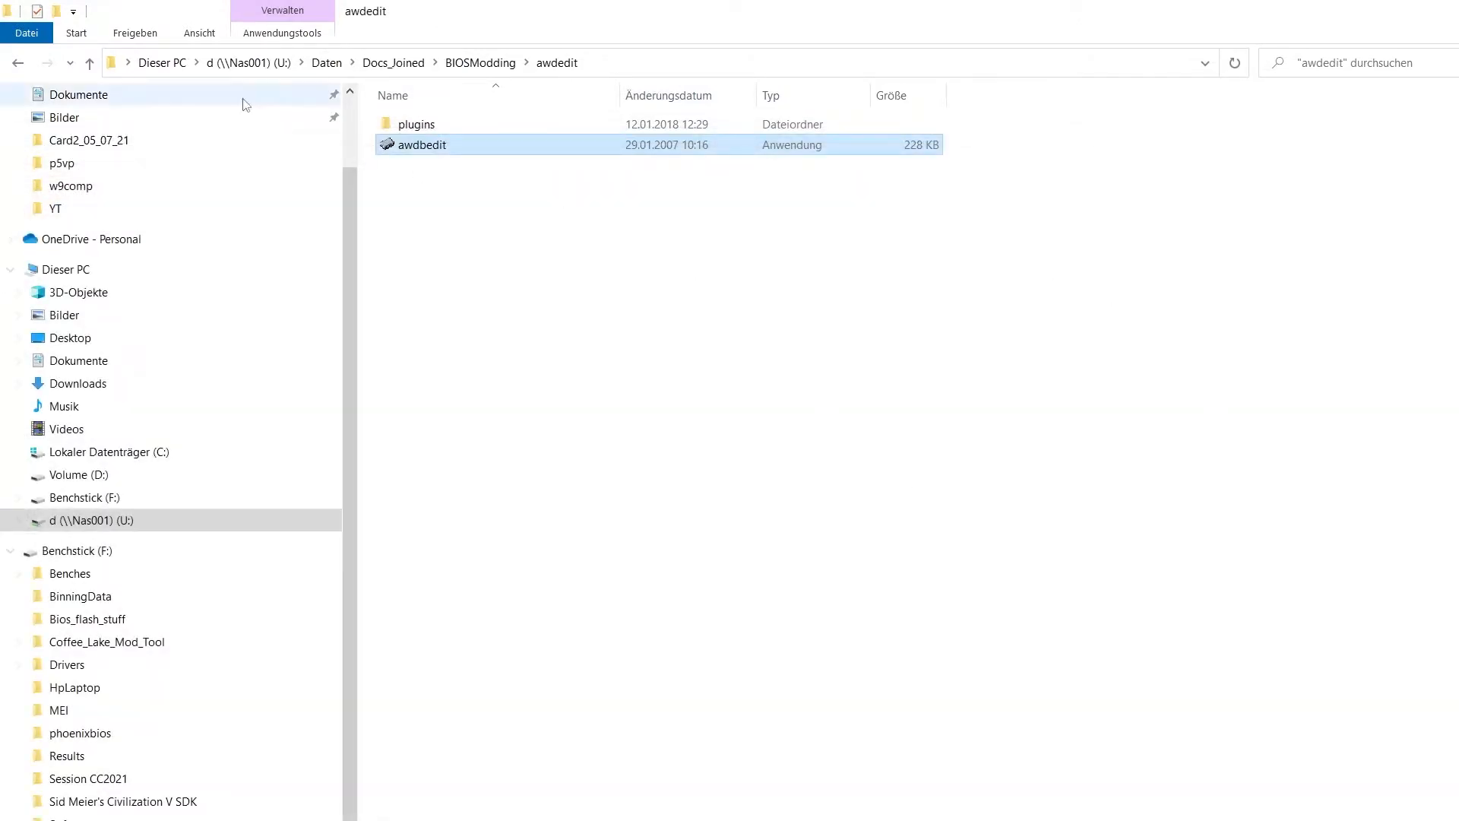
click(88, 63)
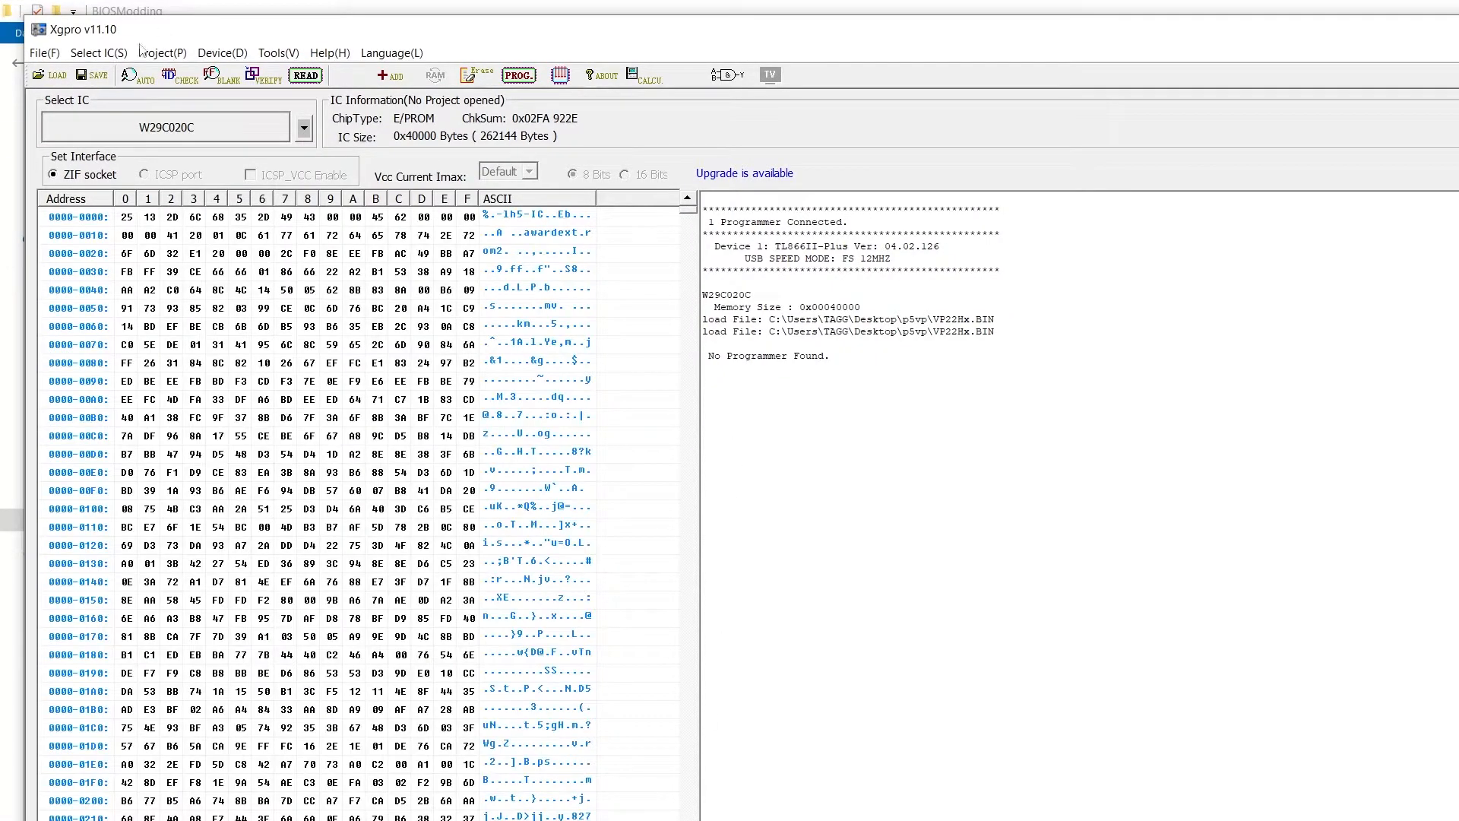
mouse_move(79, 30)
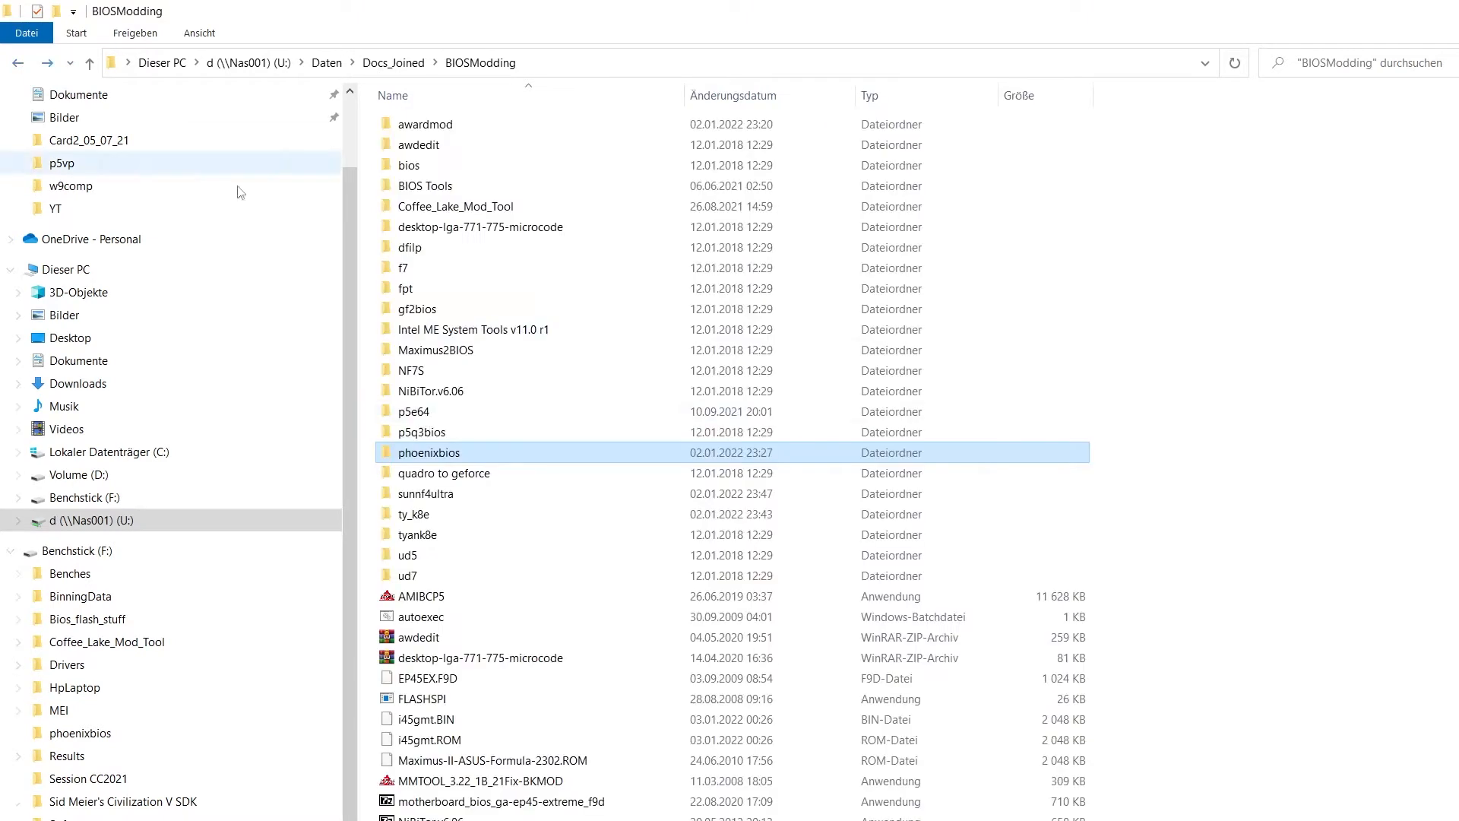
Enter the ty_k8e folder listing its BIOS images and flashing tools
click(415, 513)
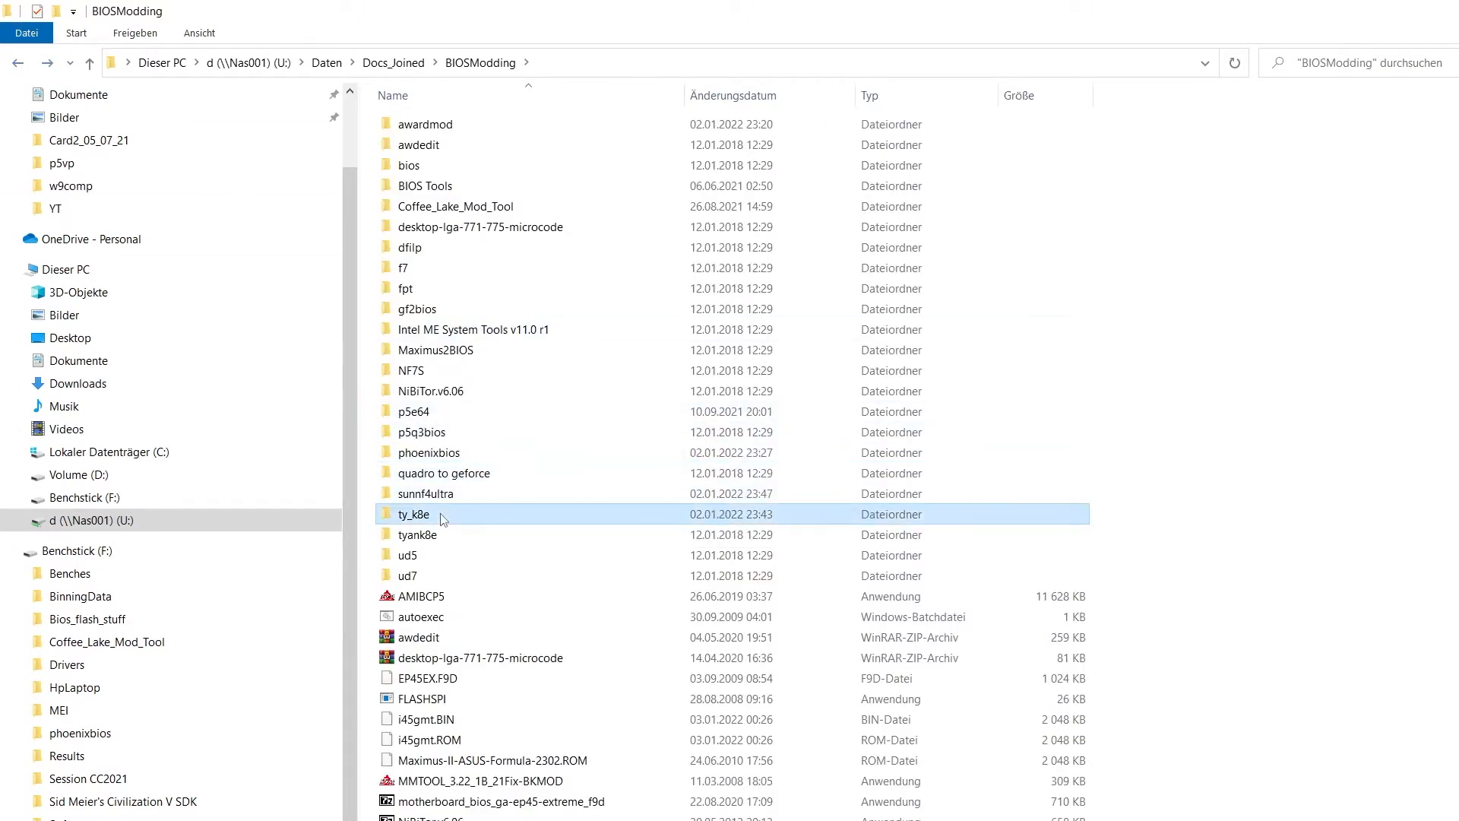
double_click(413, 514)
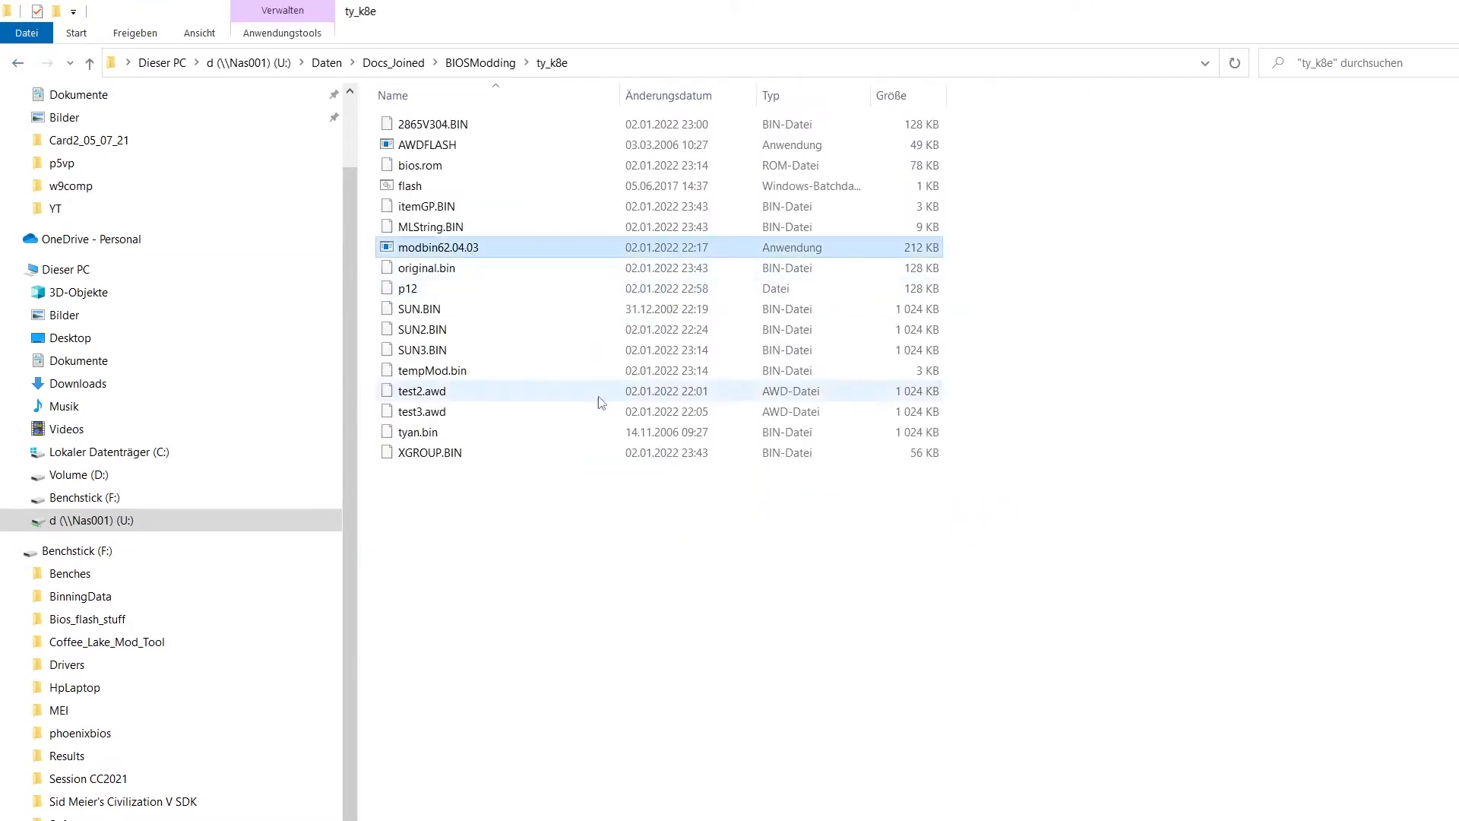
mouse_move(438, 246)
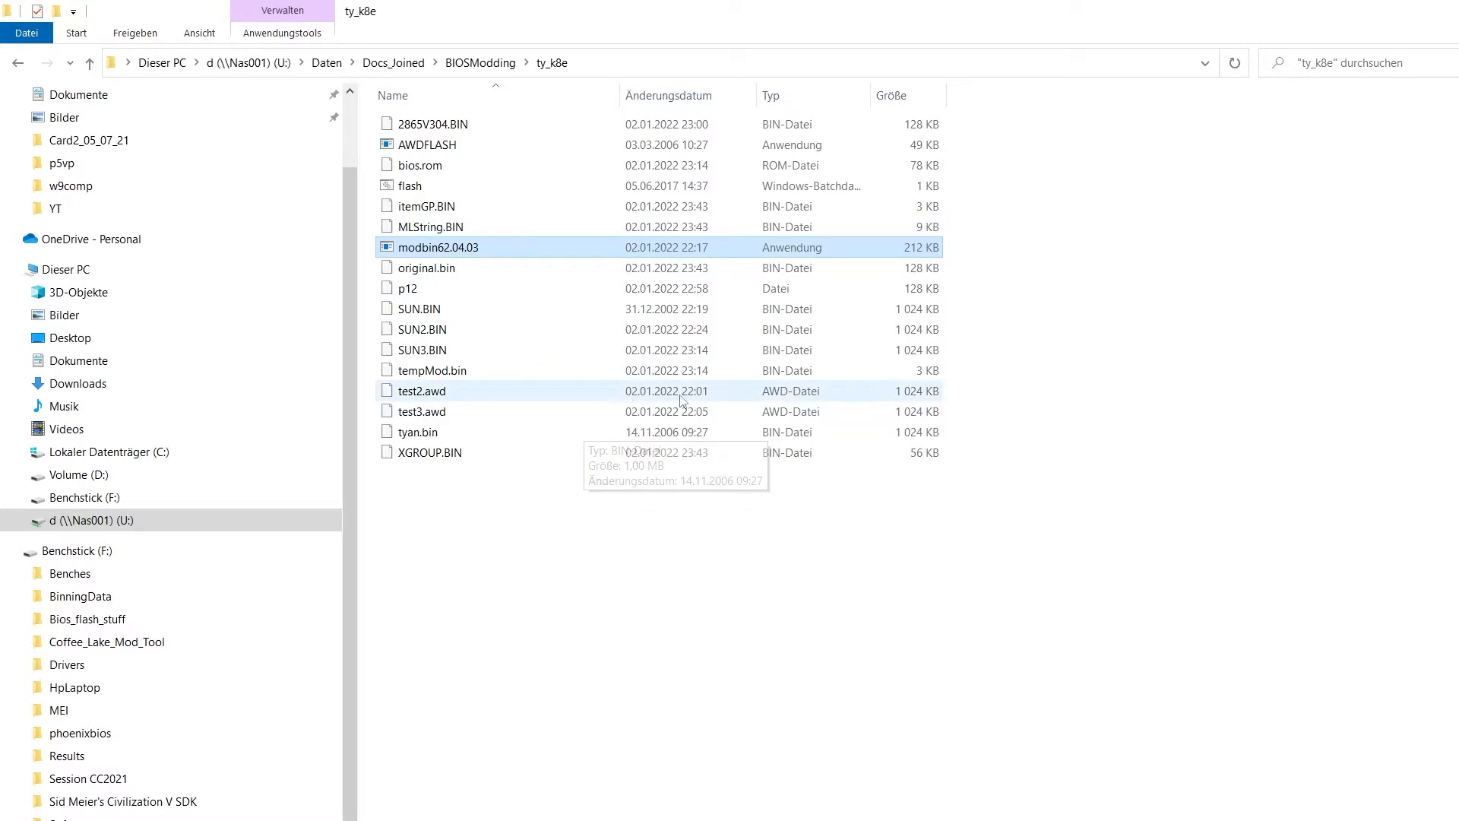
mouse_move(470, 253)
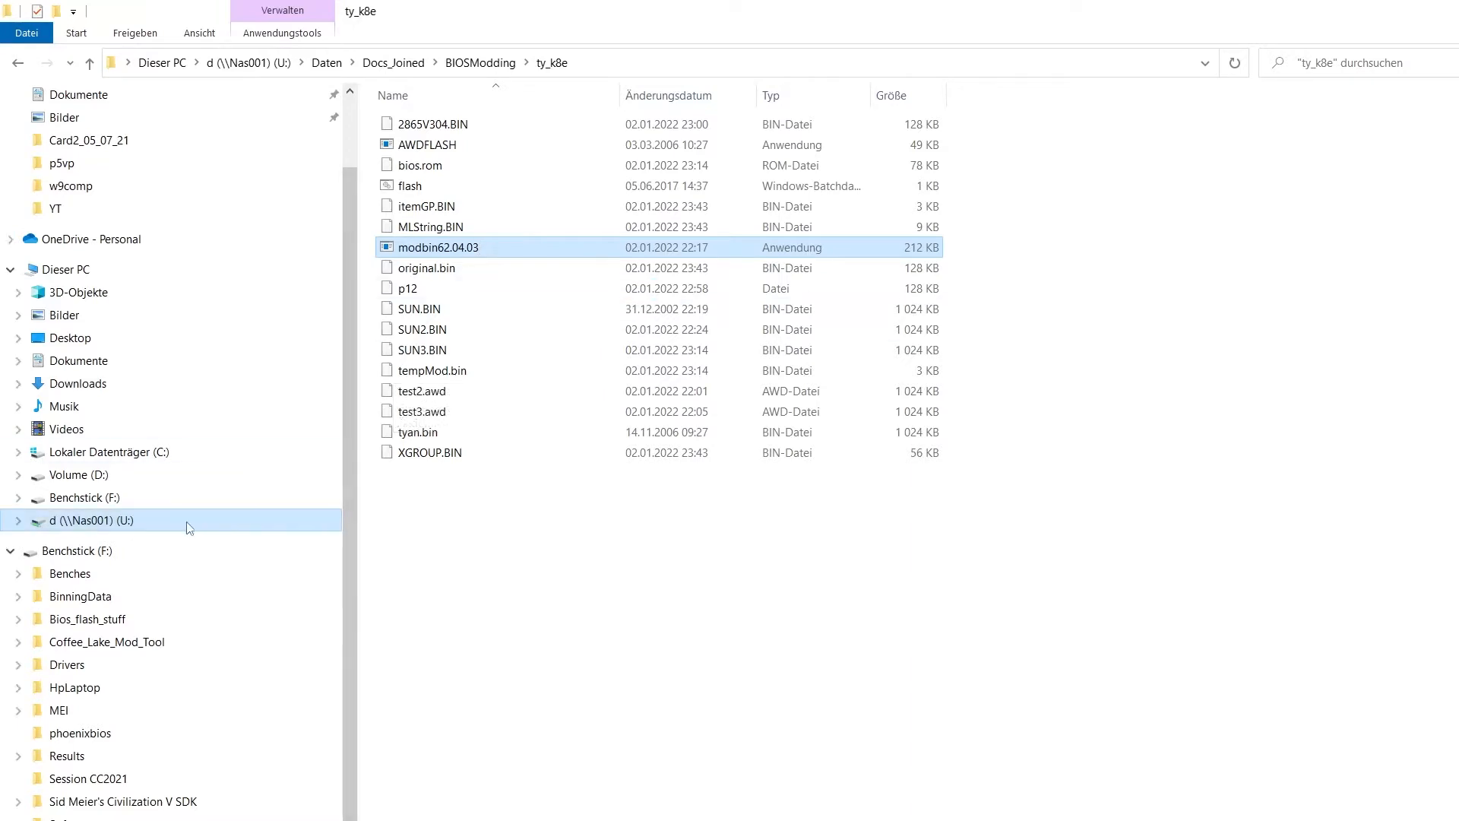
mouse_move(102, 504)
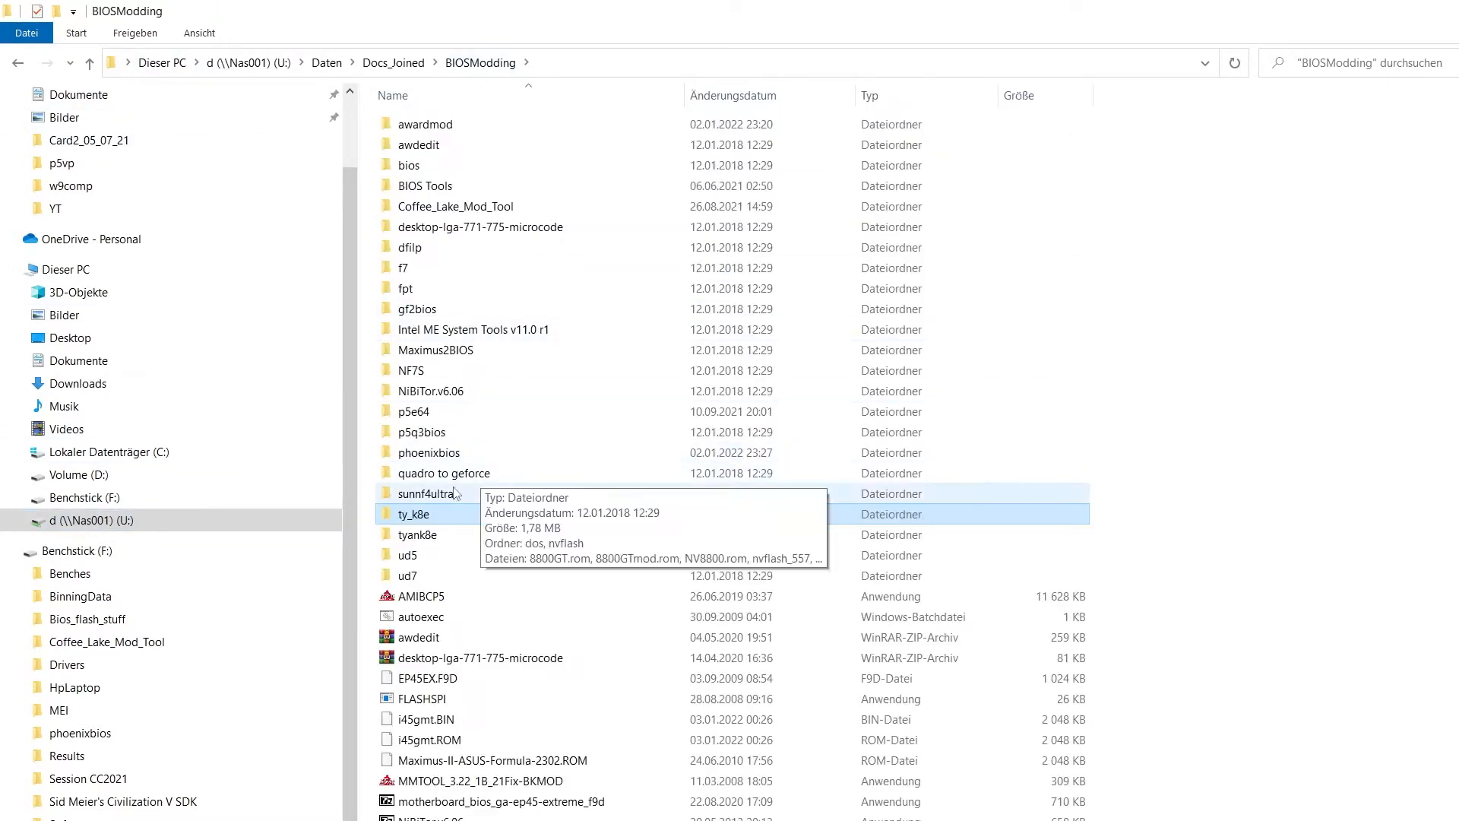
Run modbin62.04.03 from the sunnf4ultra folder, allowing the unverified tool
double_click(430, 493)
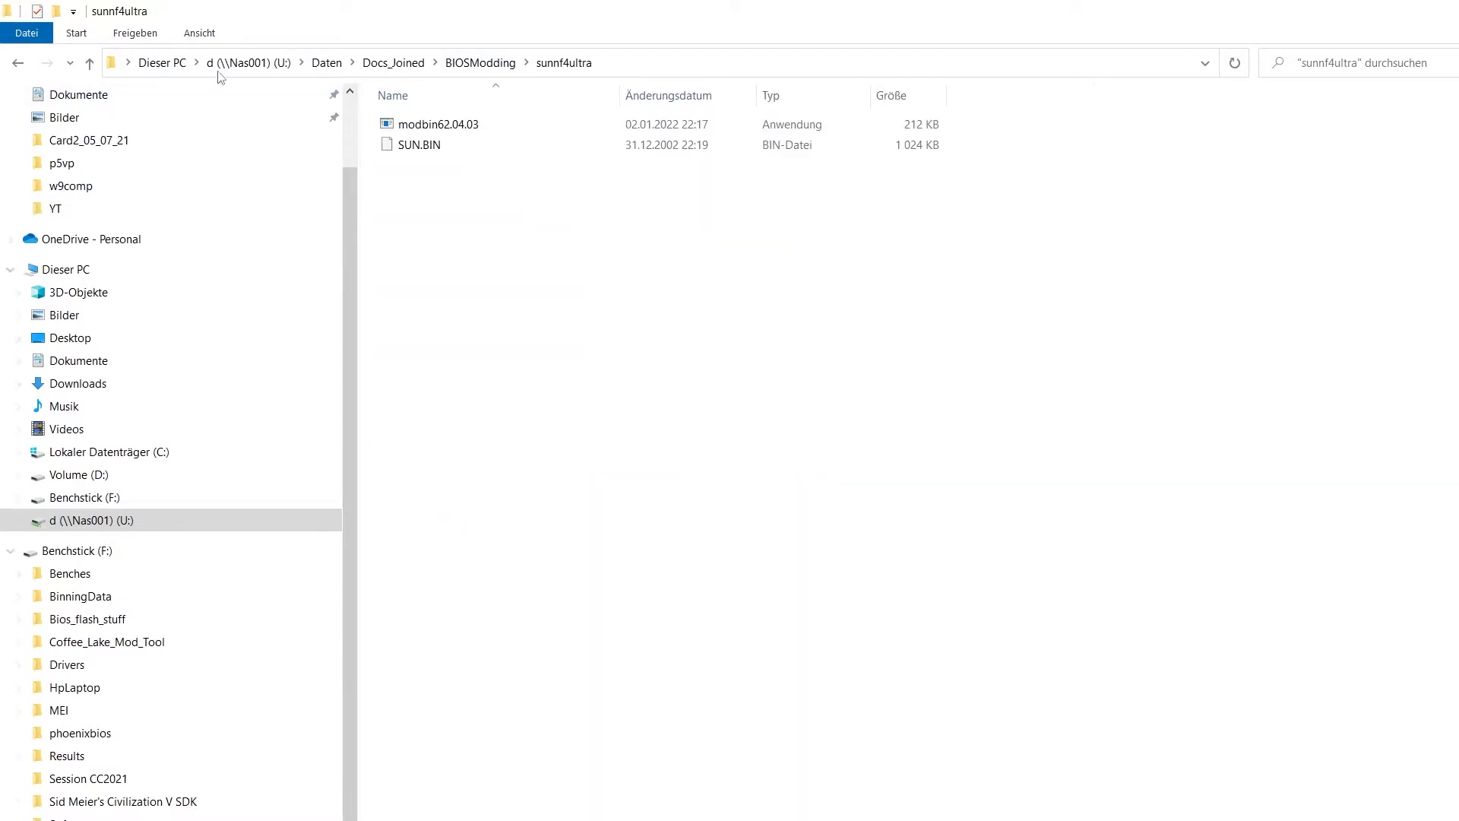
mouse_move(614, 373)
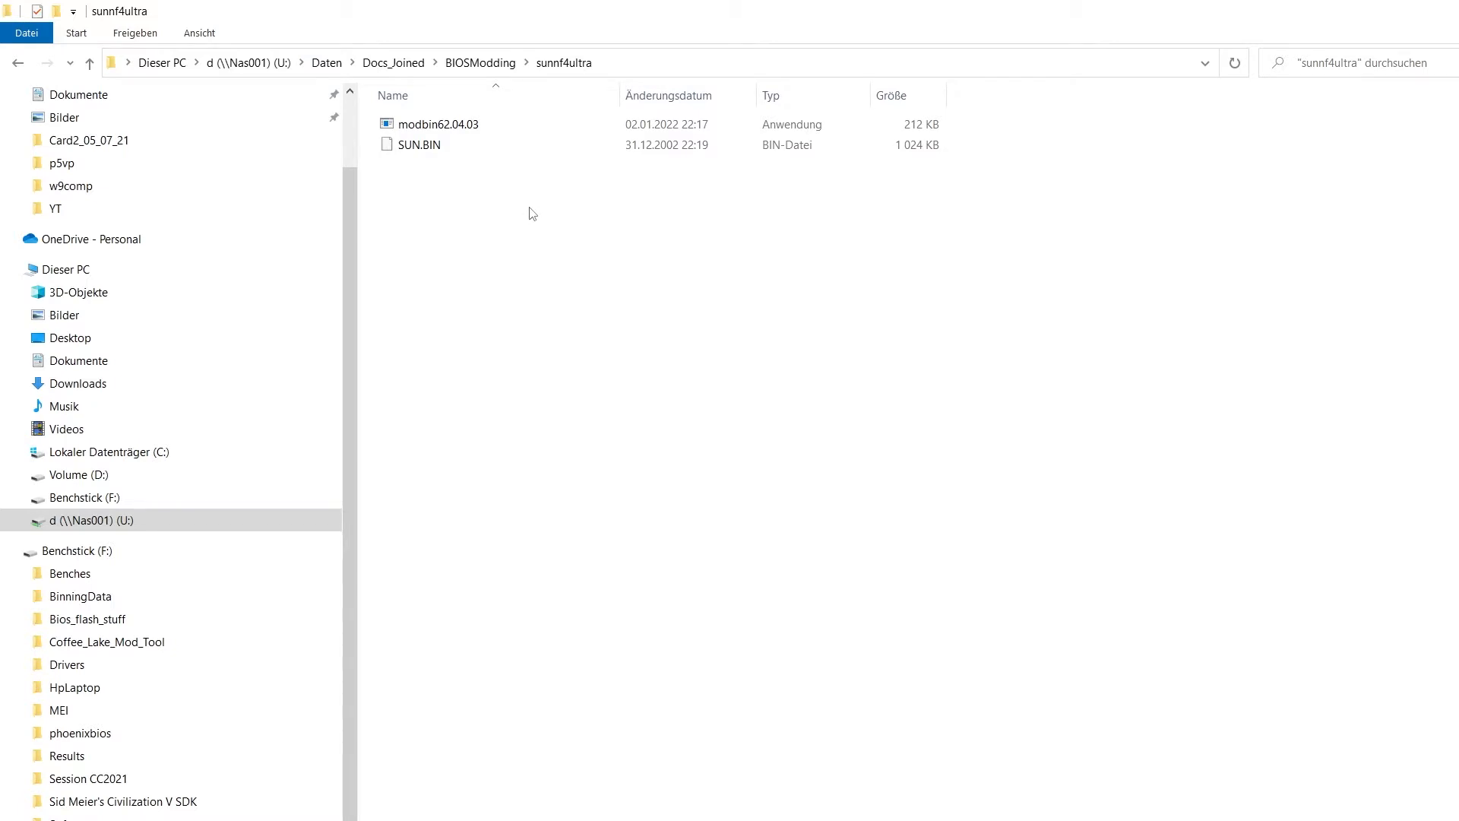
mouse_move(475, 123)
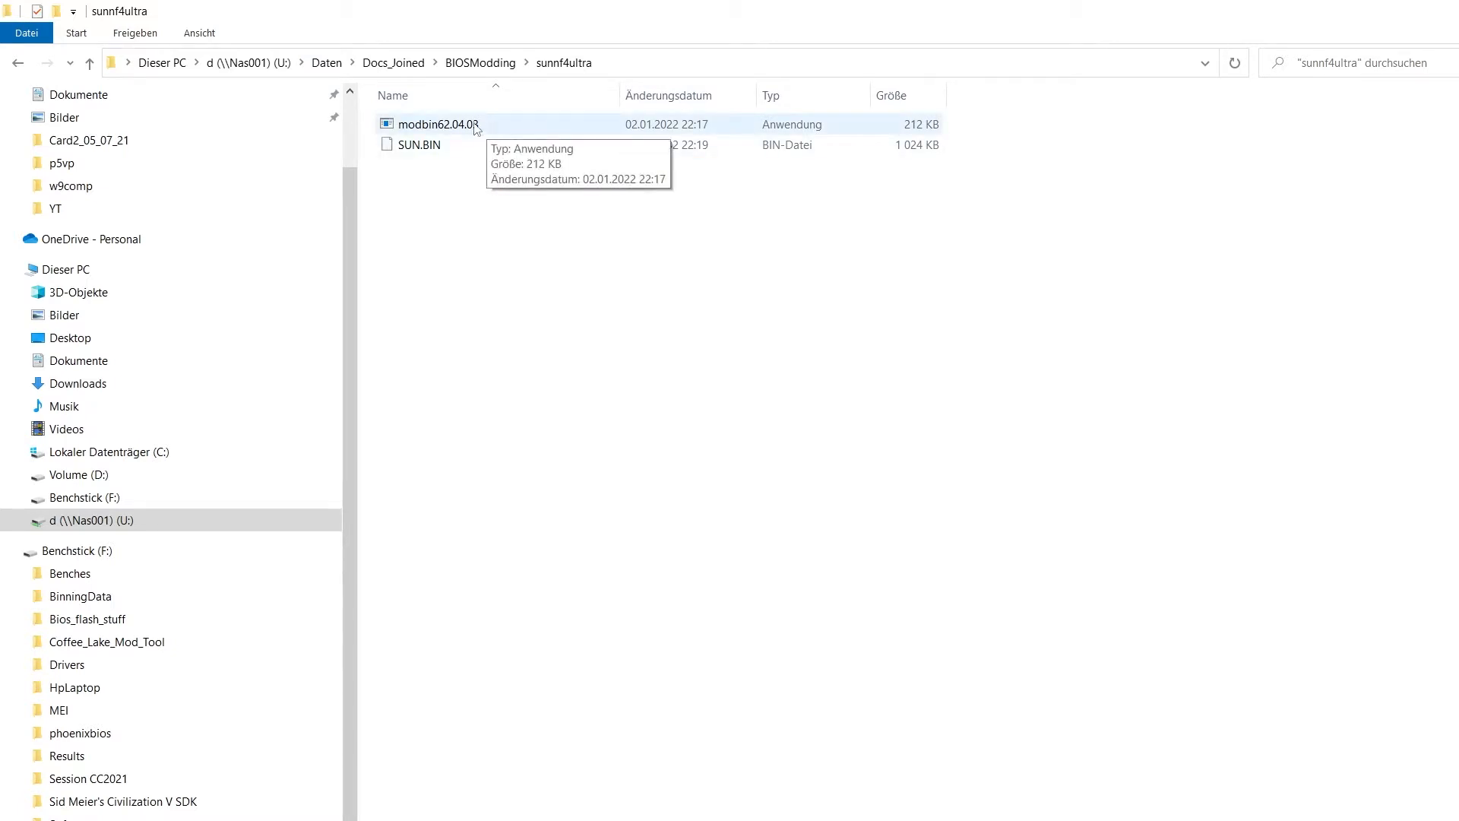
double_click(436, 123)
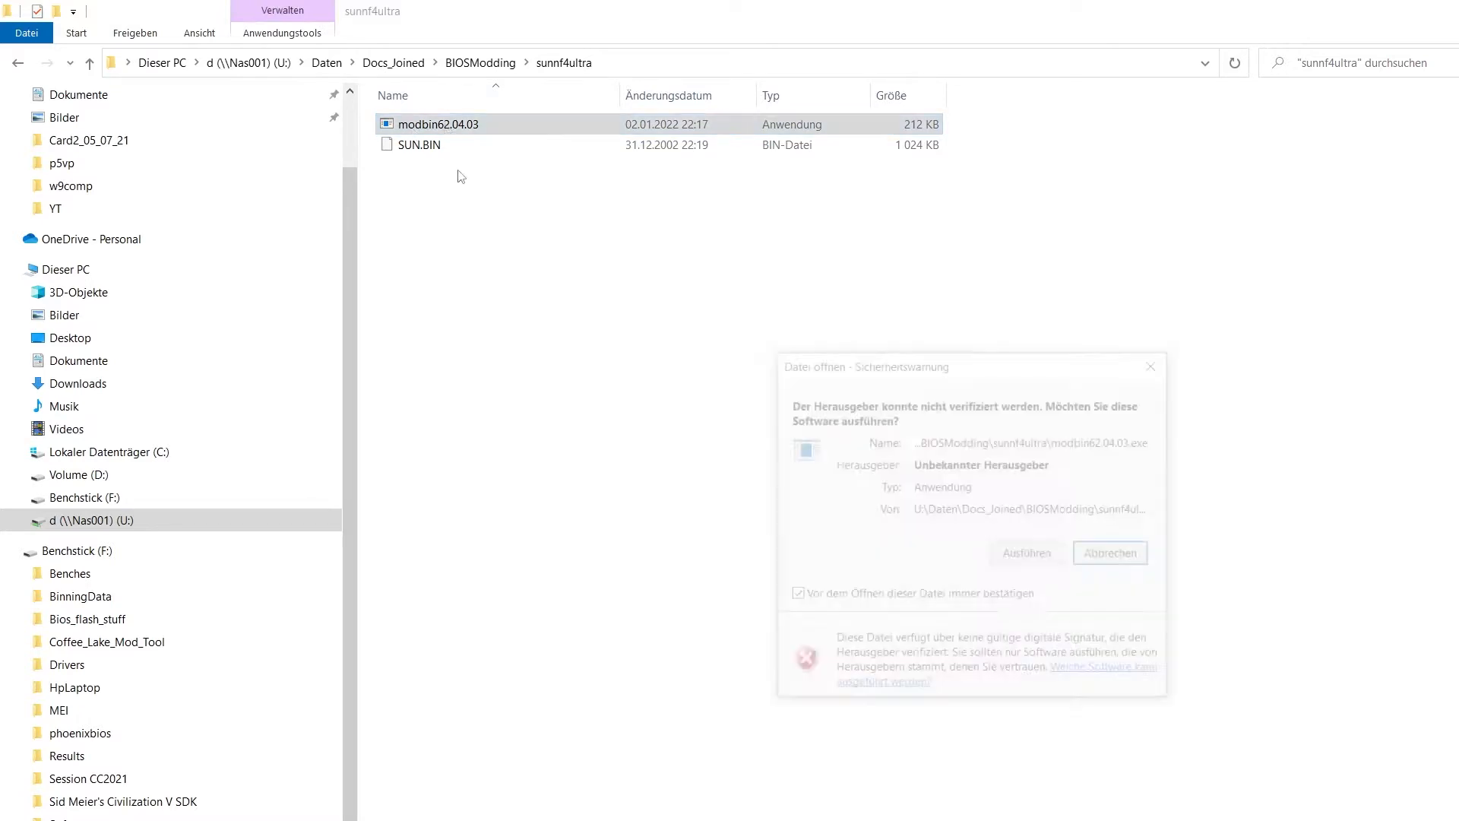
click(1025, 552)
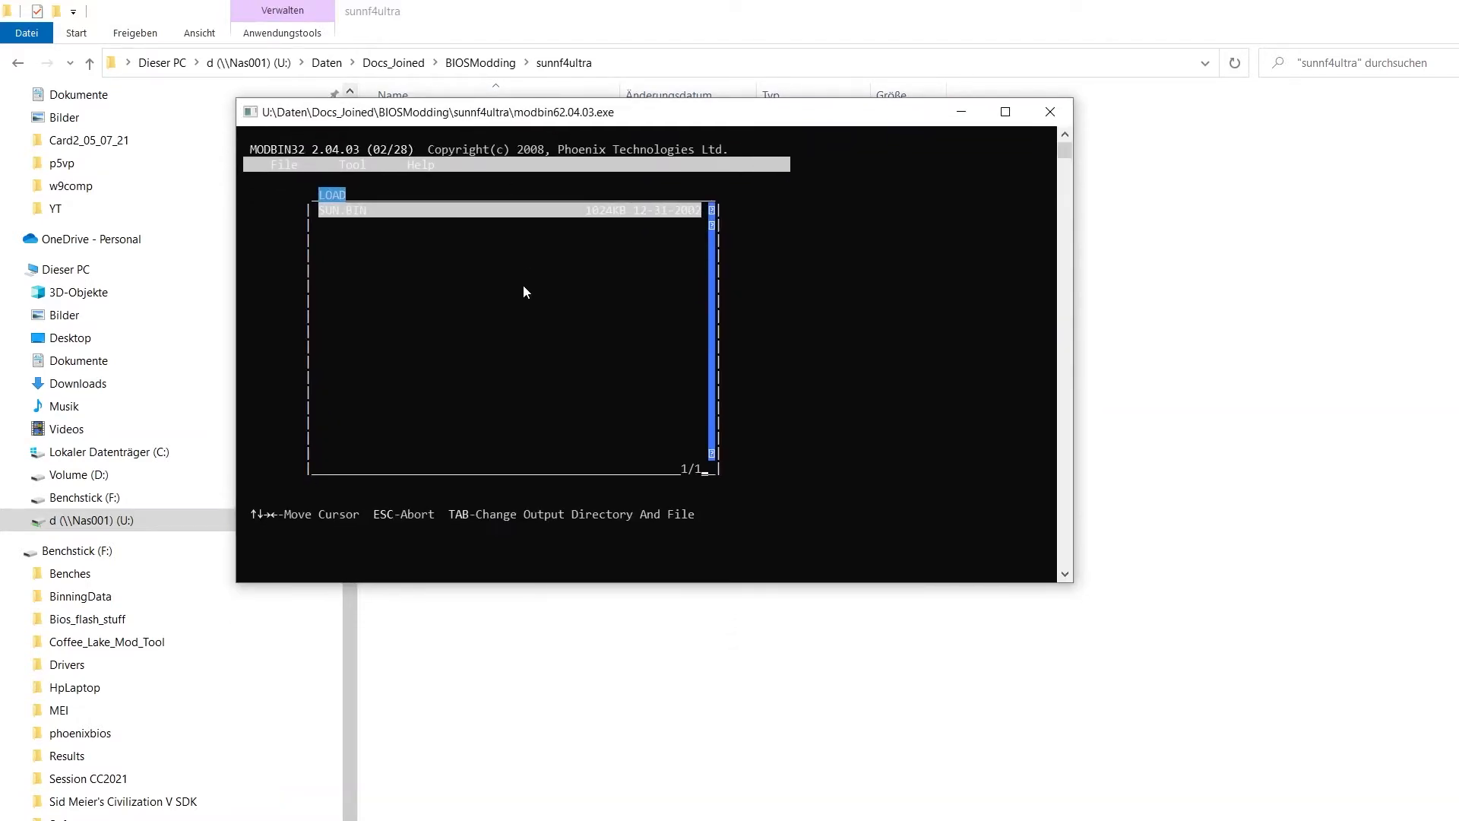
mouse_move(486, 259)
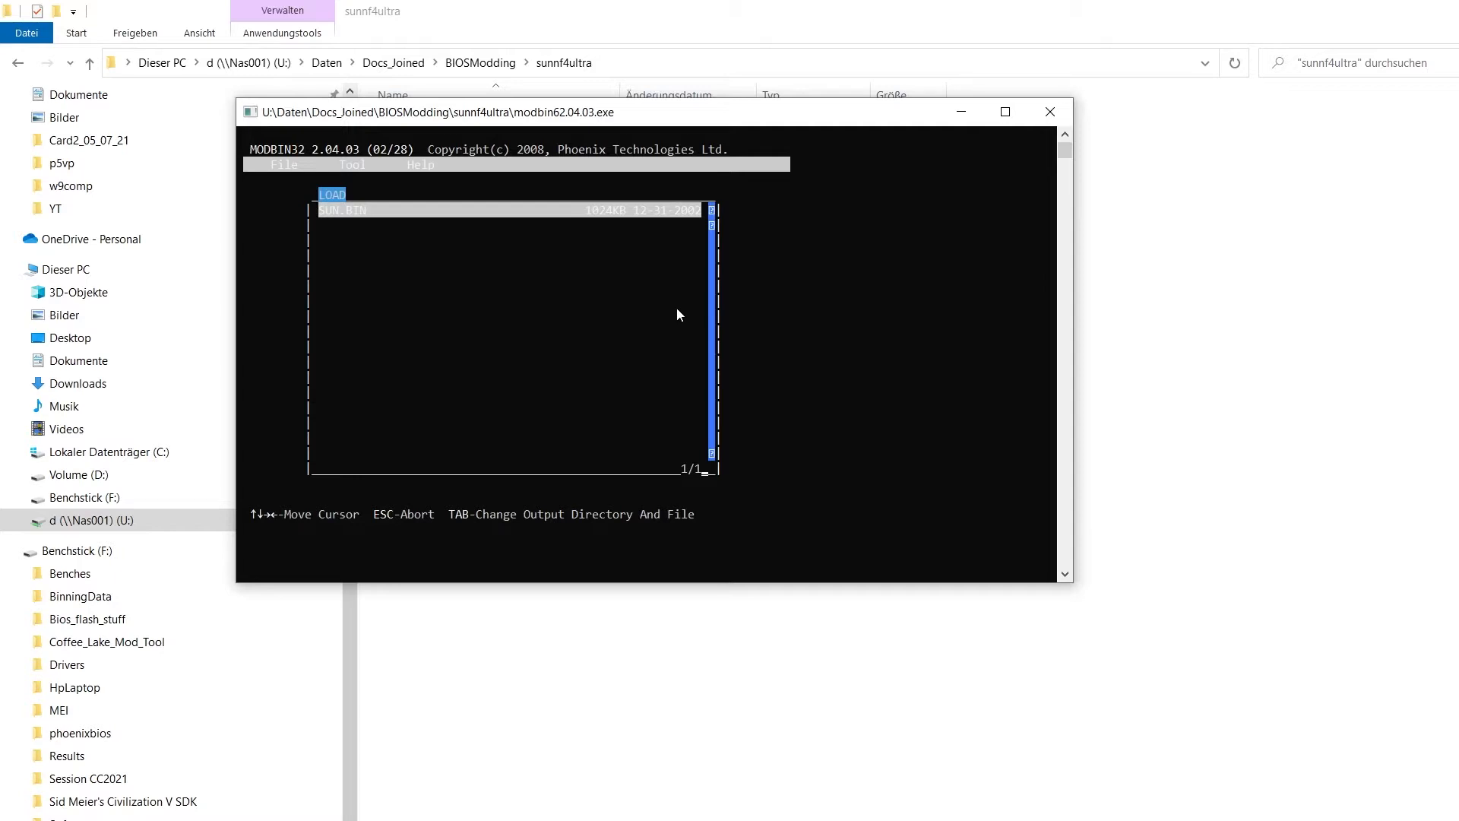
mouse_move(876, 356)
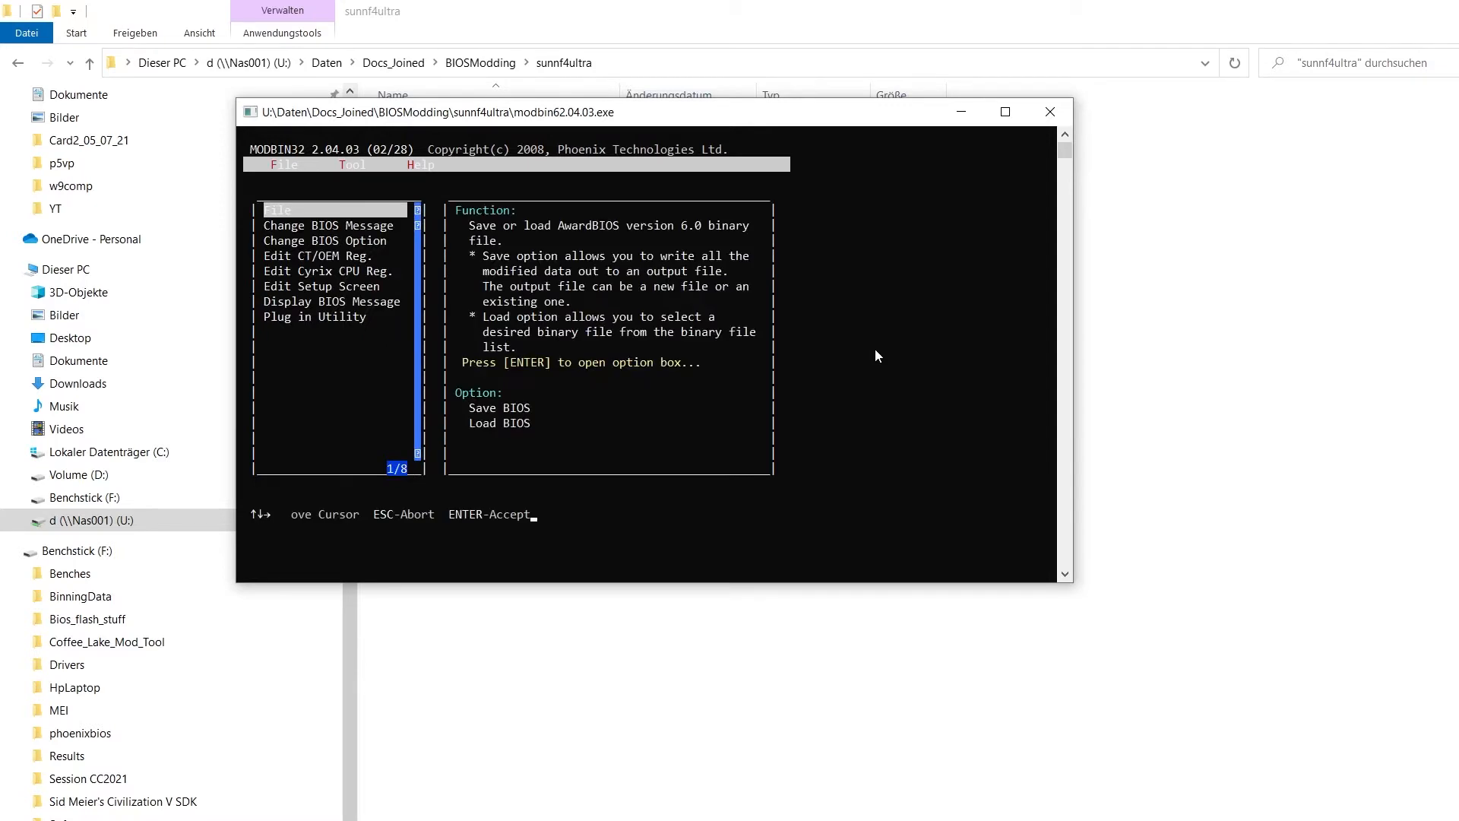
Move the main menu highlight to the Edit Setup Screen function
key(down)
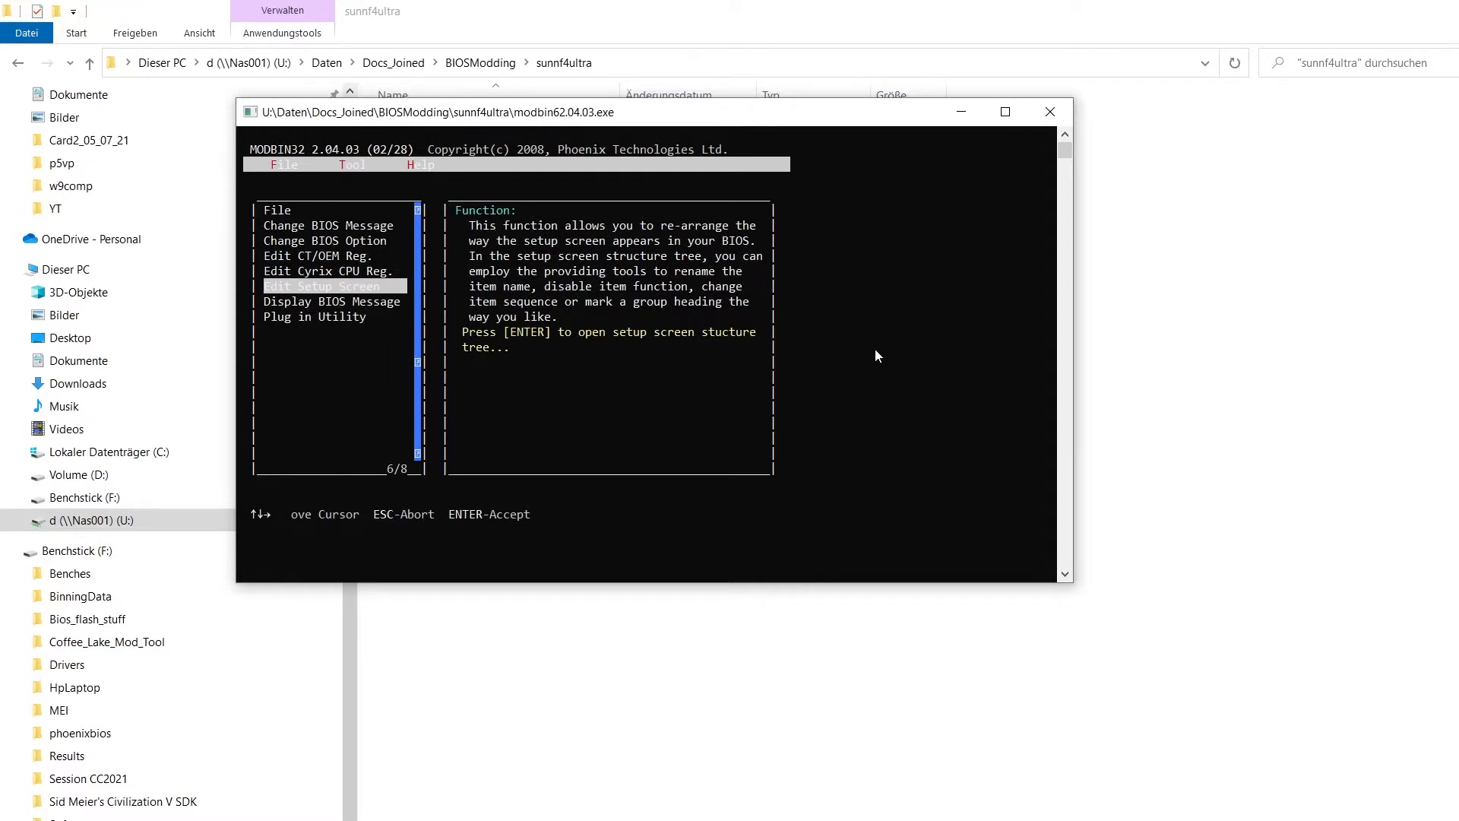
Enter Edit Setup Screen to reach the setup screen structure tree
key(enter)
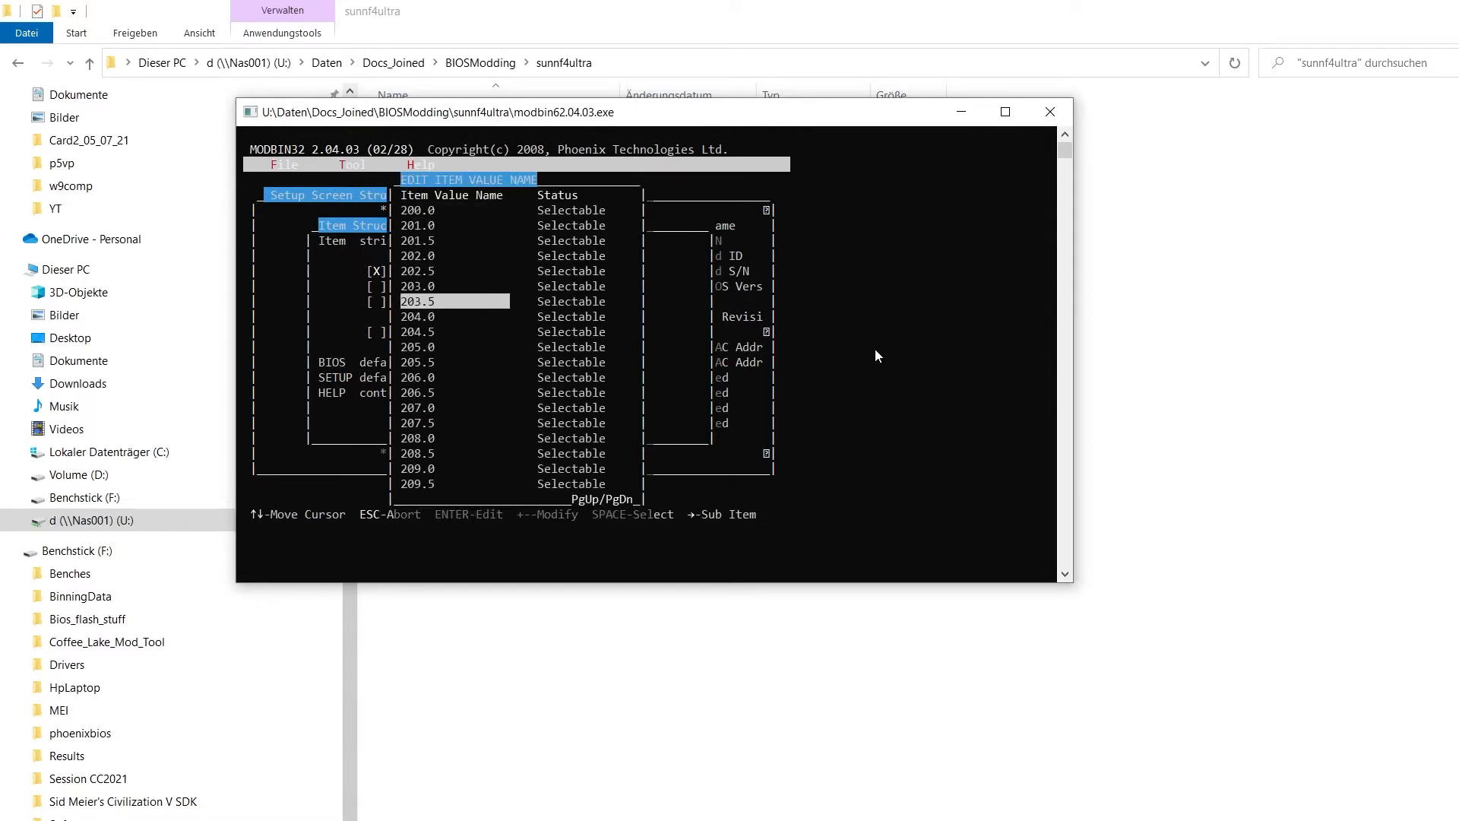
Page through the frequency values up to 228.0 and return to the structure tree
scroll(down, 3)
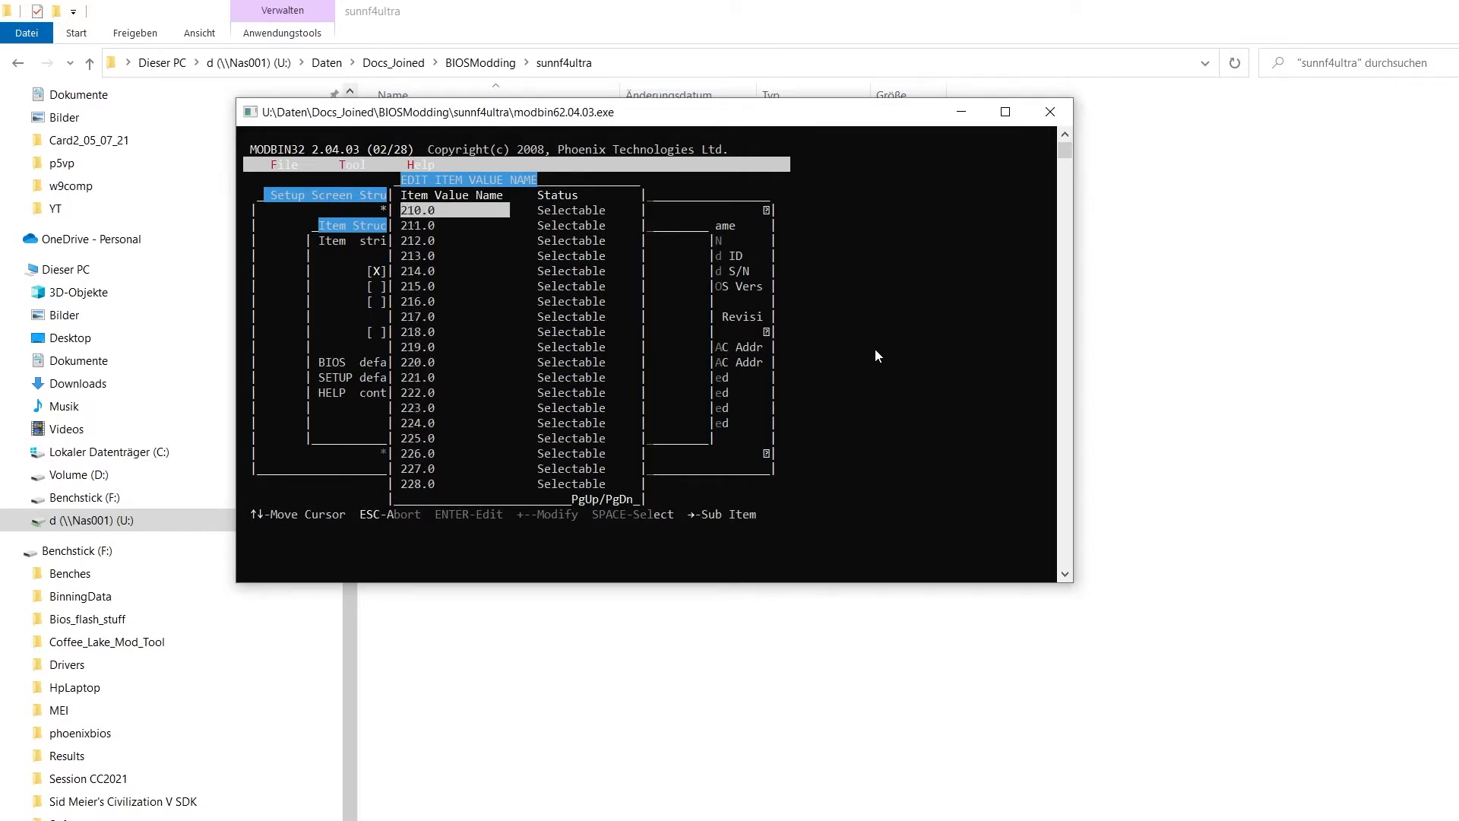
key(PageDown)
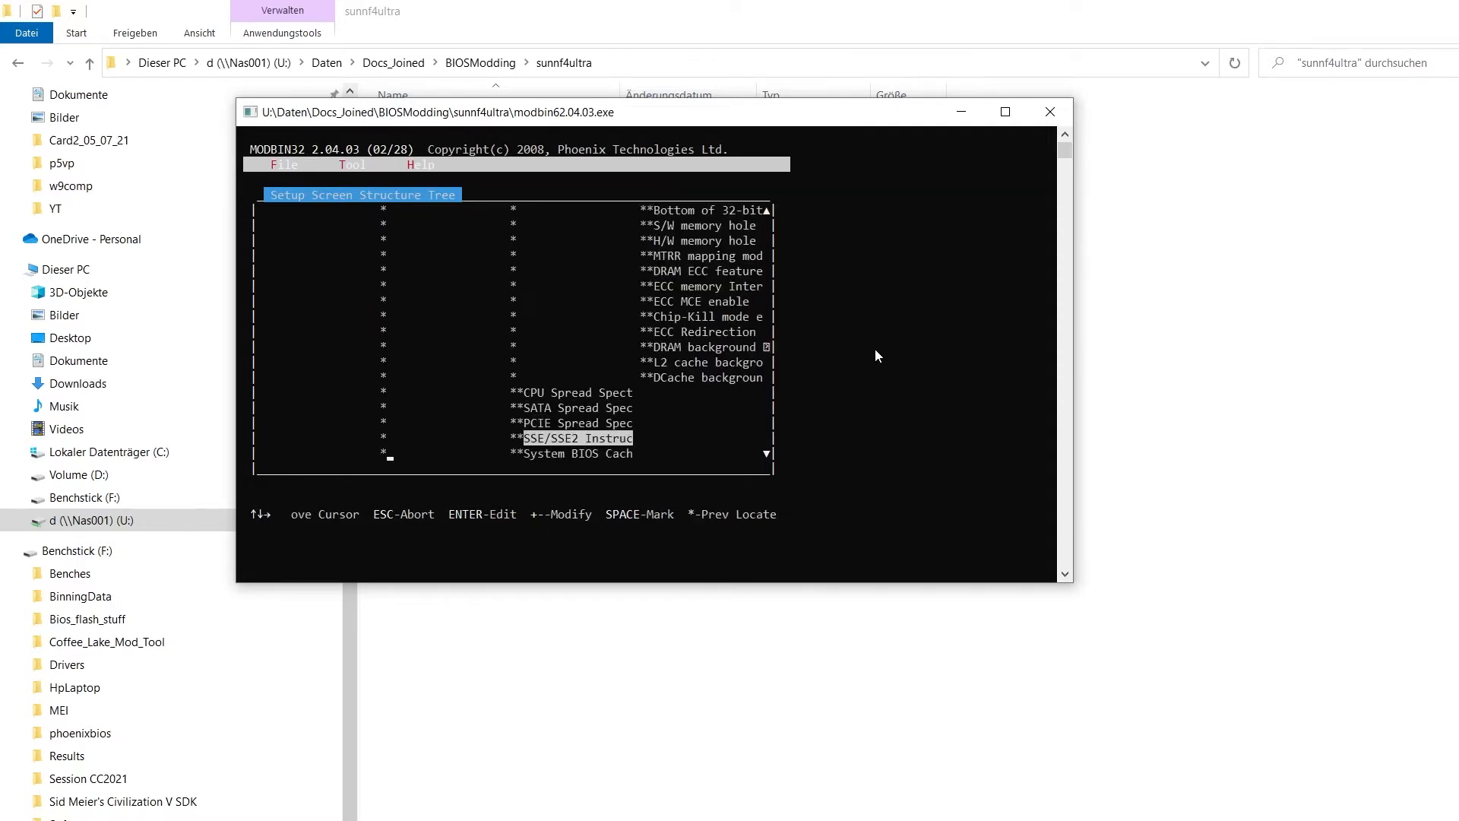
Navigate to DRAM Configuration and bring up the Timing Mode item's structure (Normal, Auto defaults)
key(Down)
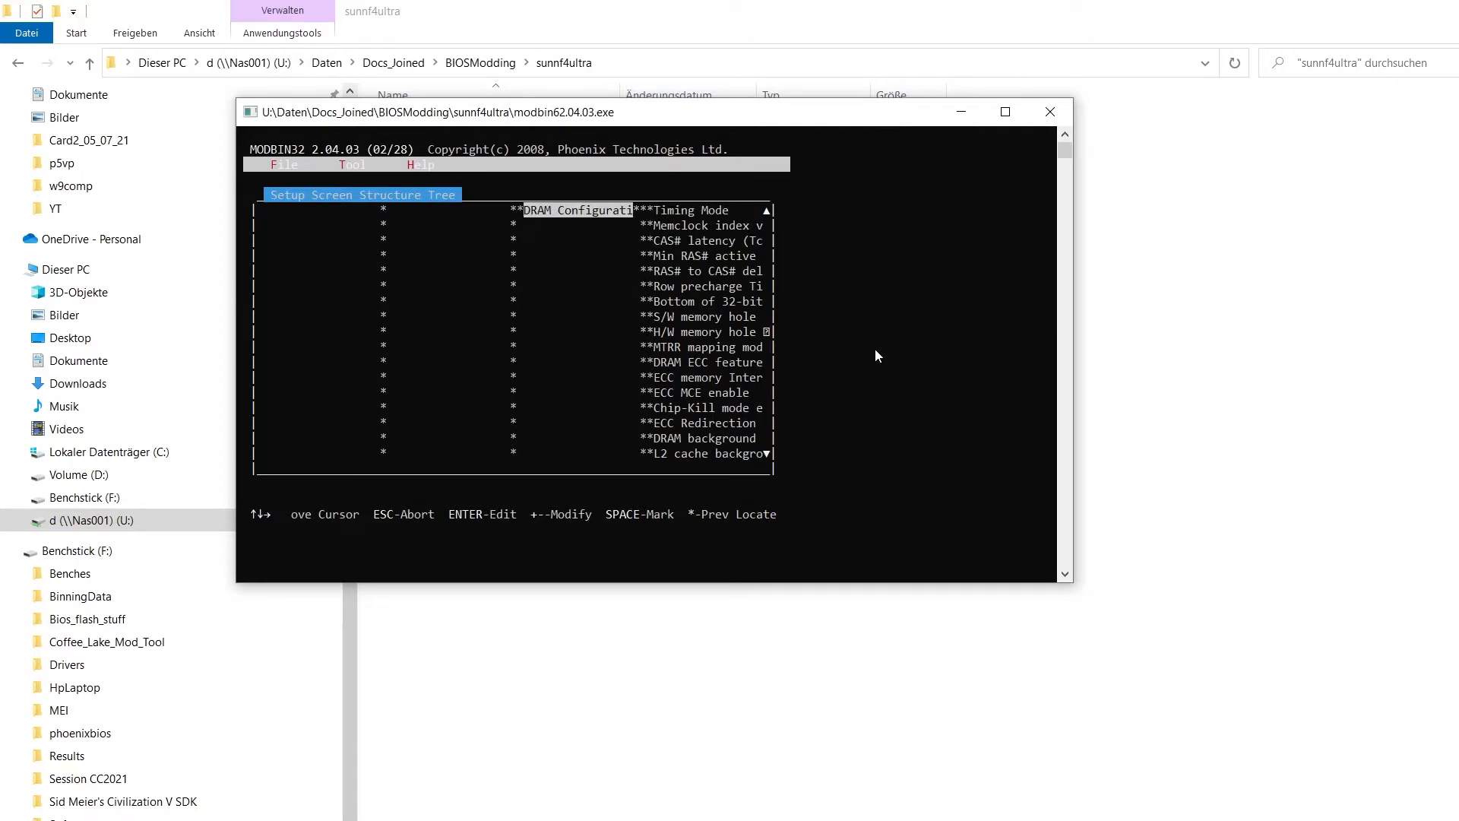
key(Right)
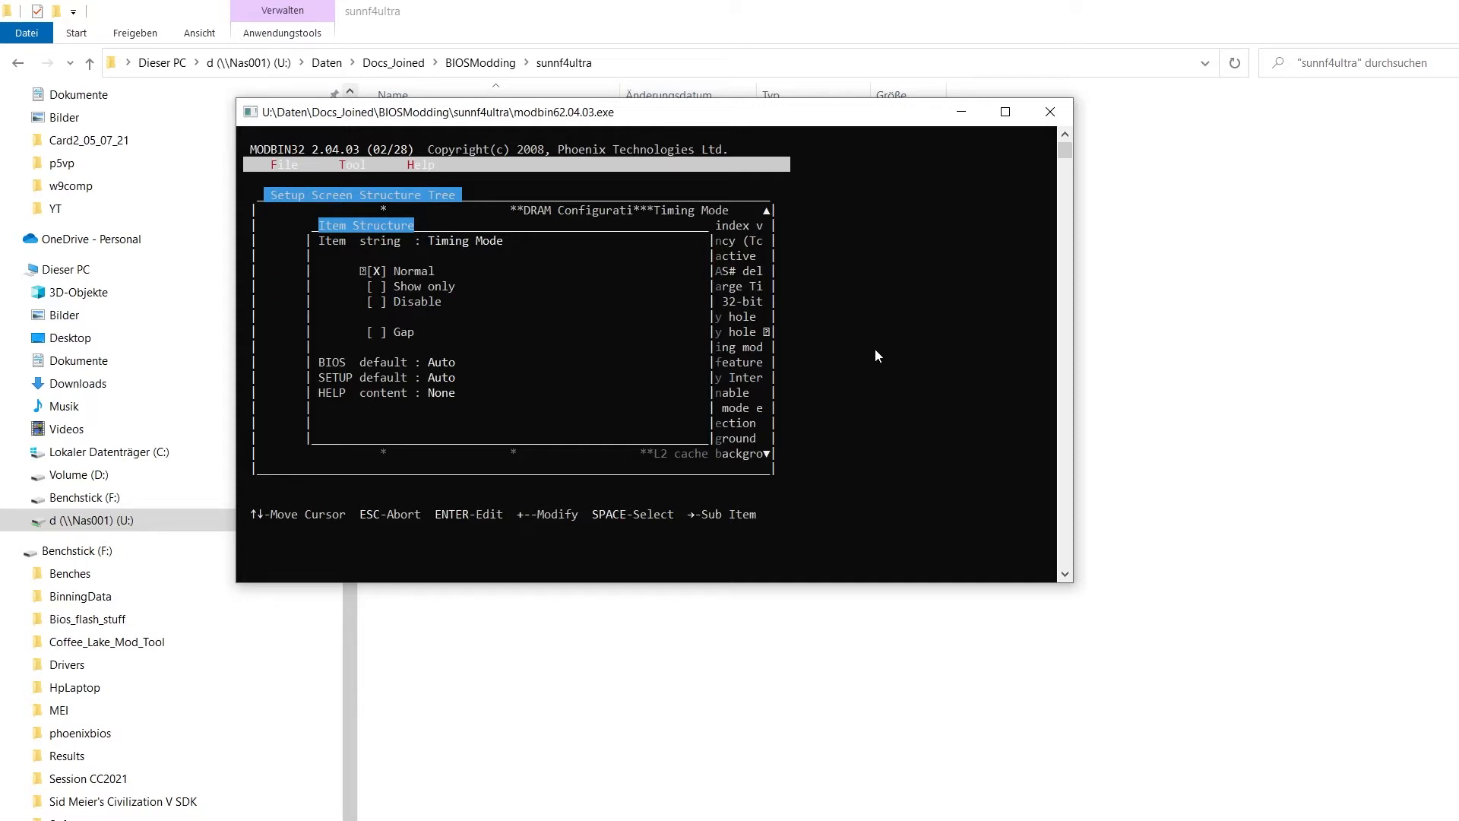
Review the Timing Mode value list (133, 166, 183, 250 Mhz and blank entries), then return to the DRAM items
key(enter)
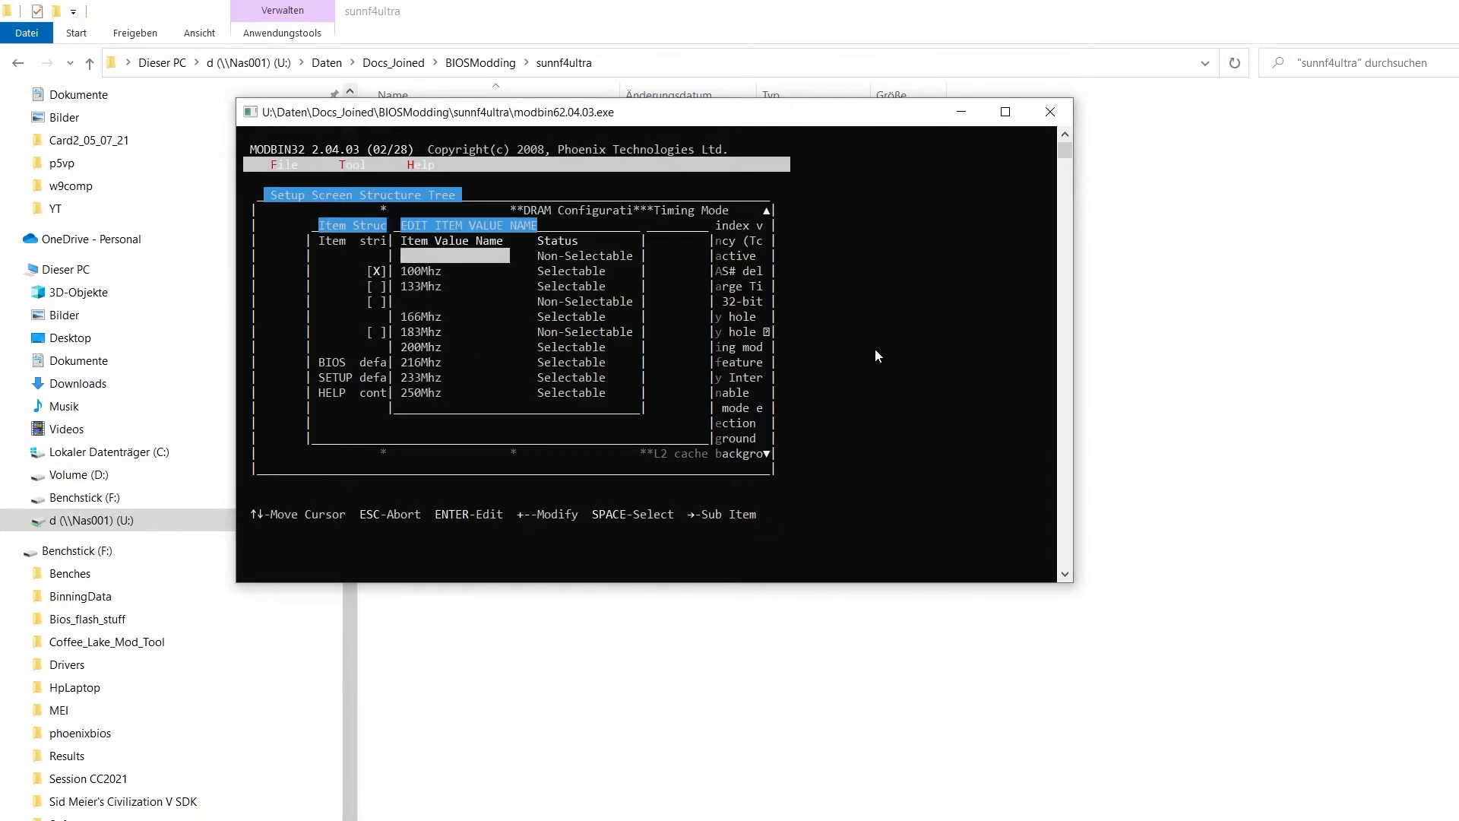
key(Down)
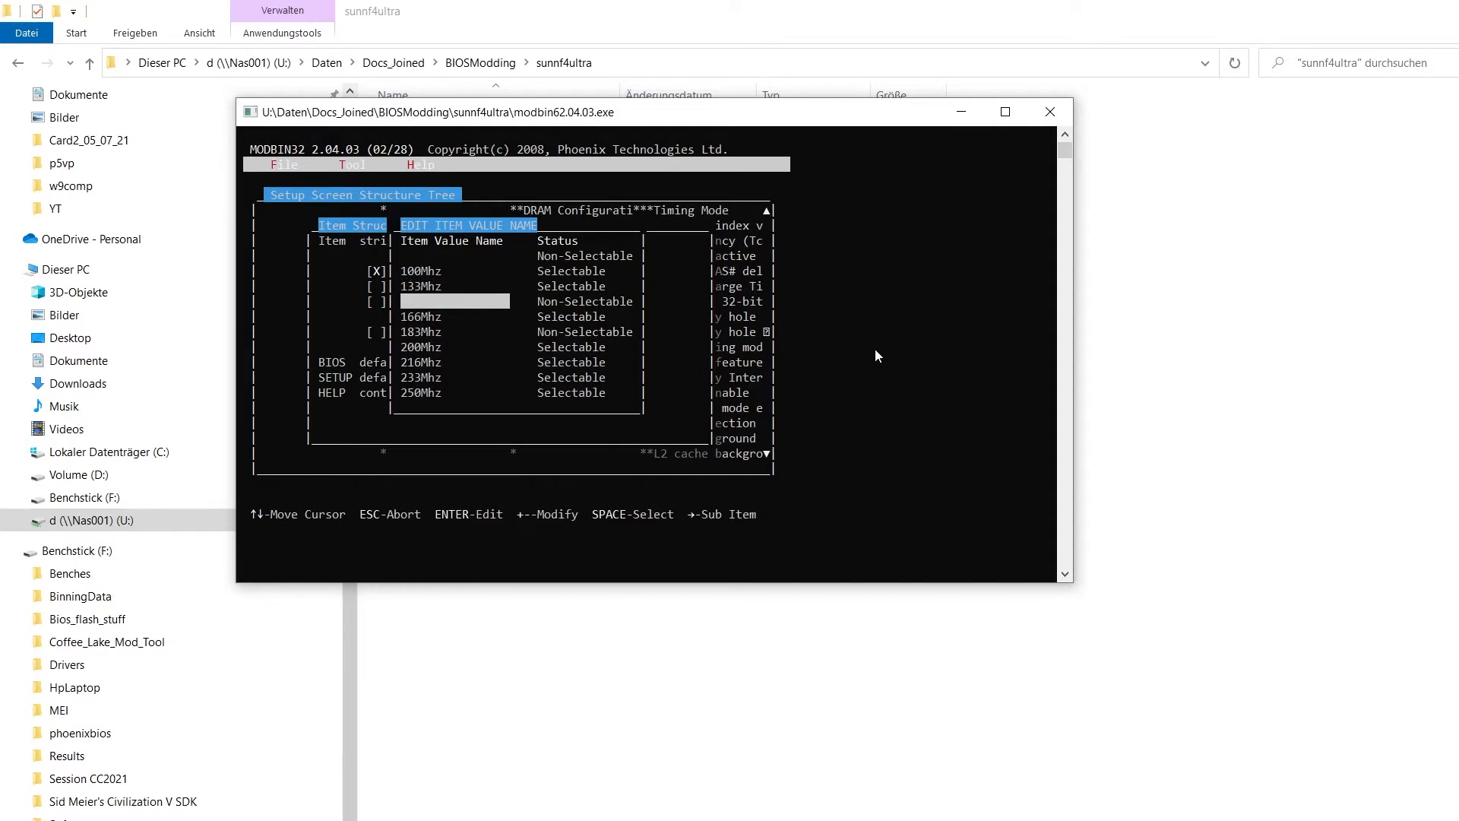
key(Down)
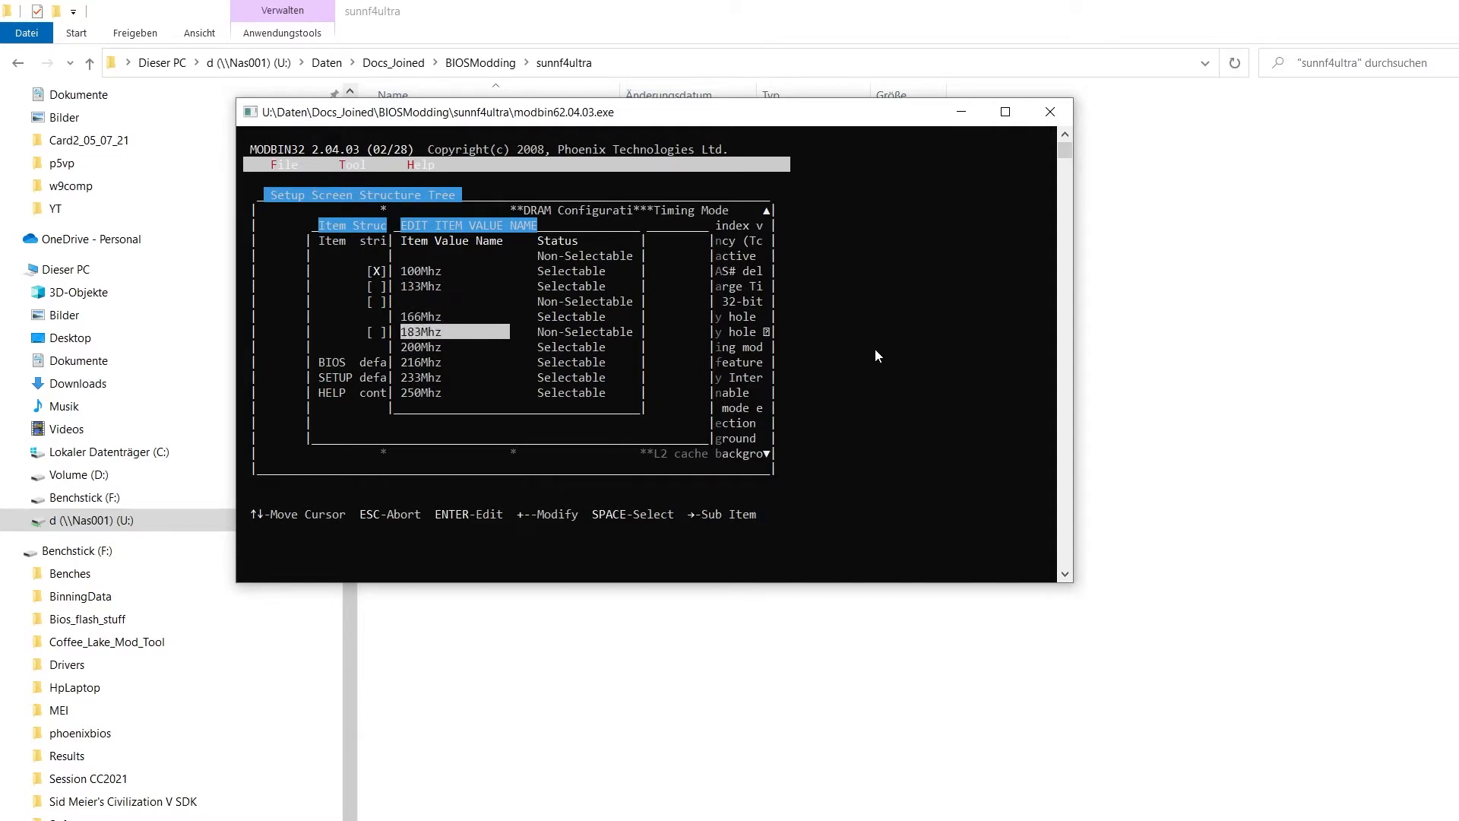
key(Down)
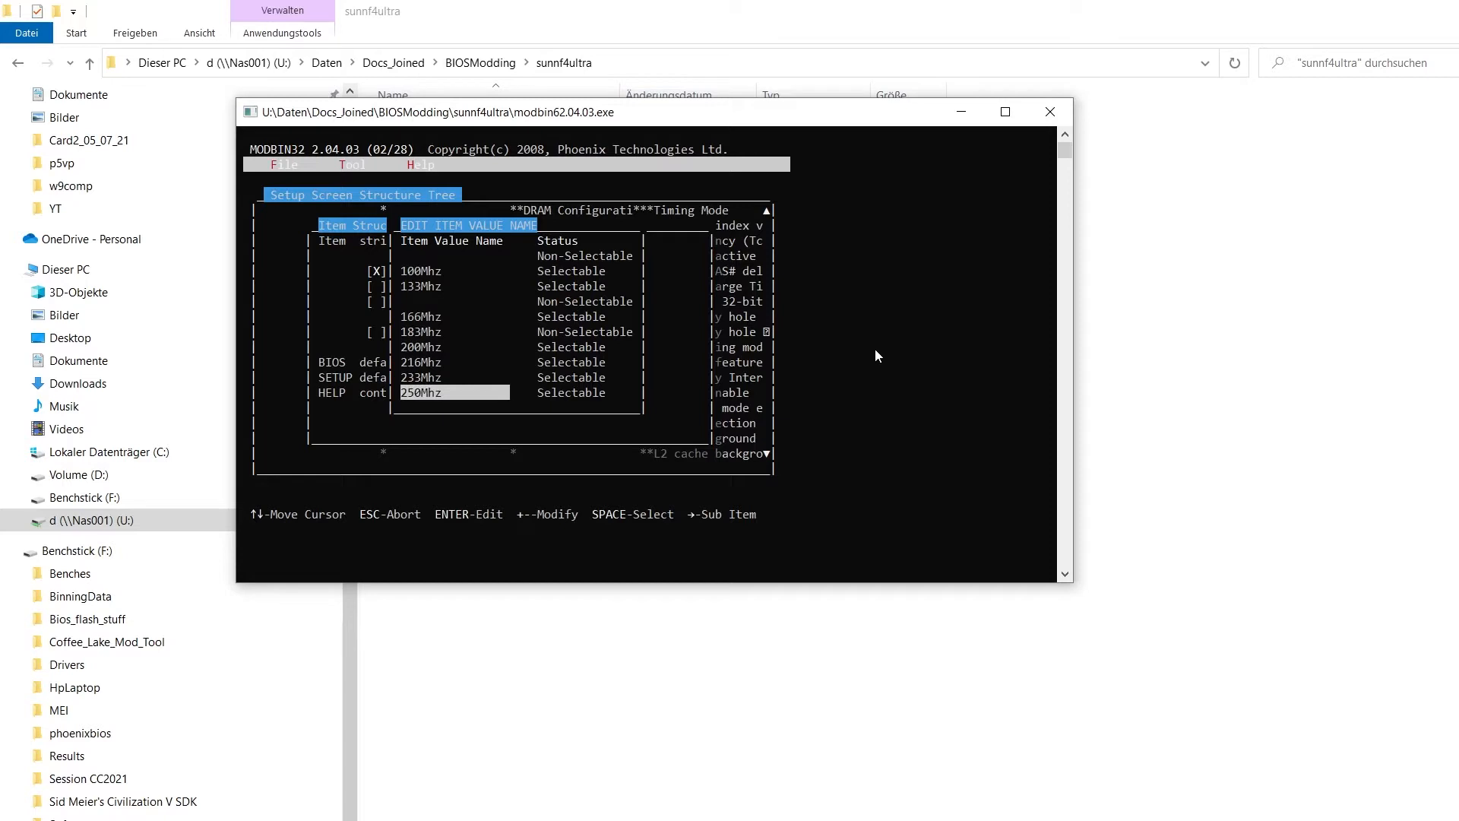
key(Up)
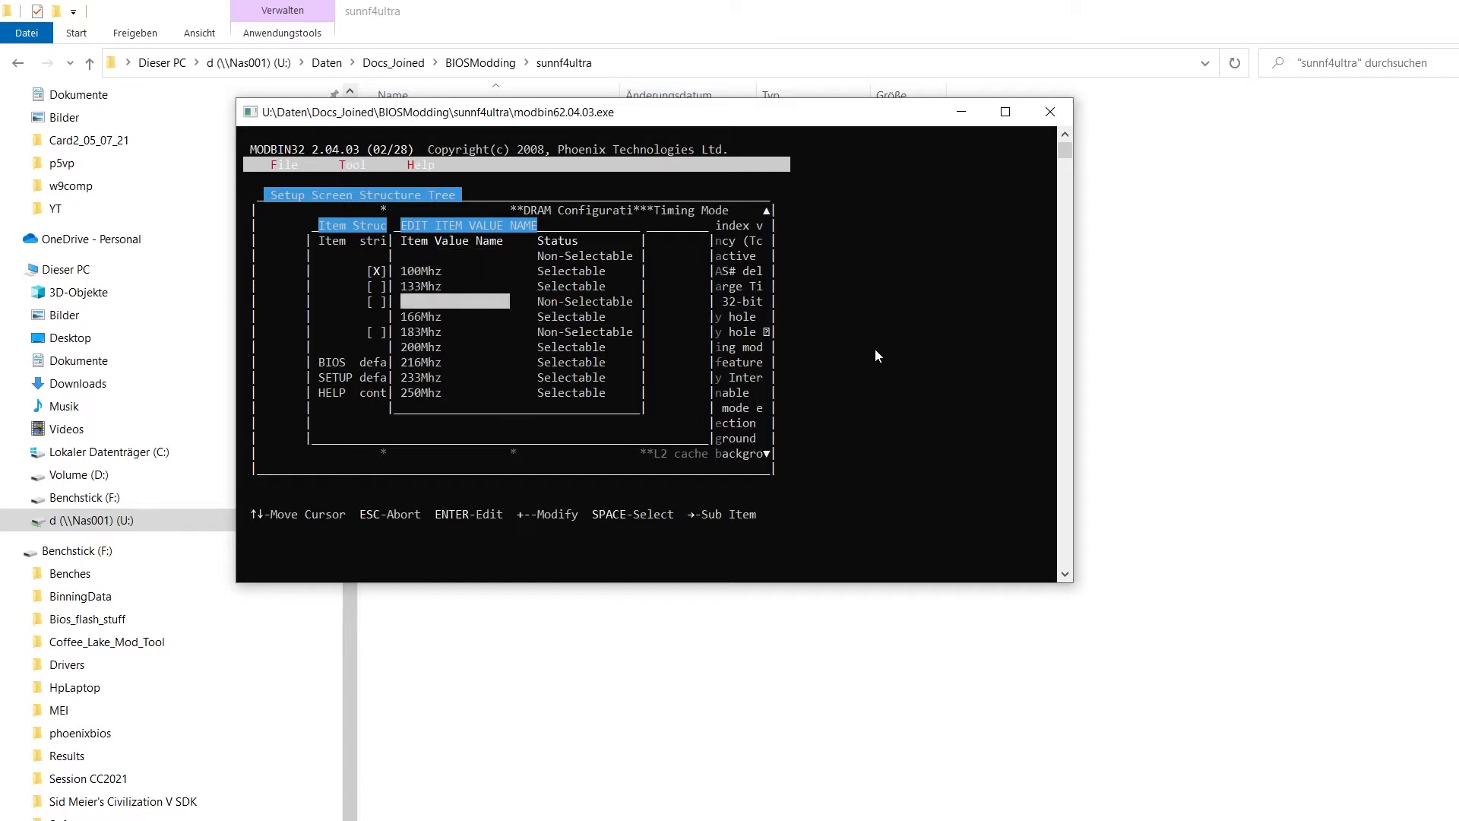
key(Down)
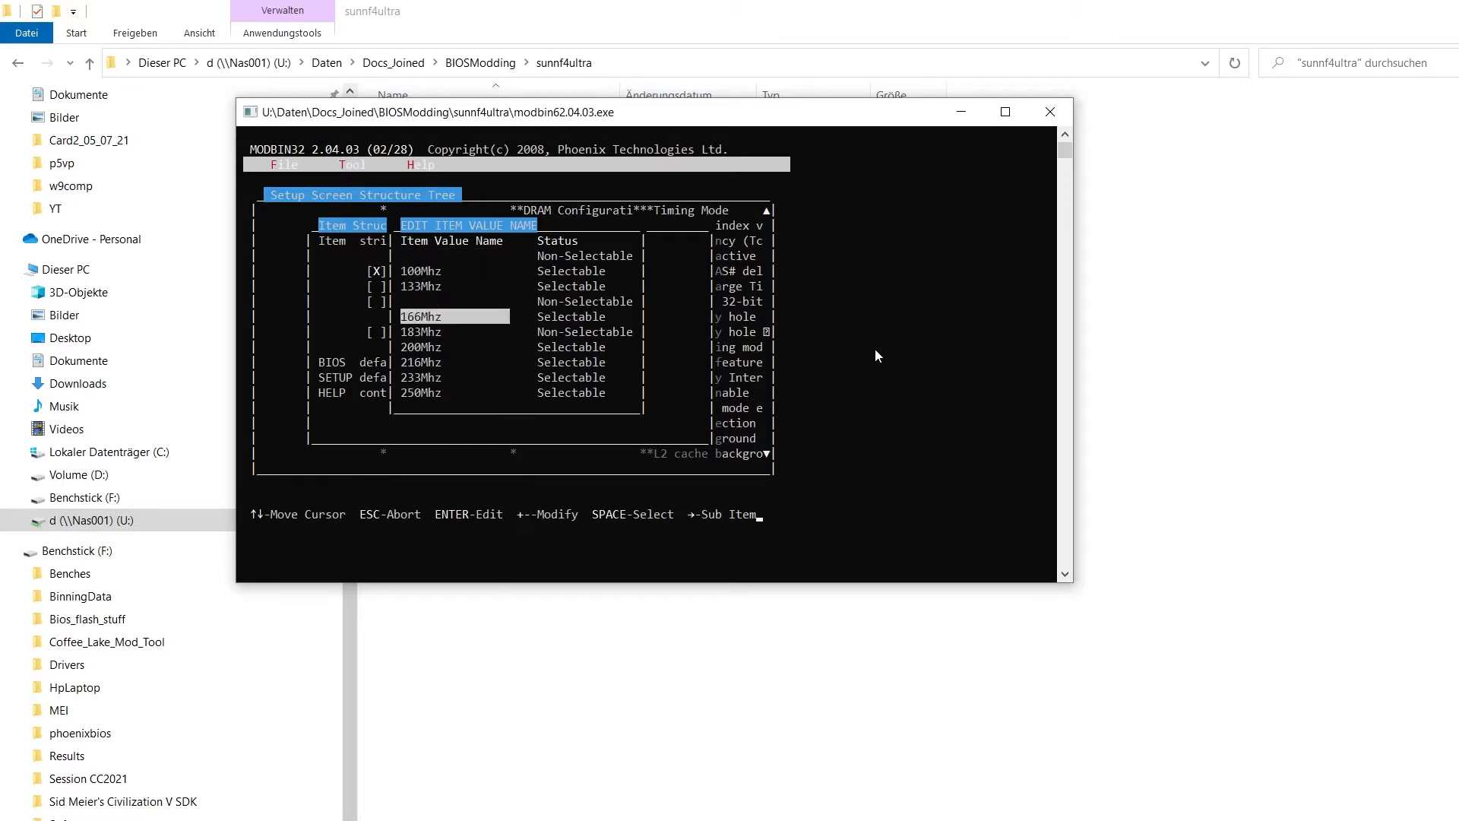
key(up)
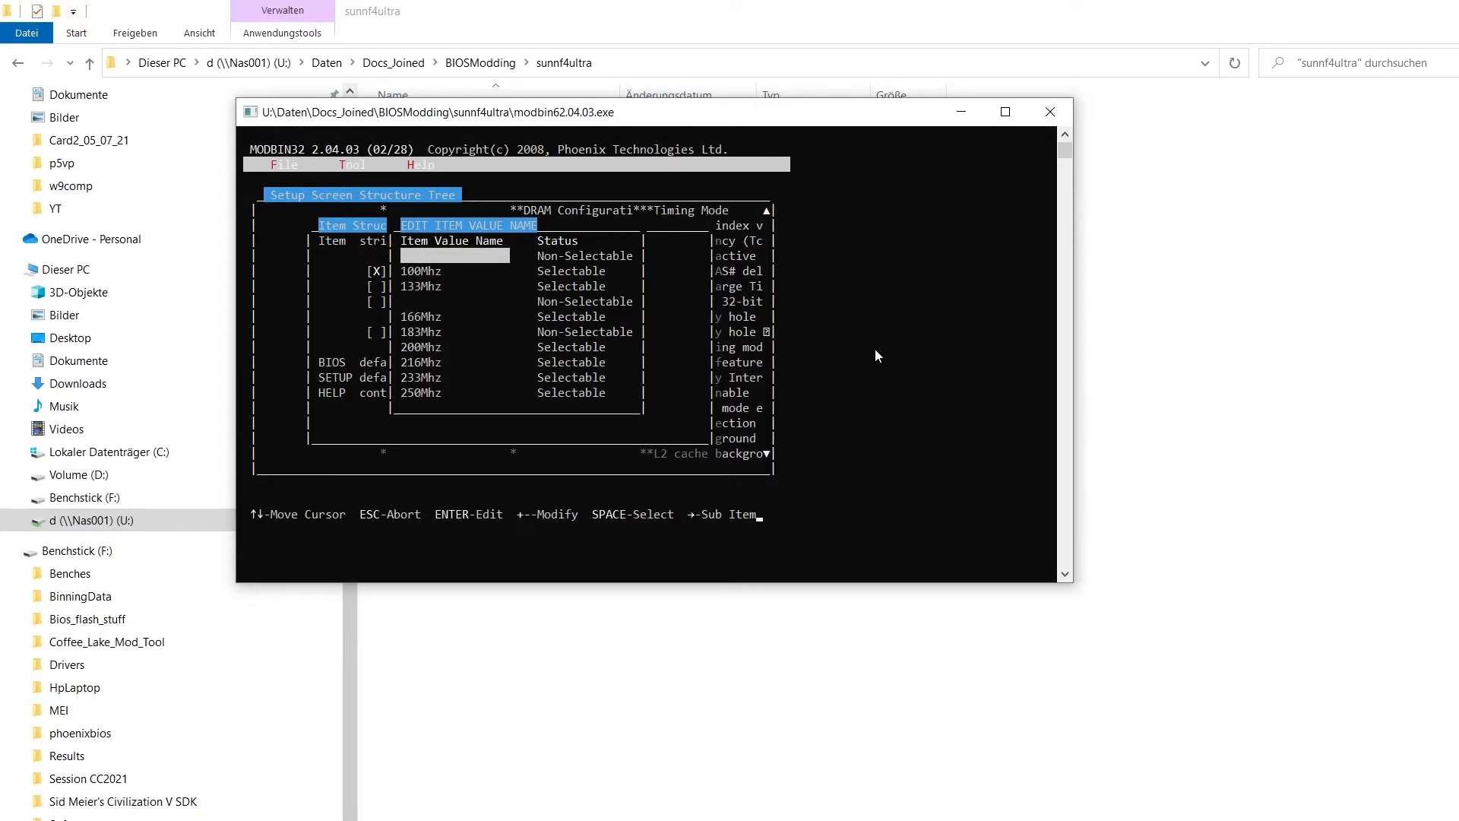
key(Down)
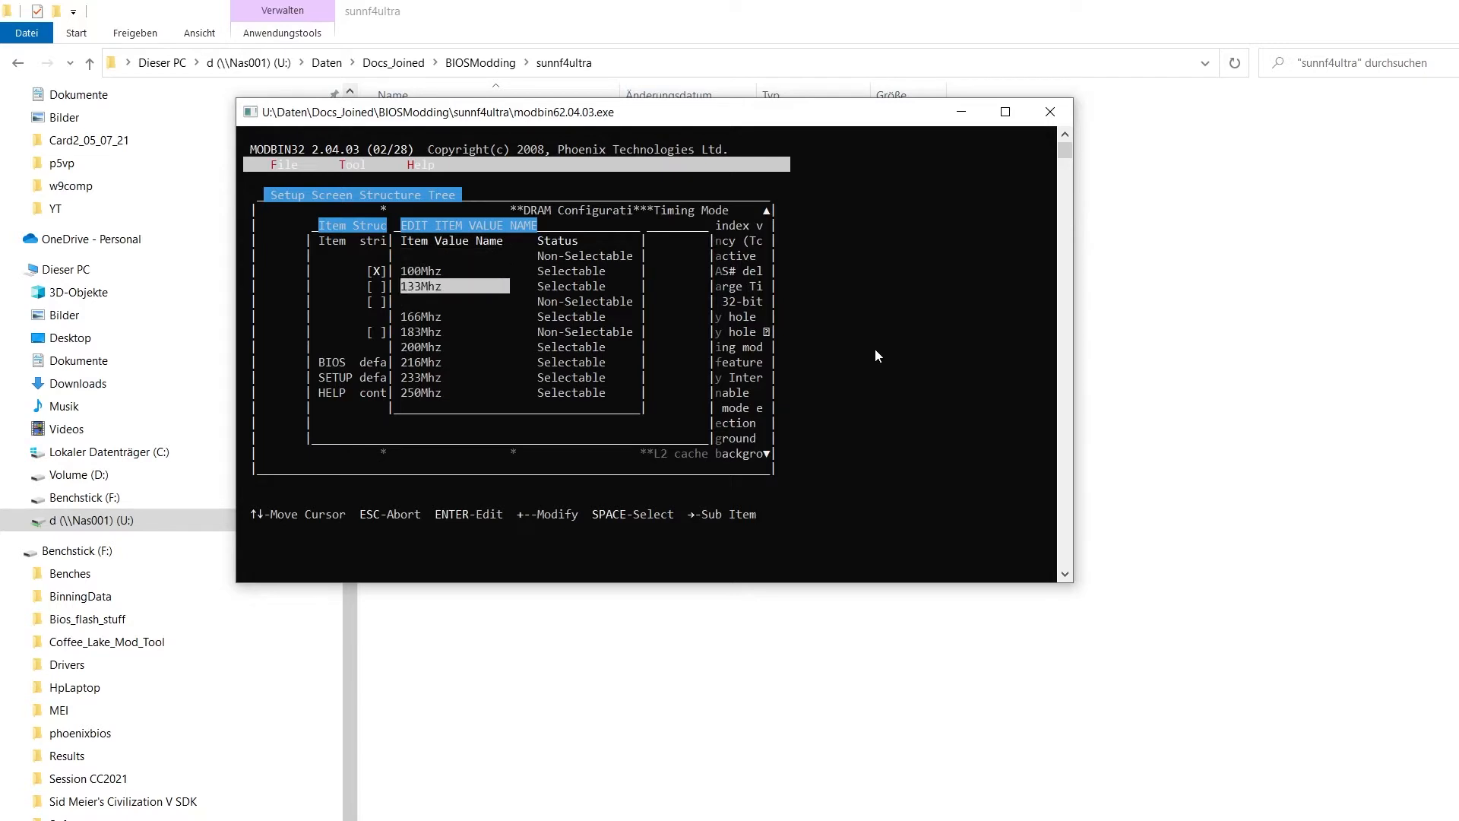
key(Down)
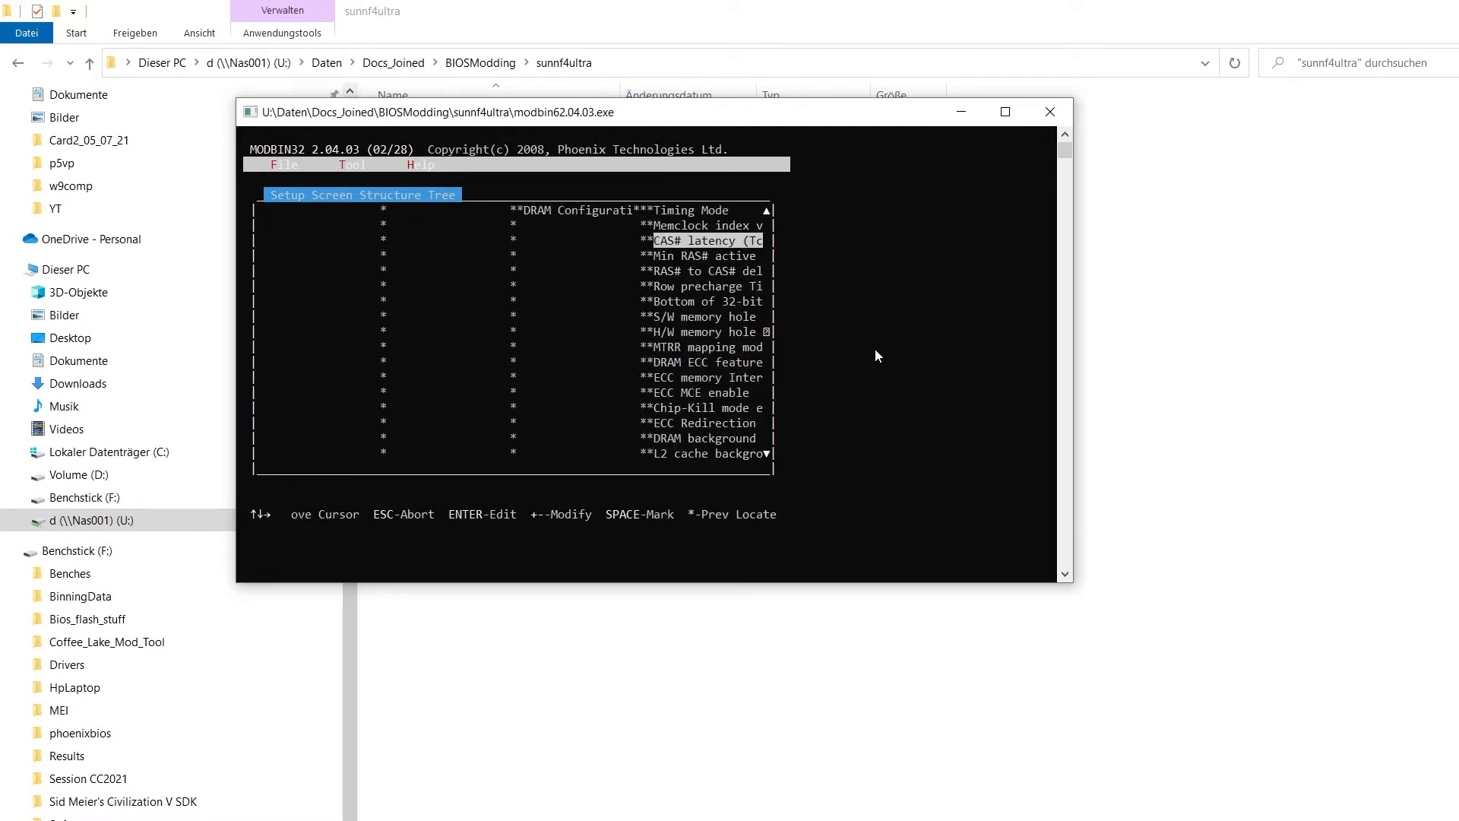
Show the Min RAS# active time (Tras) item structure, Normal with 8T defaults
key(enter)
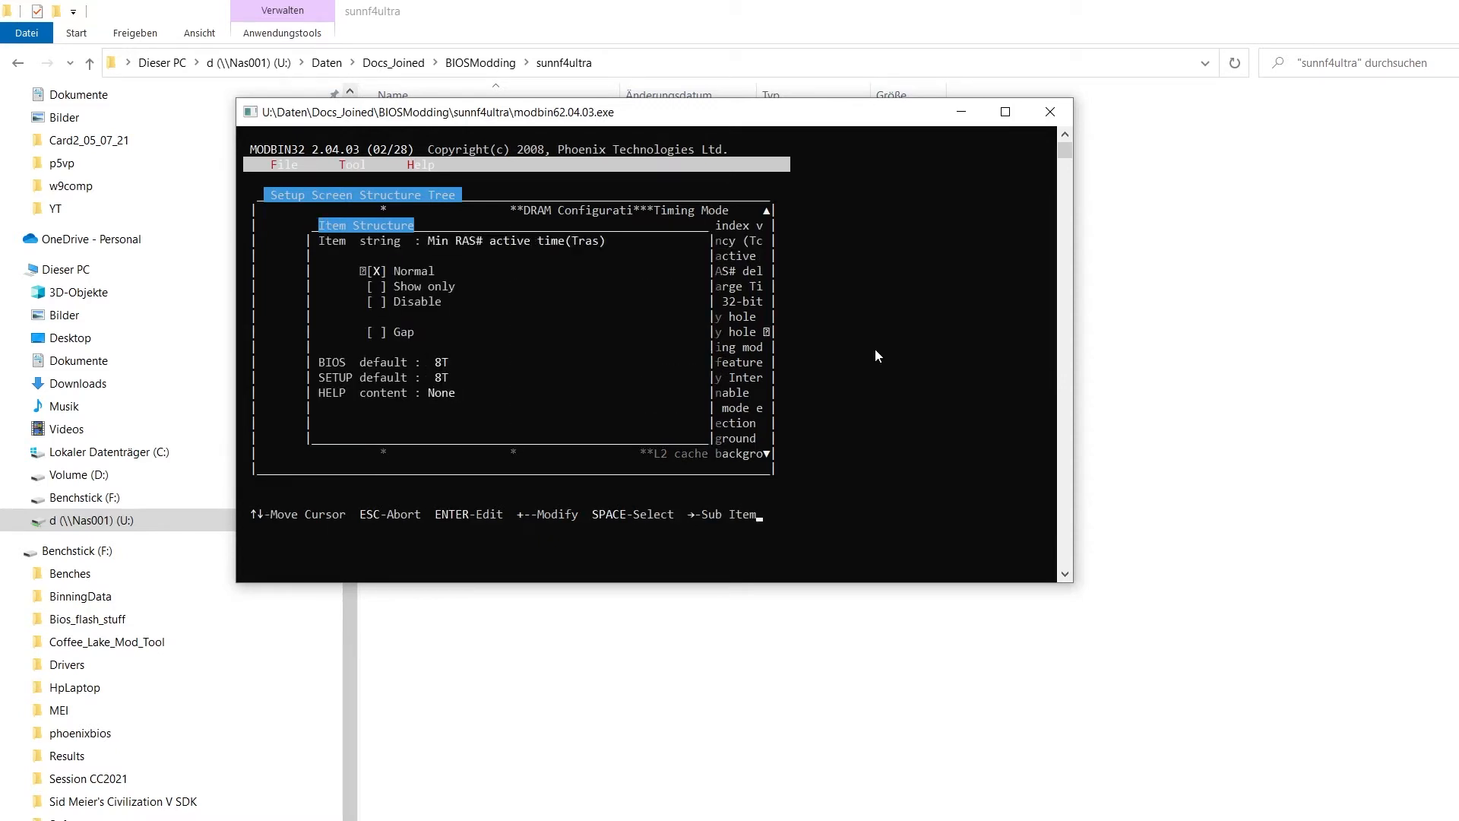
Inspect the disabled Bottom of 32-bit IO item, pass SLI Broadcast, and exit to the main function list
key(Escape)
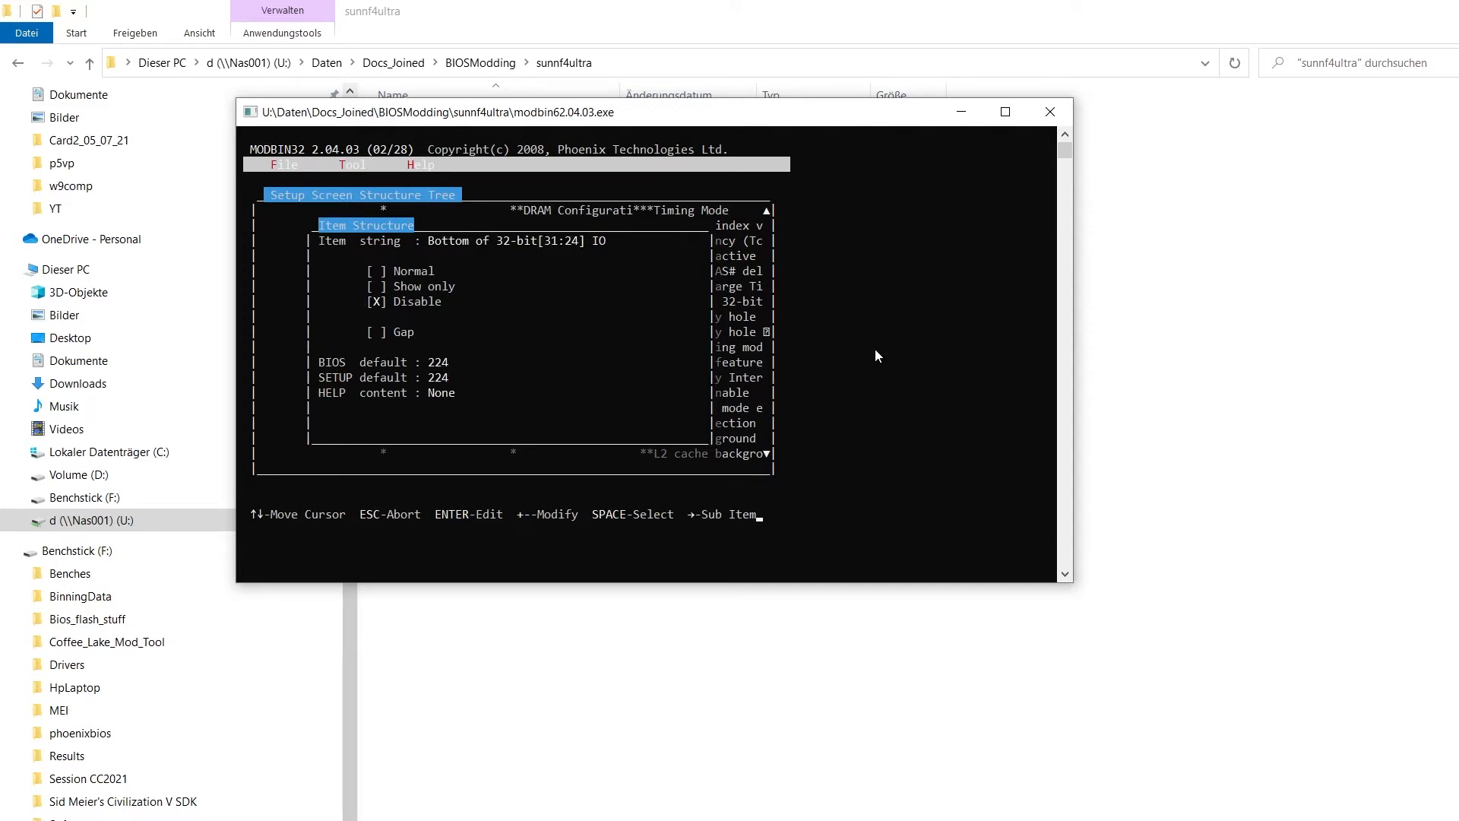
key(Up)
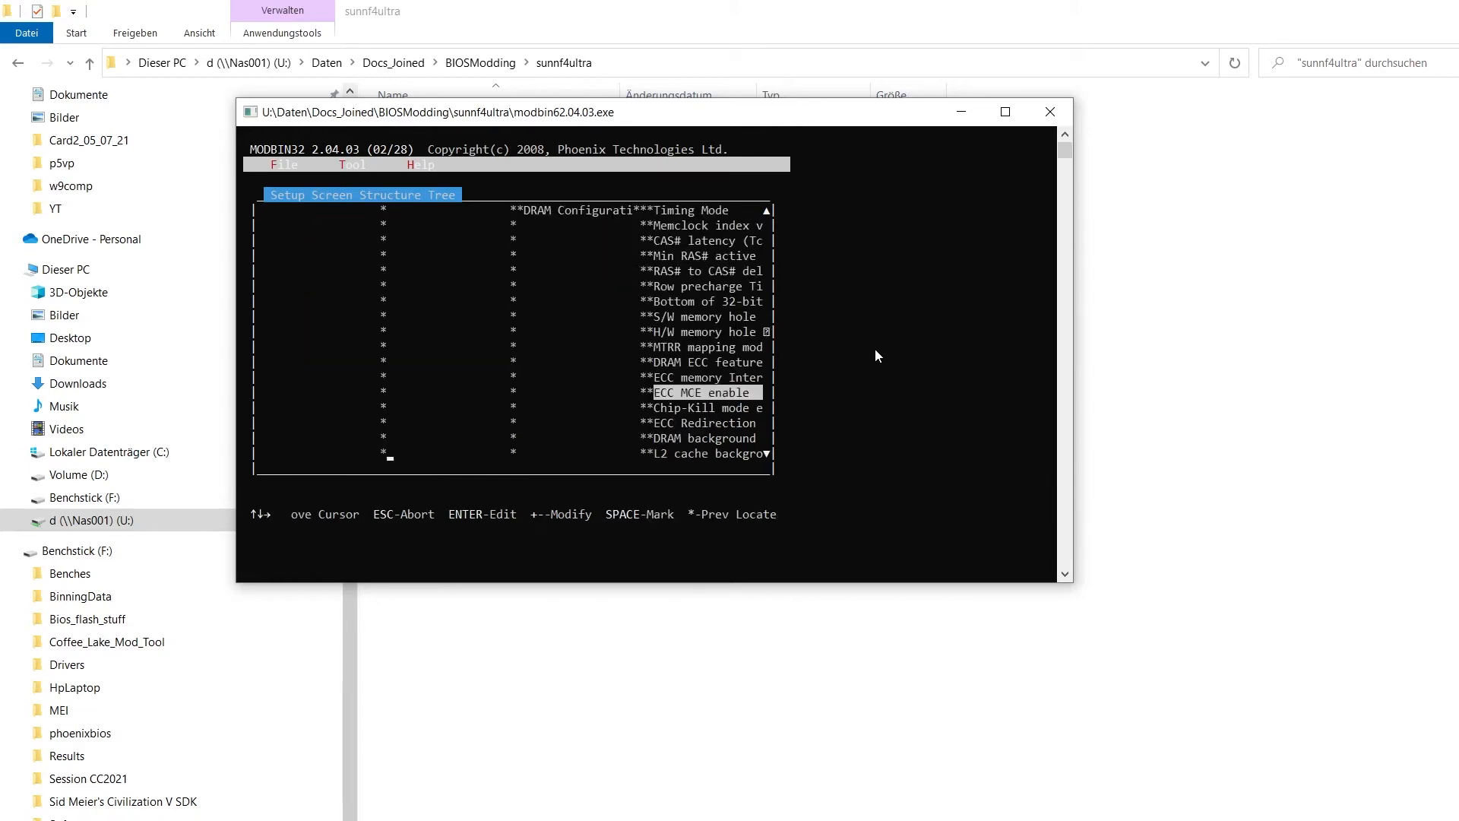
key(Enter)
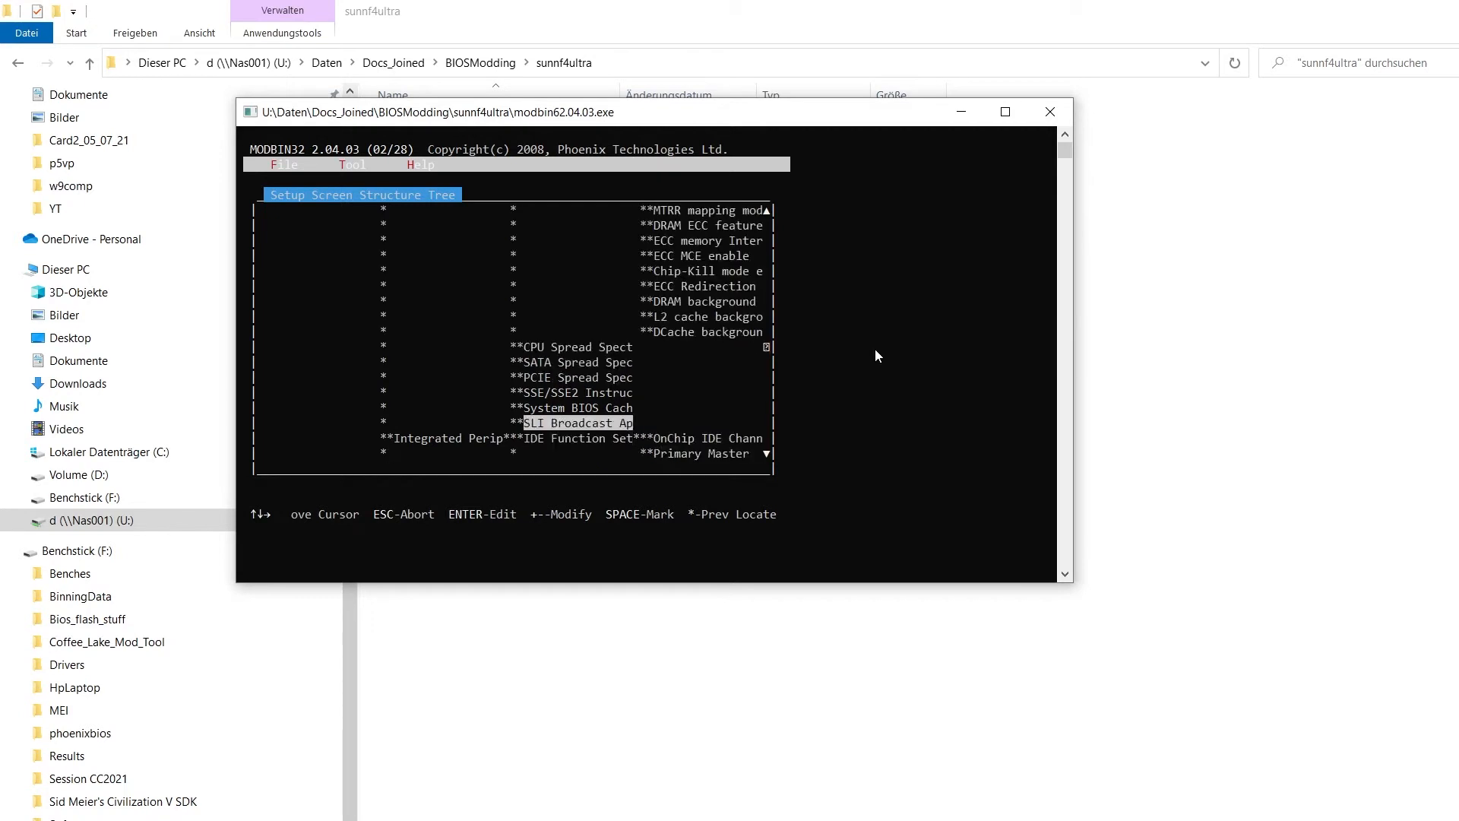
key(up)
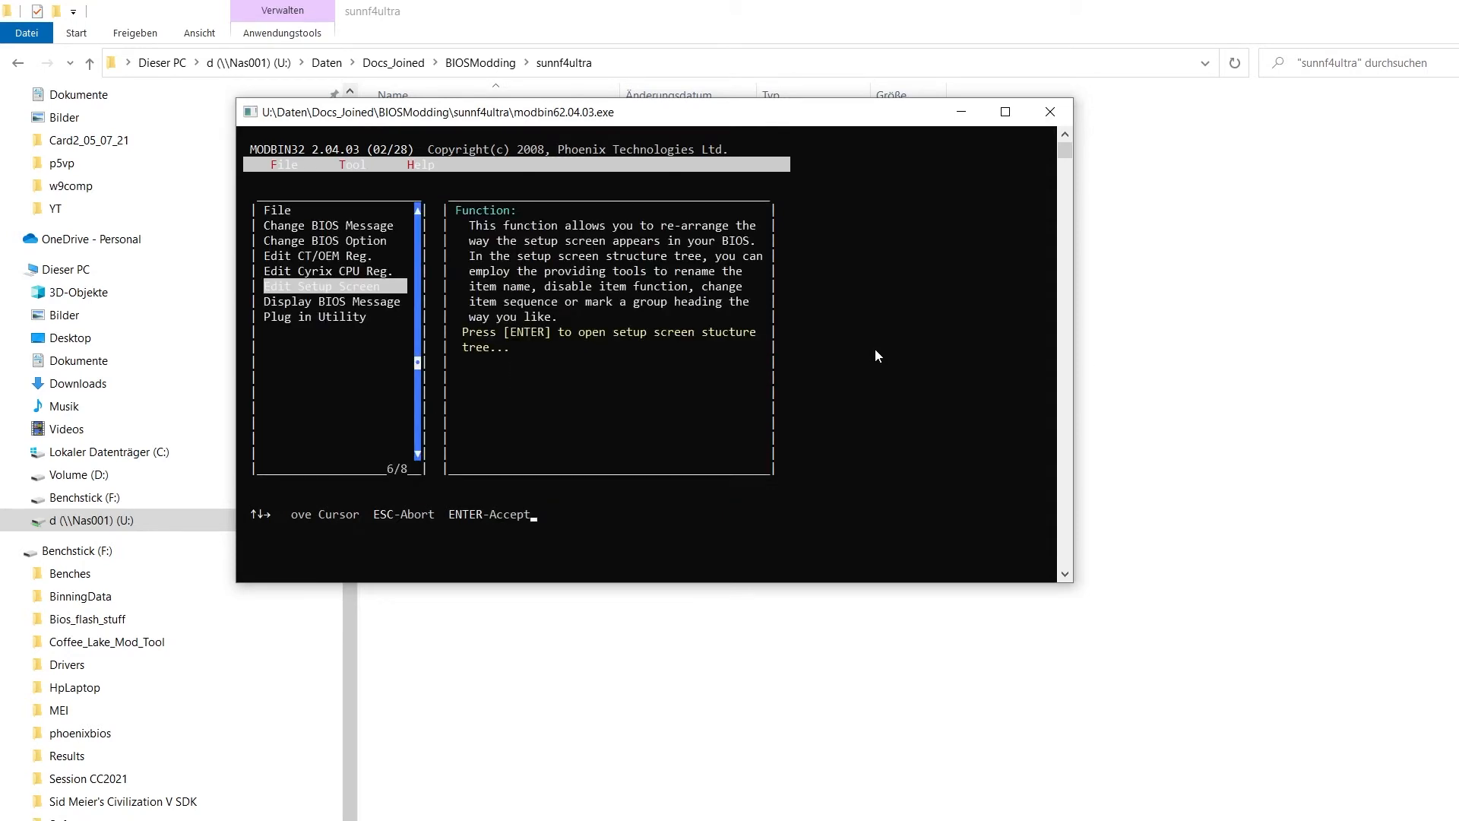
key(Up)
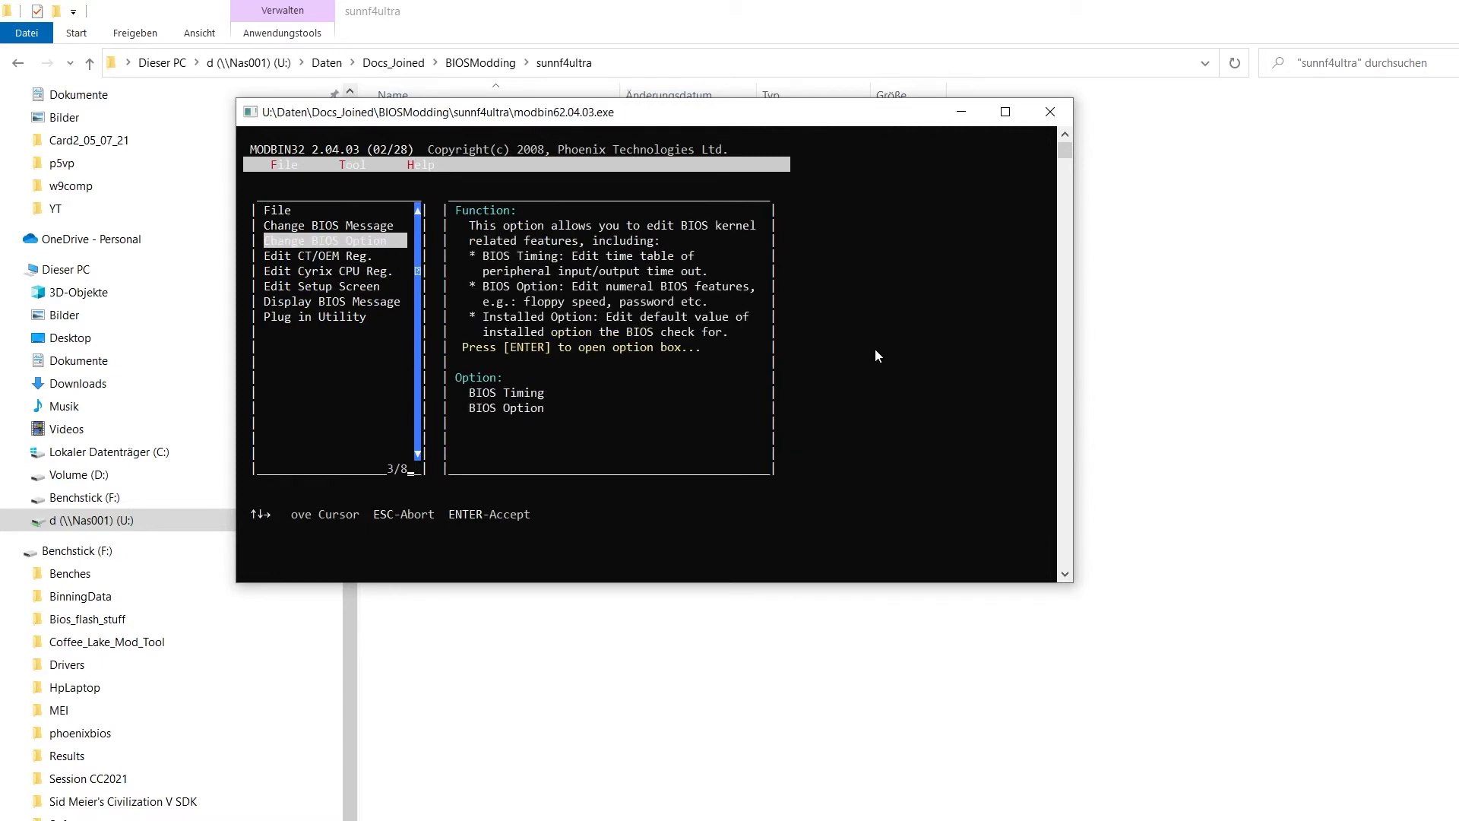
Quit MODBIN32 via File > Exit
click(283, 164)
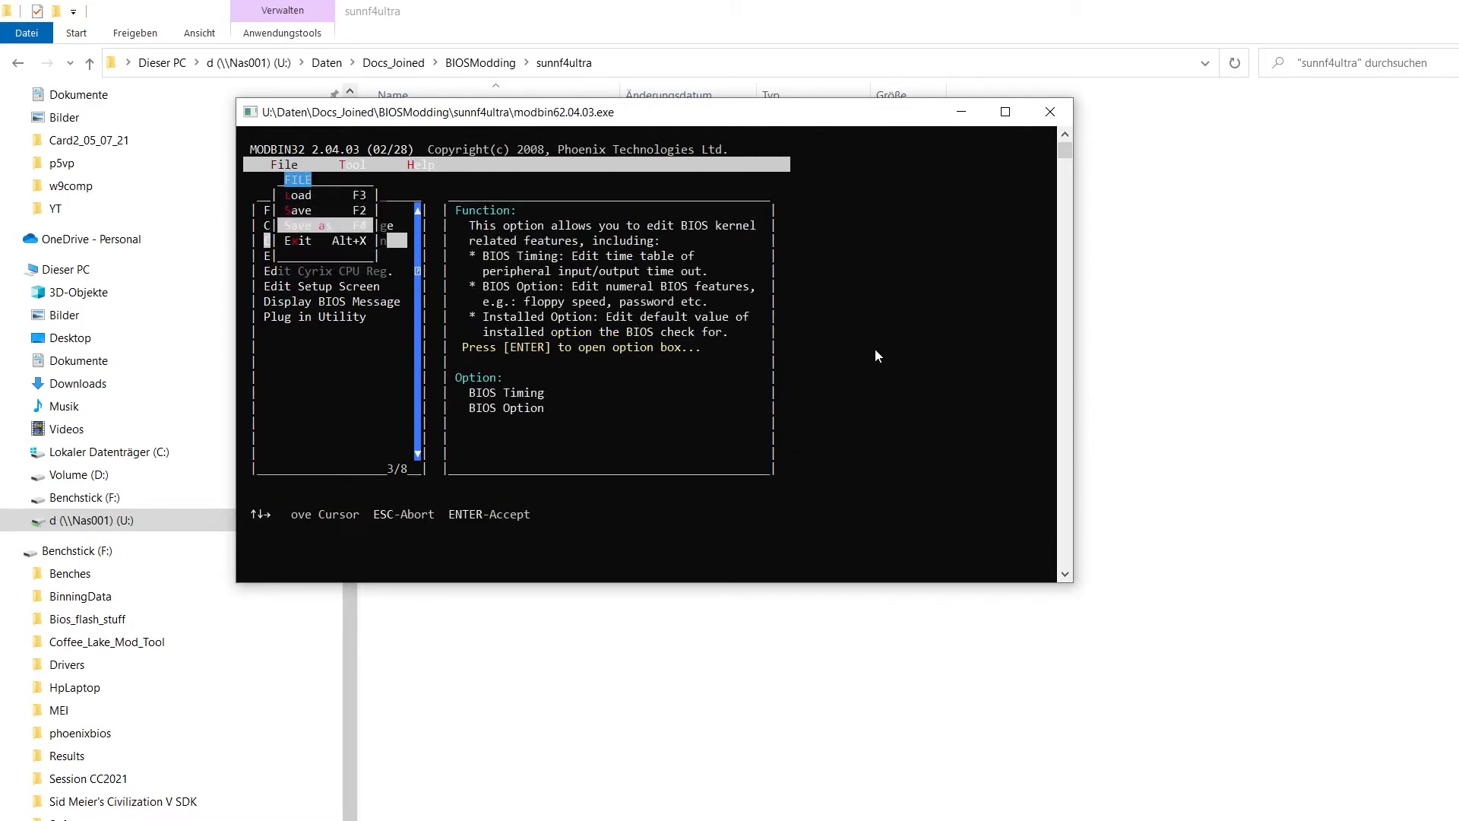
click(300, 209)
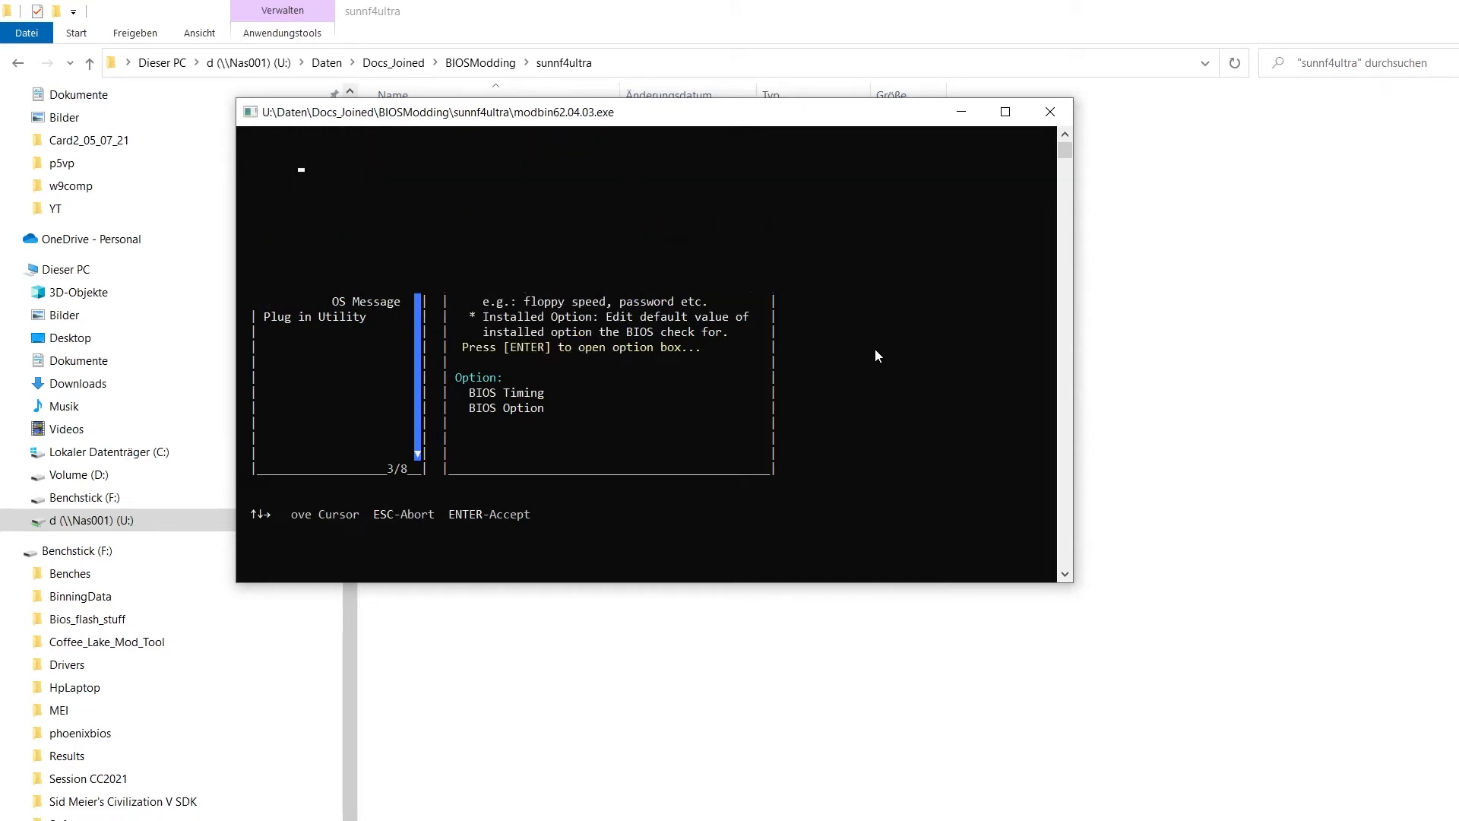
click(1049, 111)
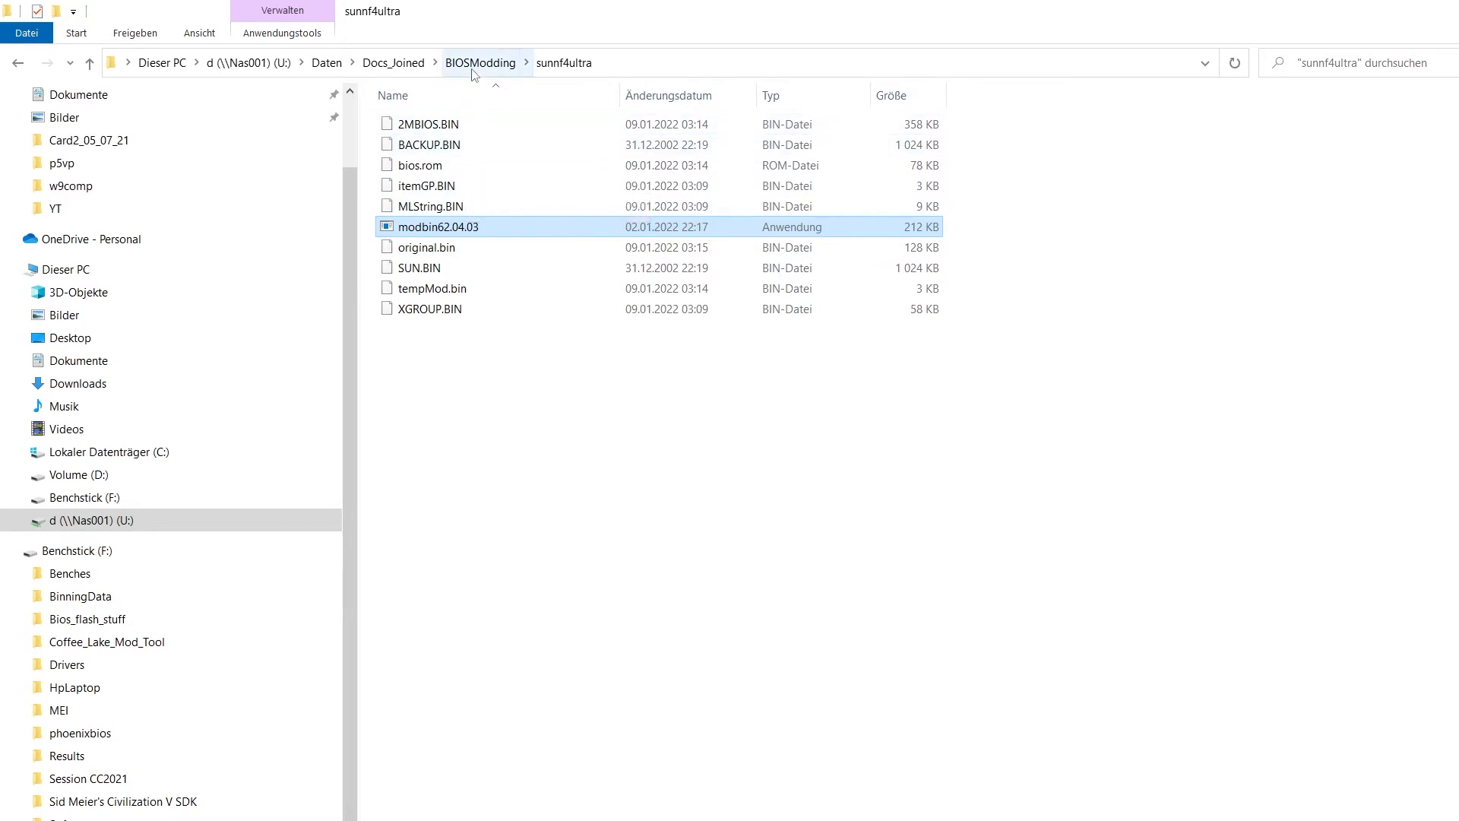
Relaunch modbin62.04.03 from the sunnf4ultra folder, confirming the unsigned-program prompt
click(481, 63)
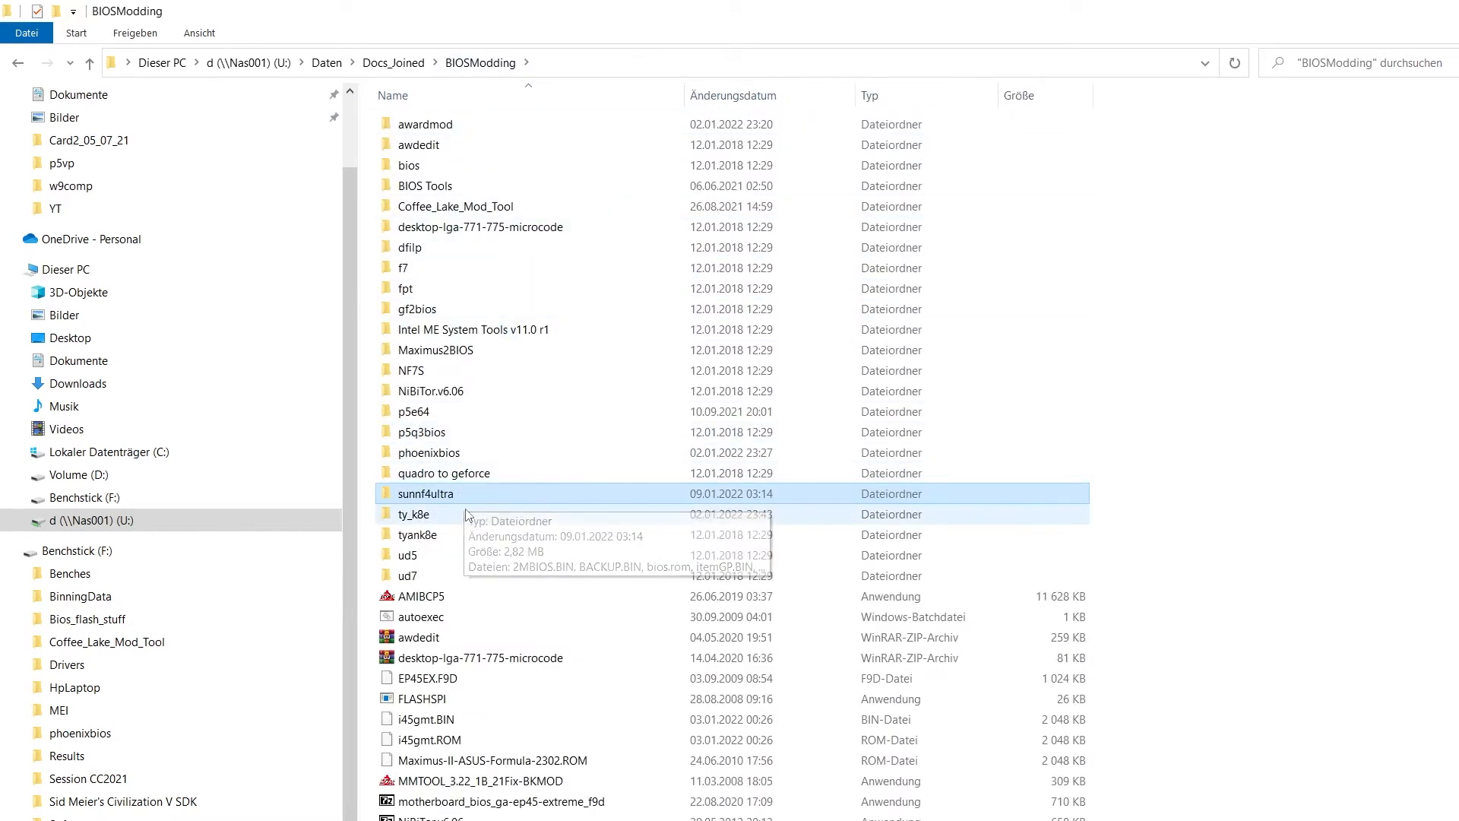
double_click(425, 492)
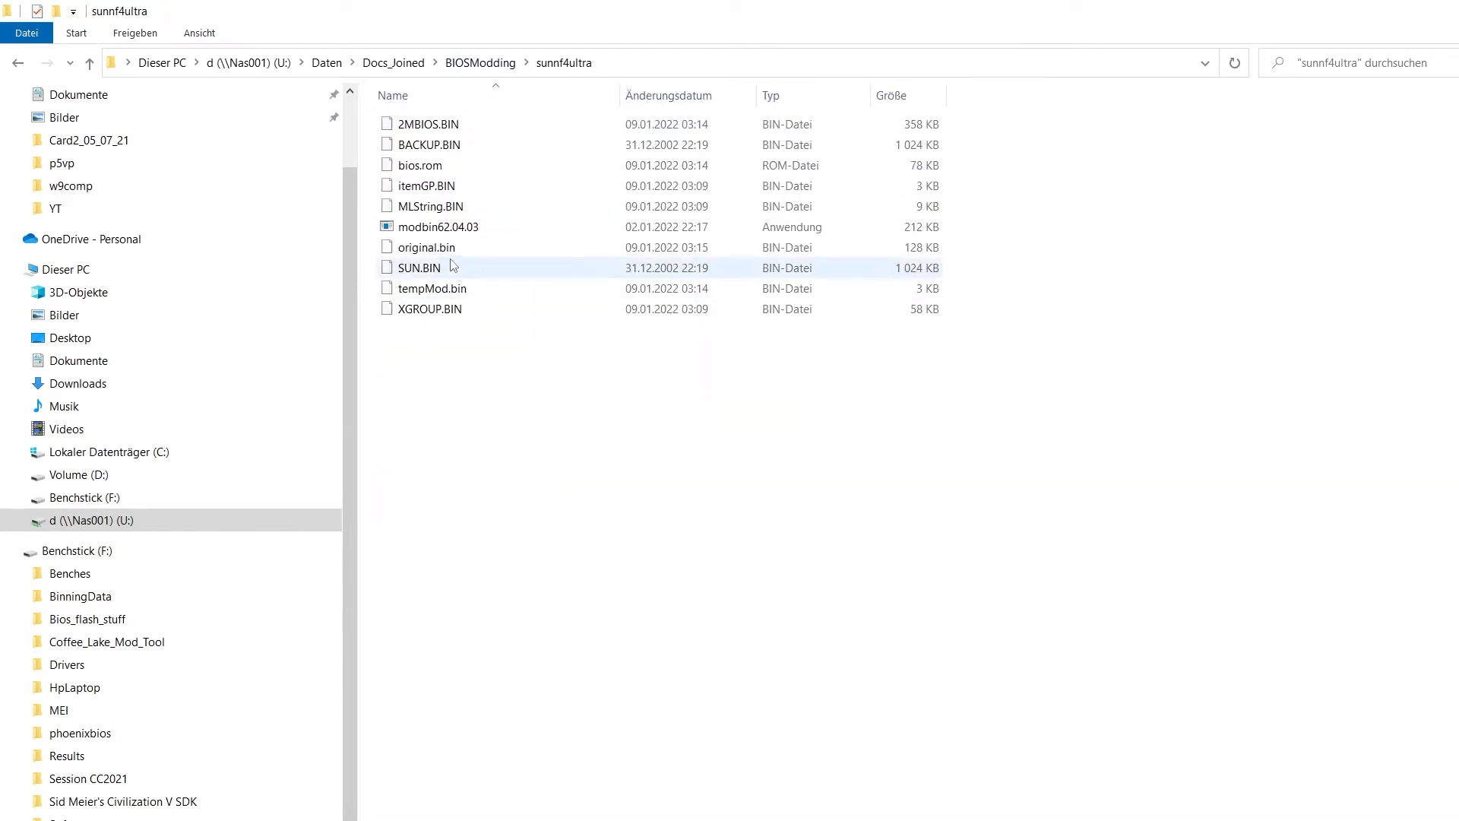
double_click(438, 226)
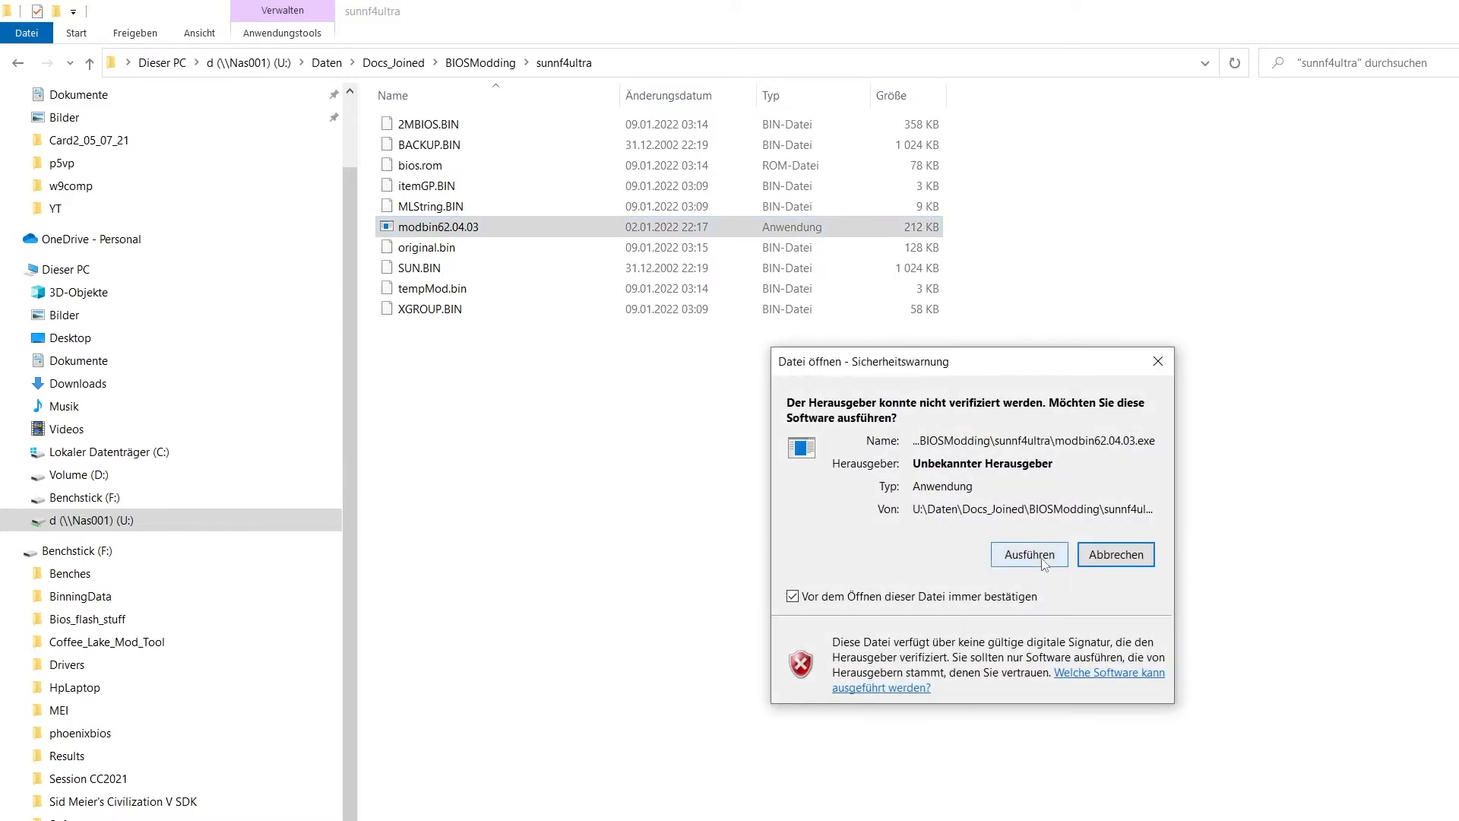
click(1028, 553)
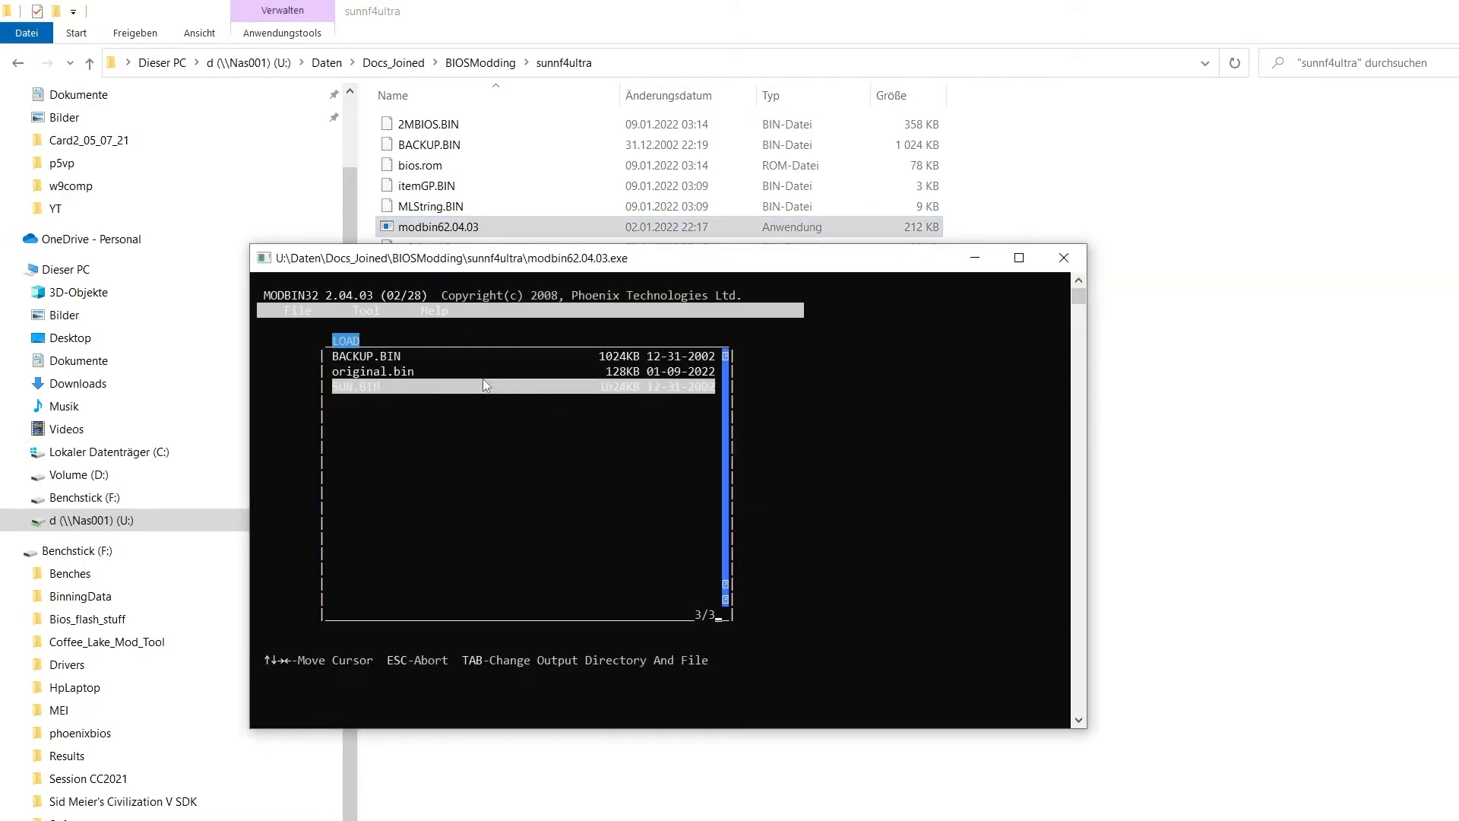
Load SUN.BIN and save the BIOS under the new name sunmod.bin
key(Enter)
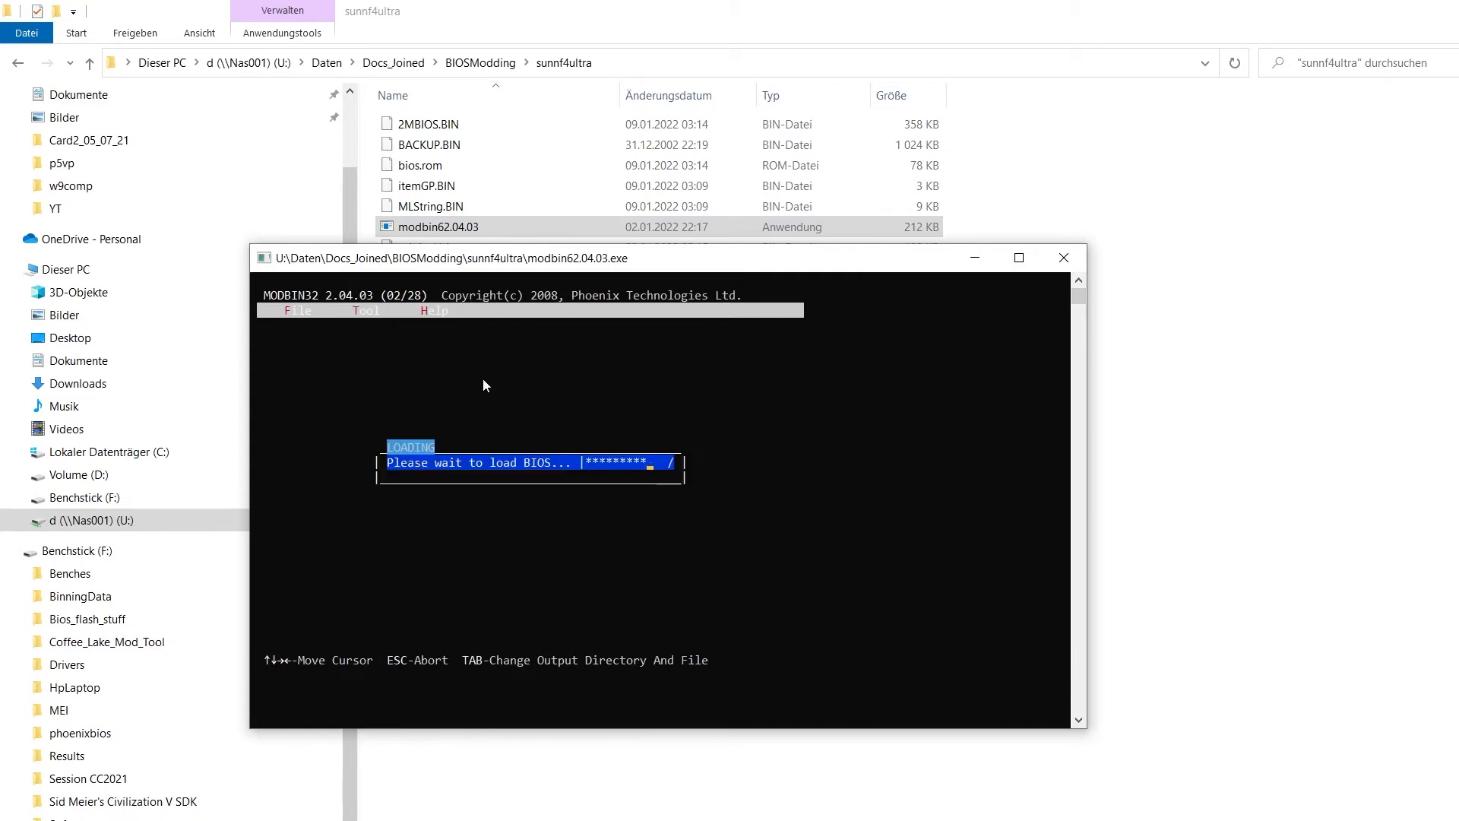
click(296, 310)
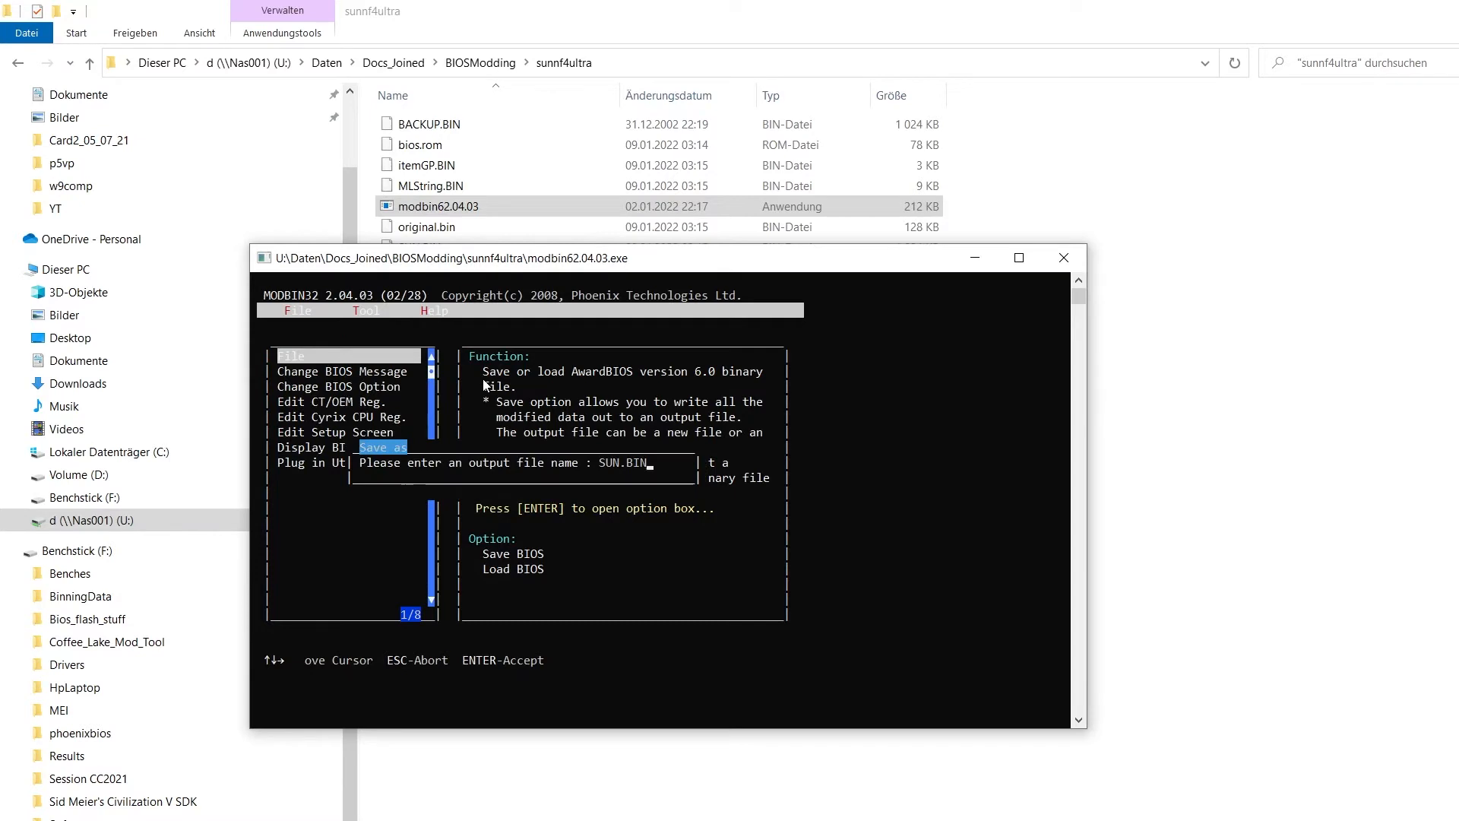
key(Backspace)
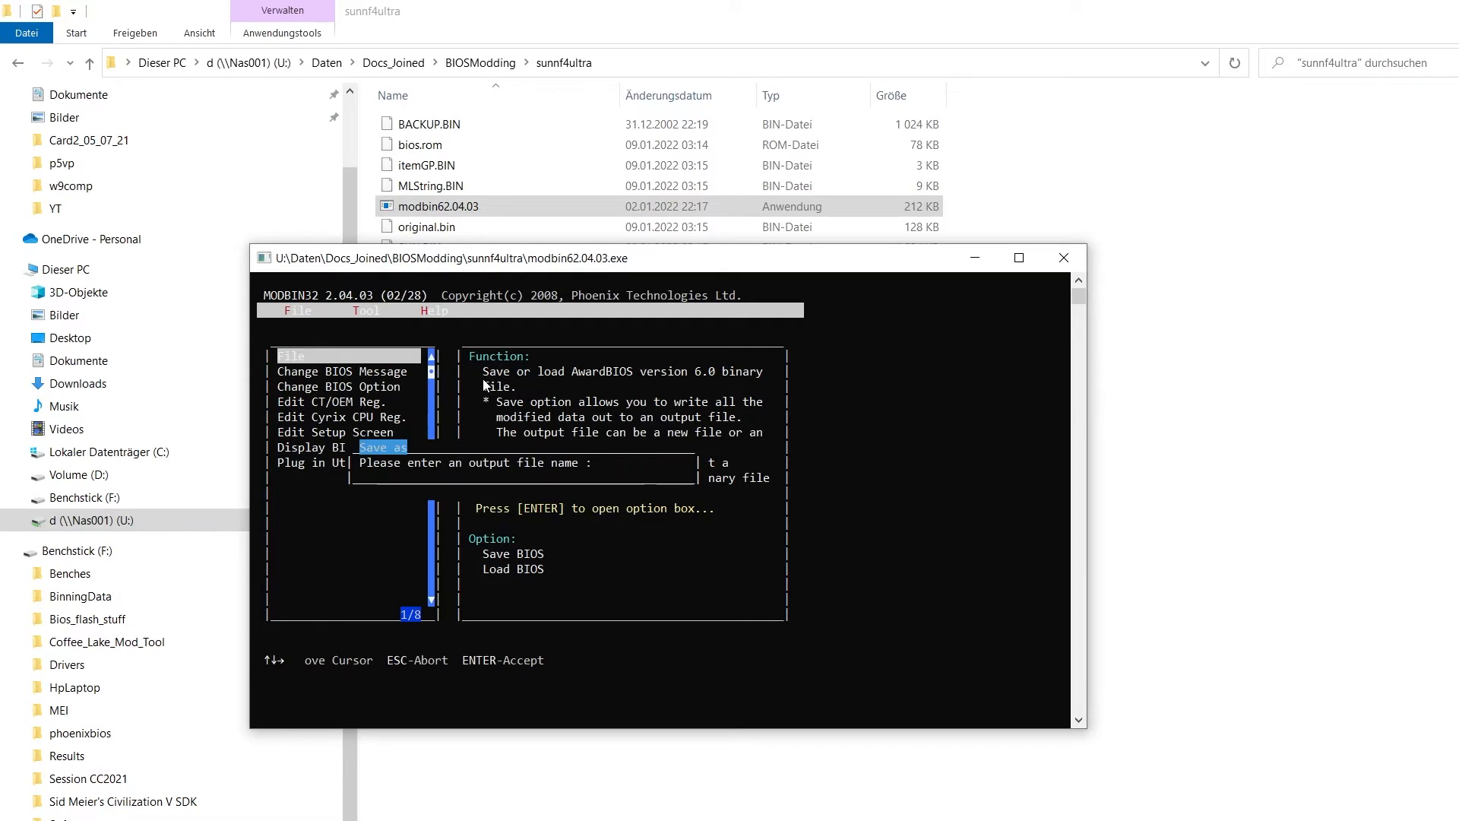
text(sunmodded.bi)
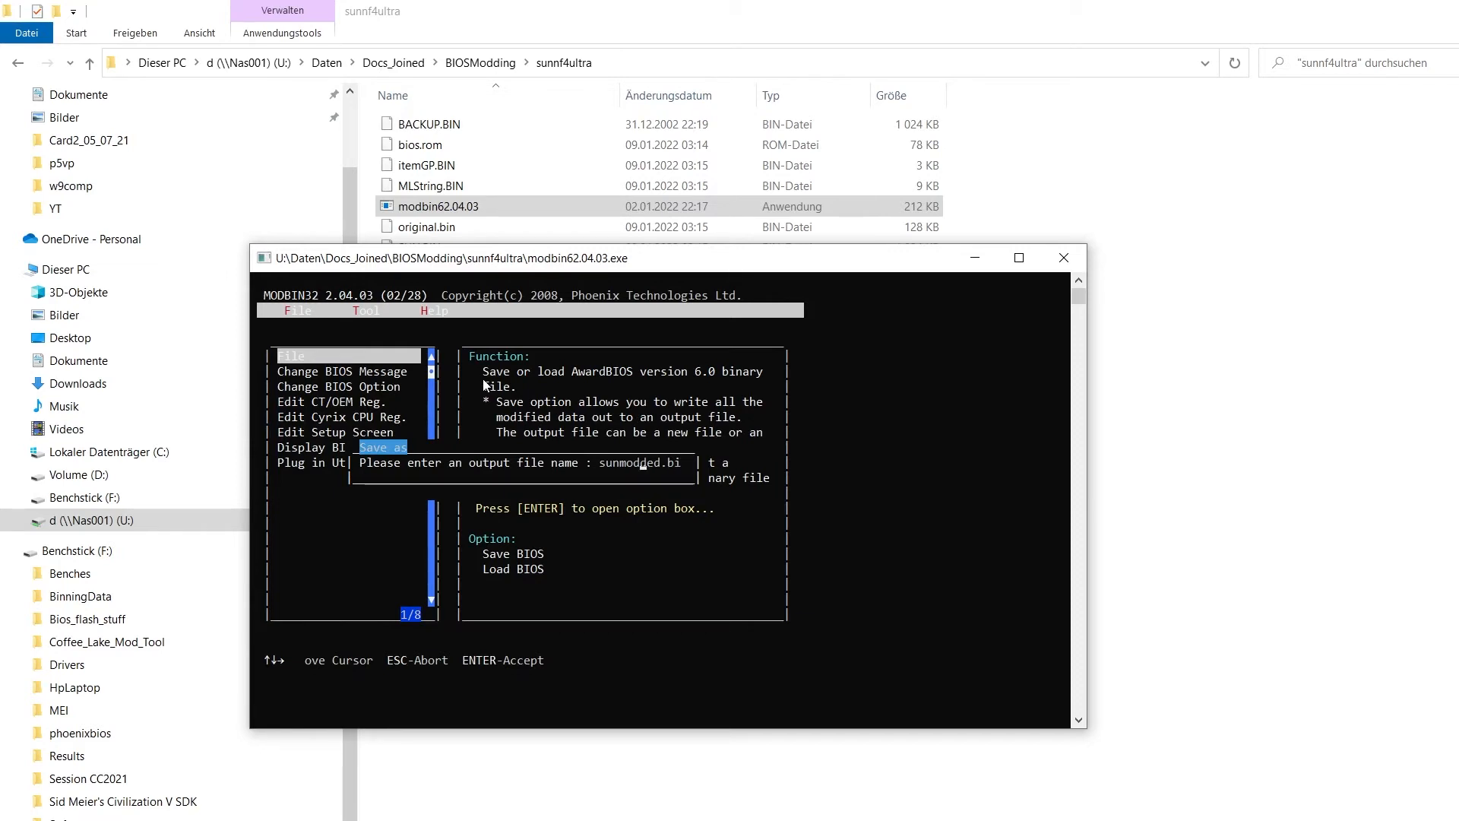
key(Backspace)
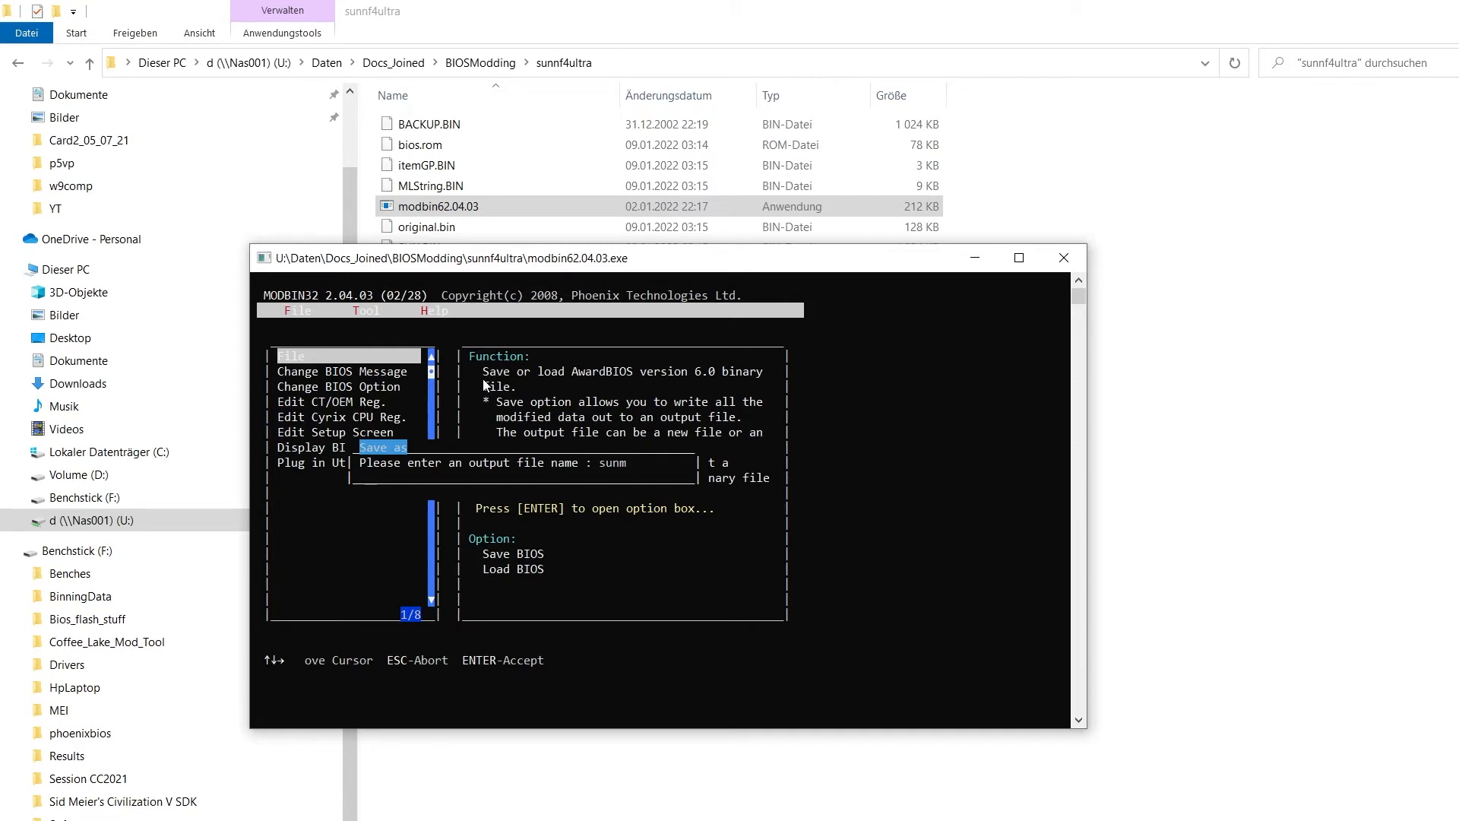
text(od.)
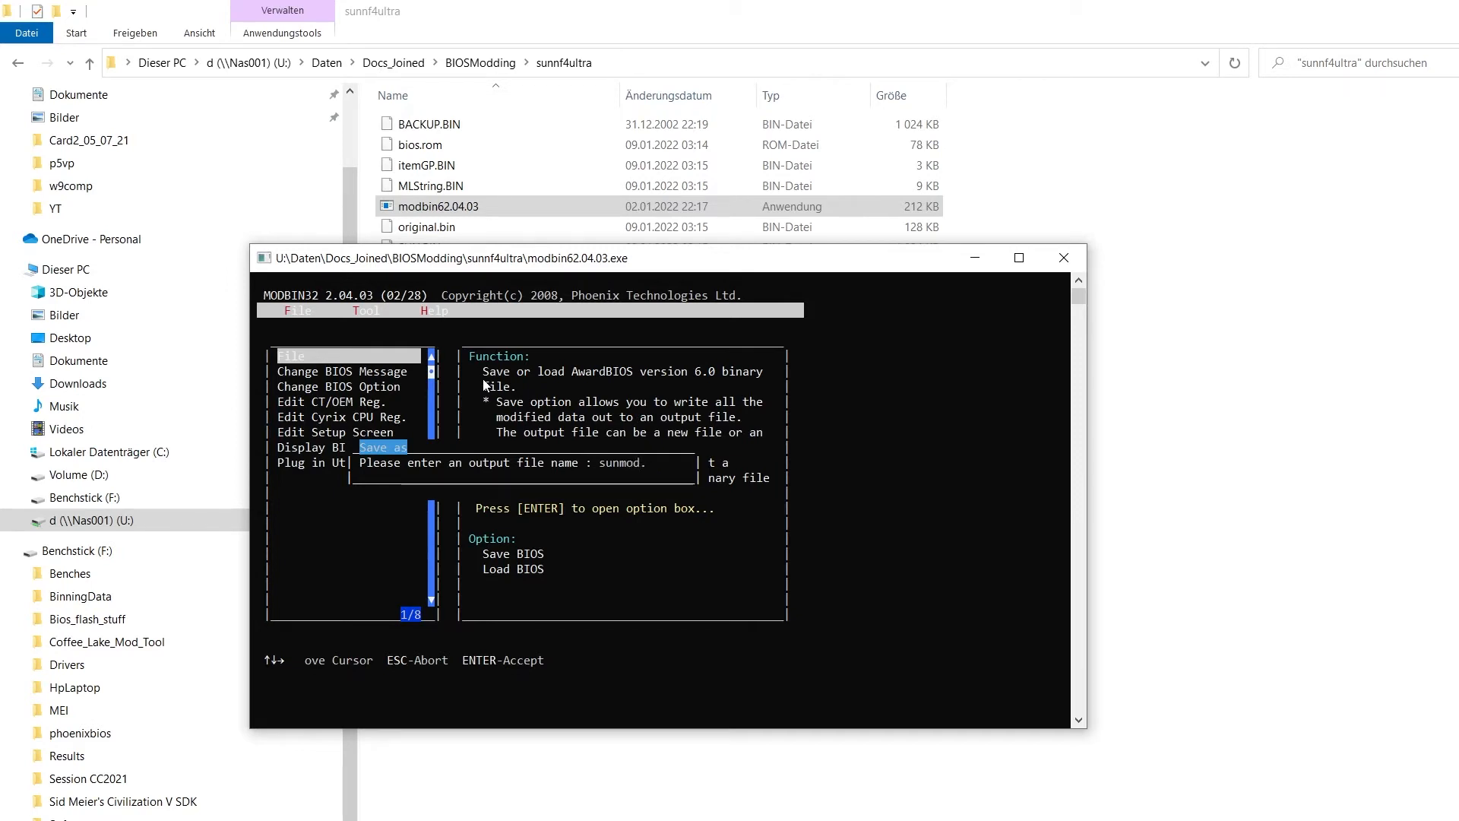
text(.bin)
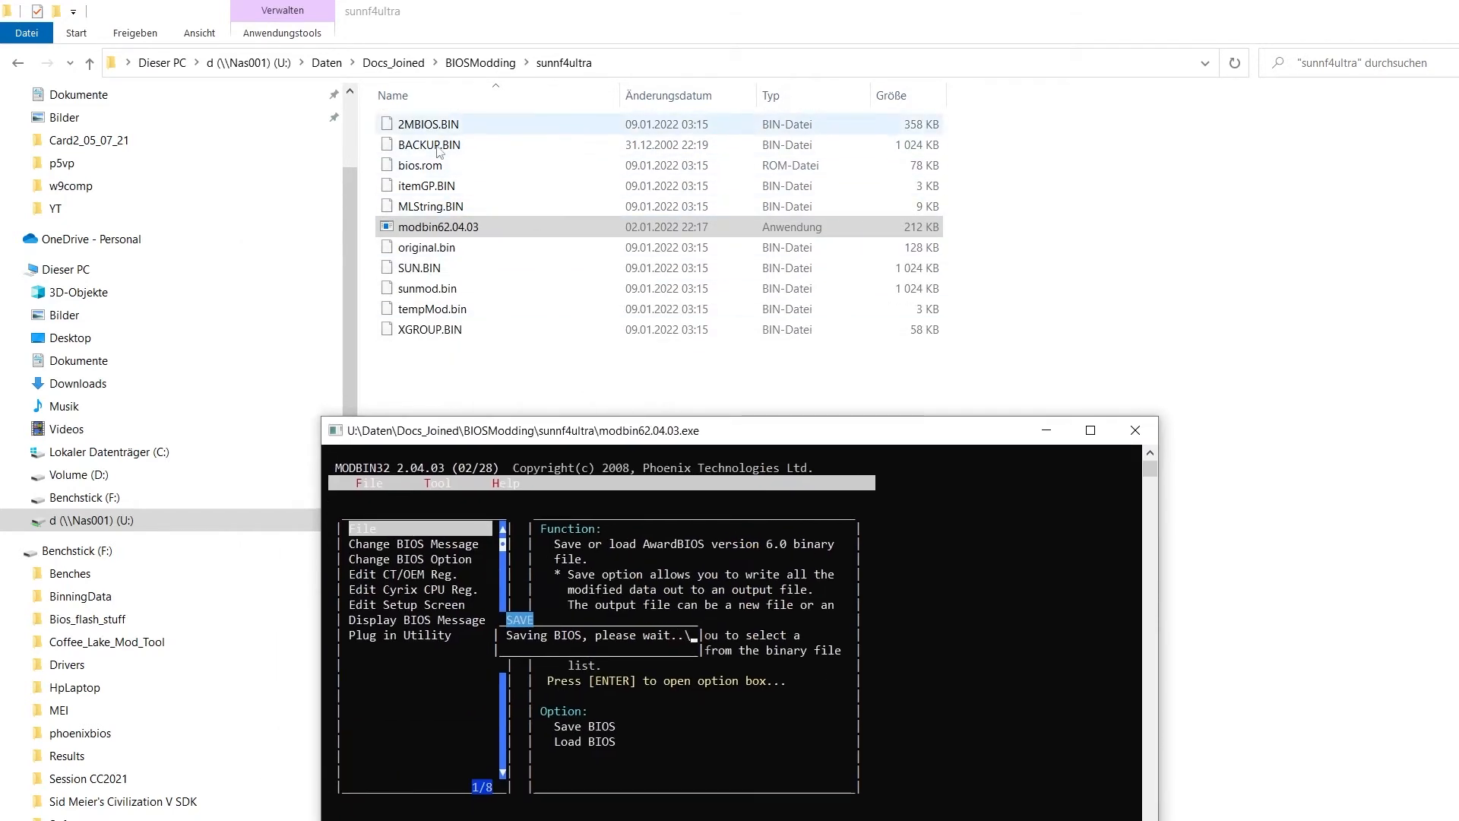
Close the editor and select the new 1024 KB sunmod.bin in the sunnf4ultra folder
click(431, 144)
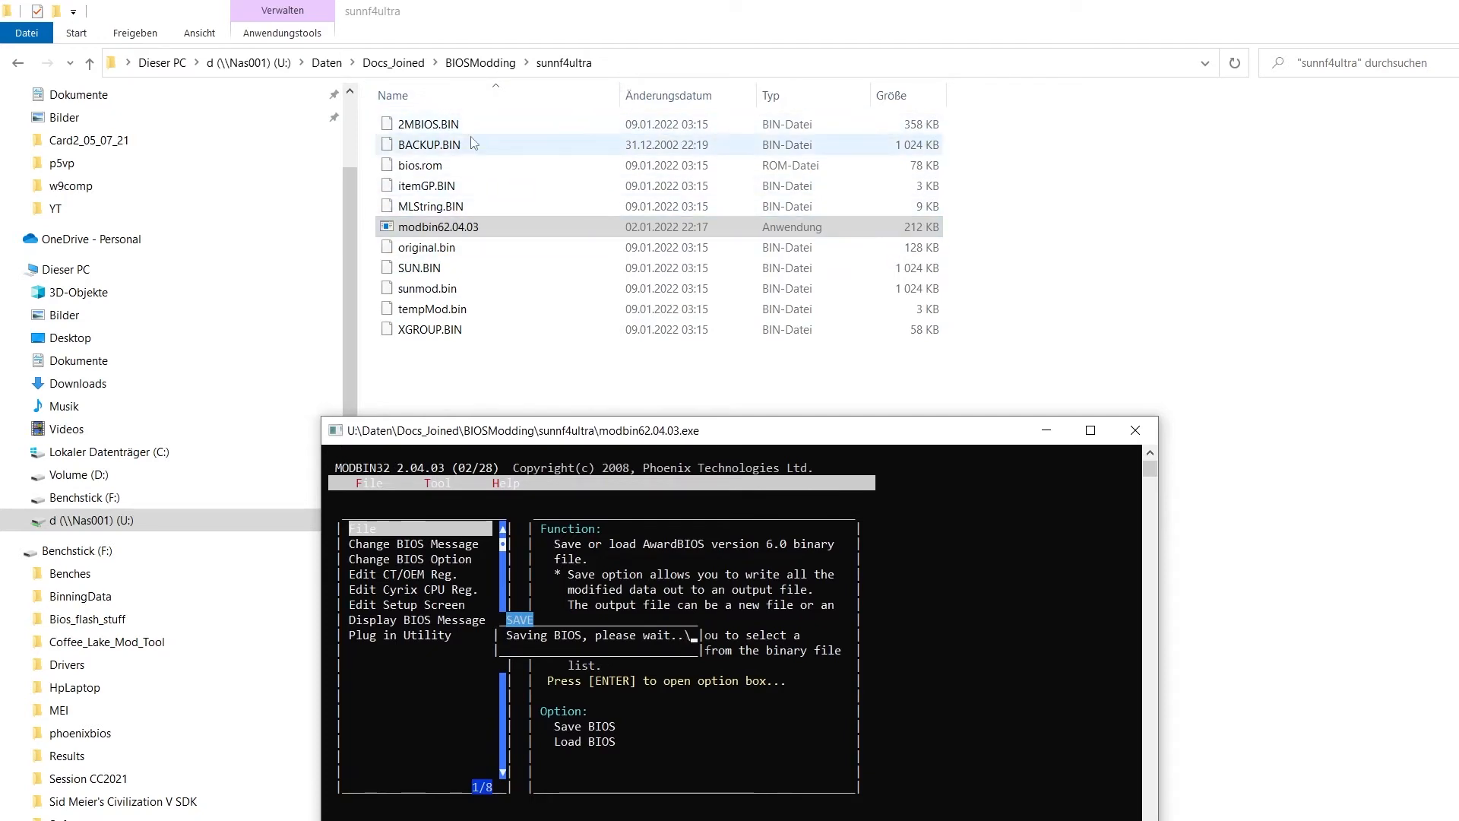
click(425, 287)
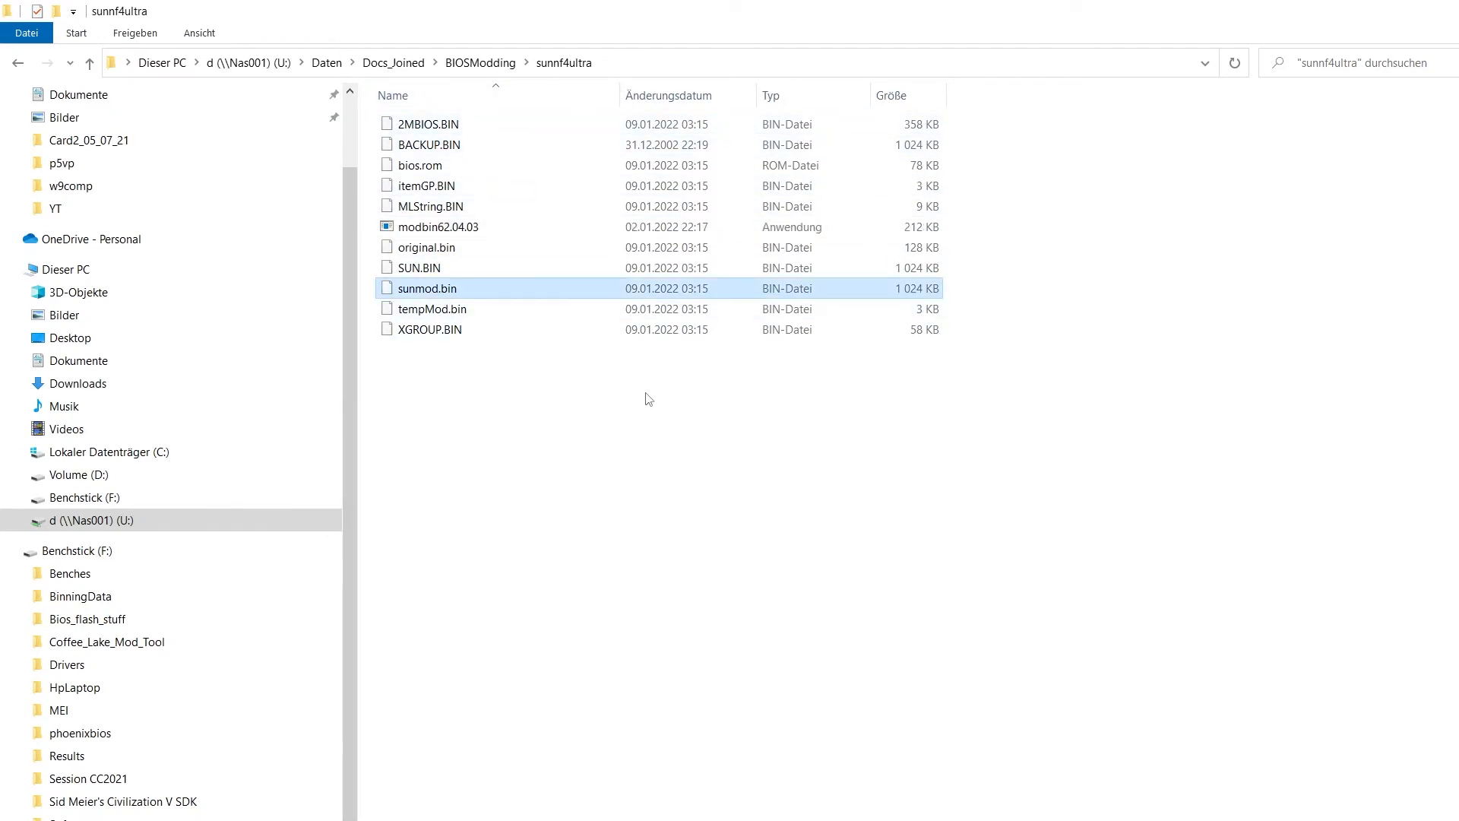
mouse_move(431, 289)
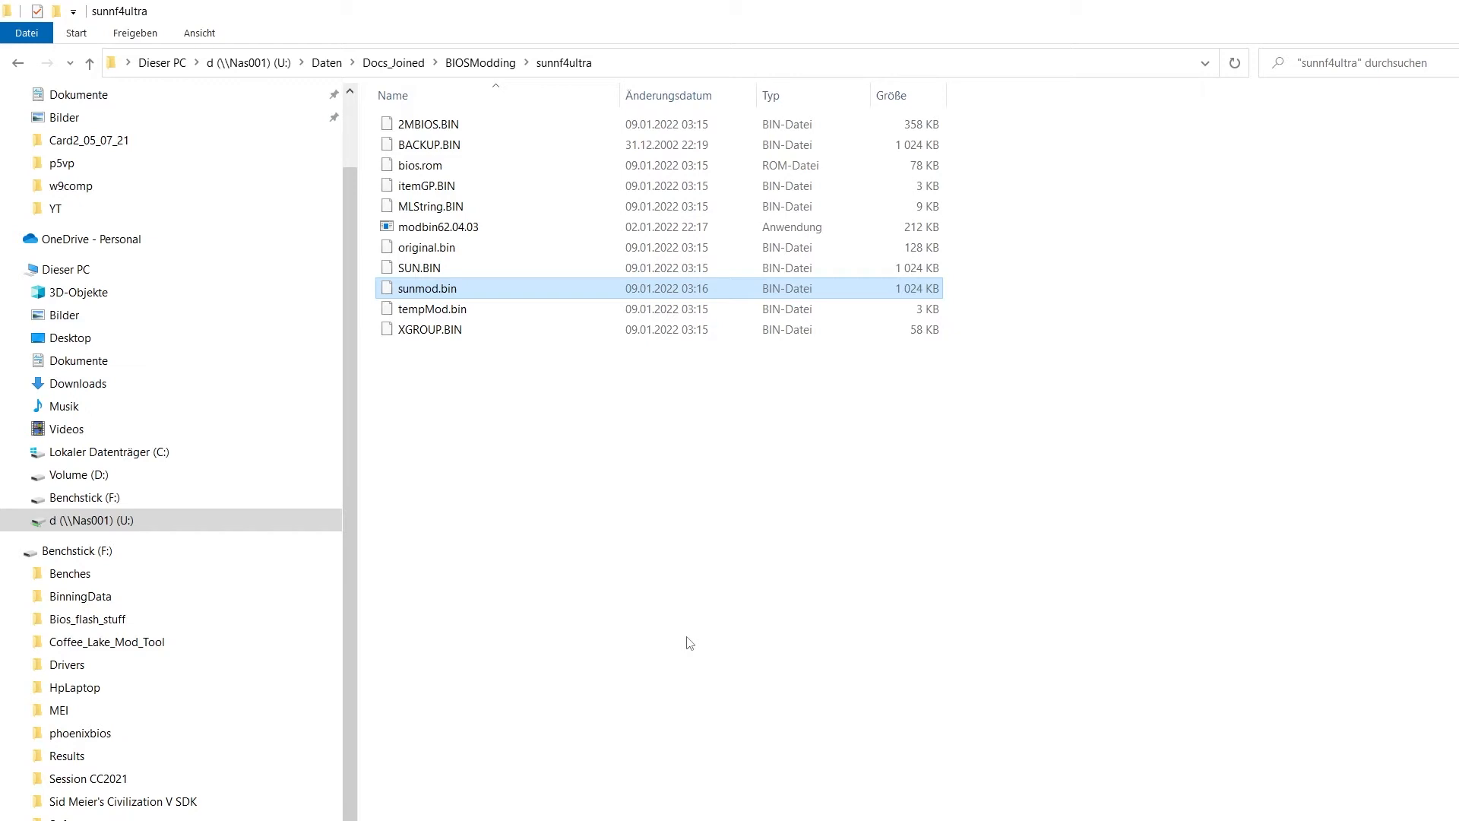
mouse_move(679, 631)
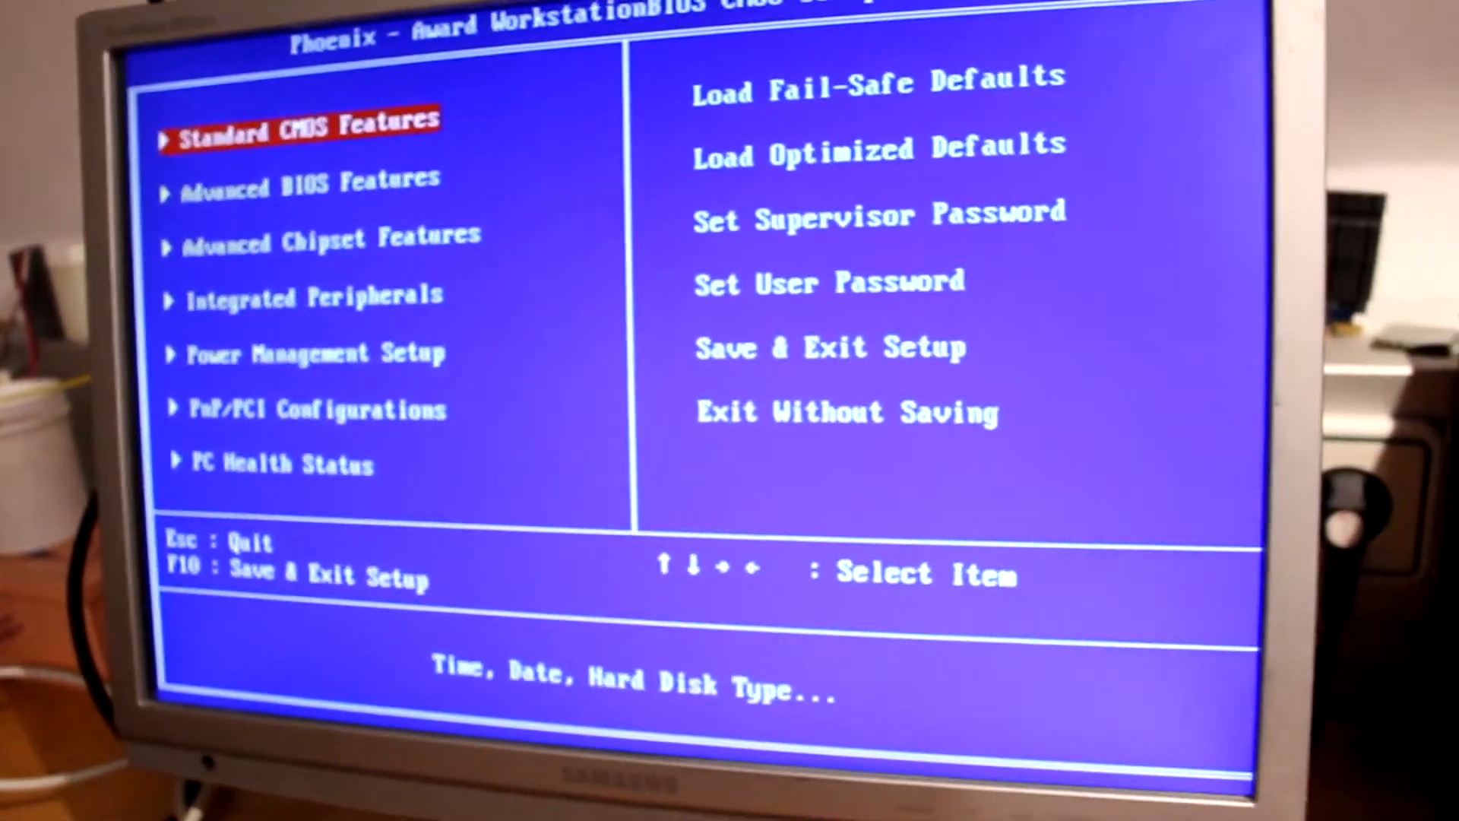
Enter Advanced Chipset Features (CPU Frequency 238.0), glance at DRAM Configuration and return
key(Down)
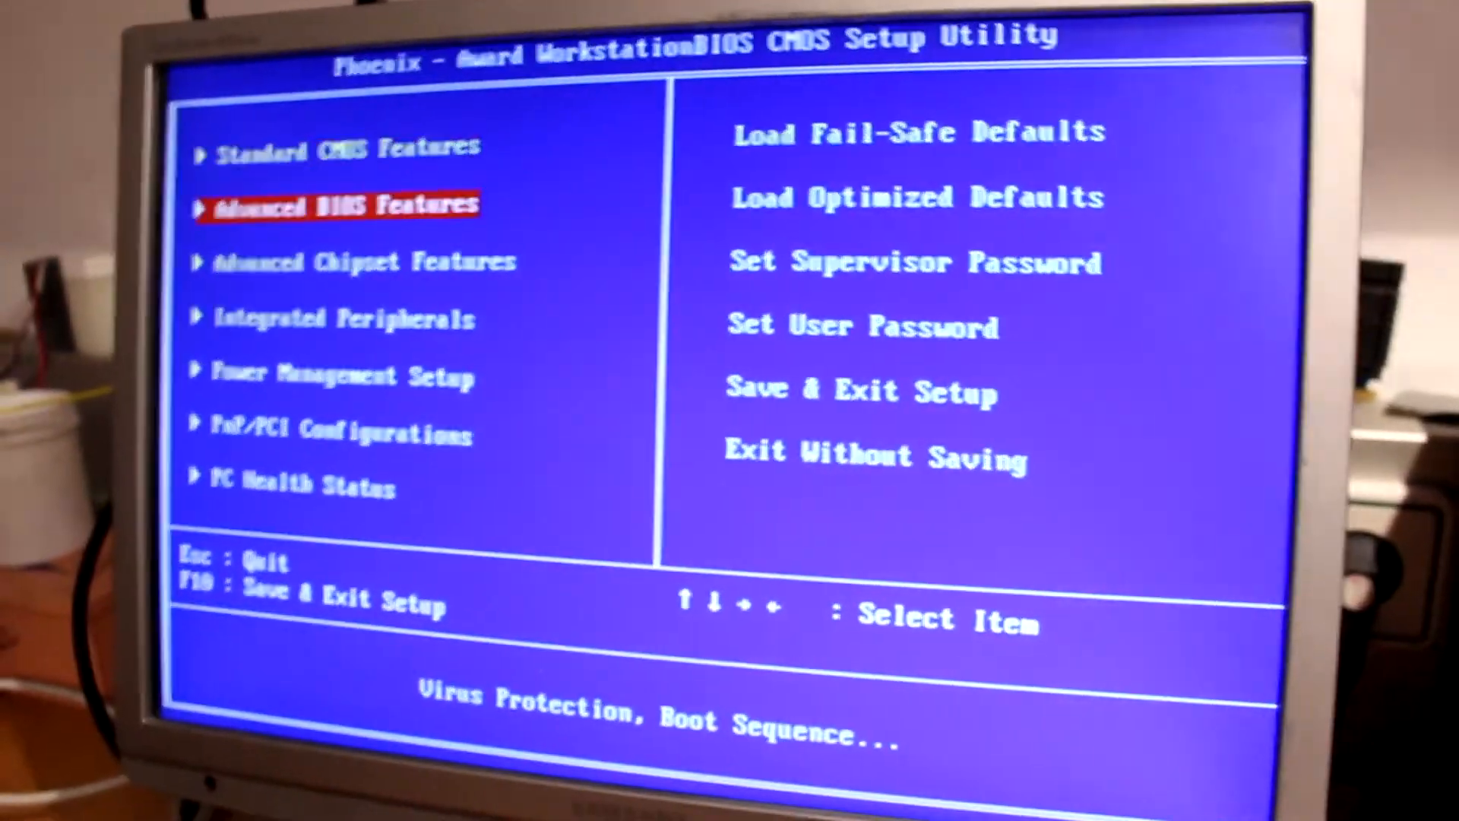
key(down)
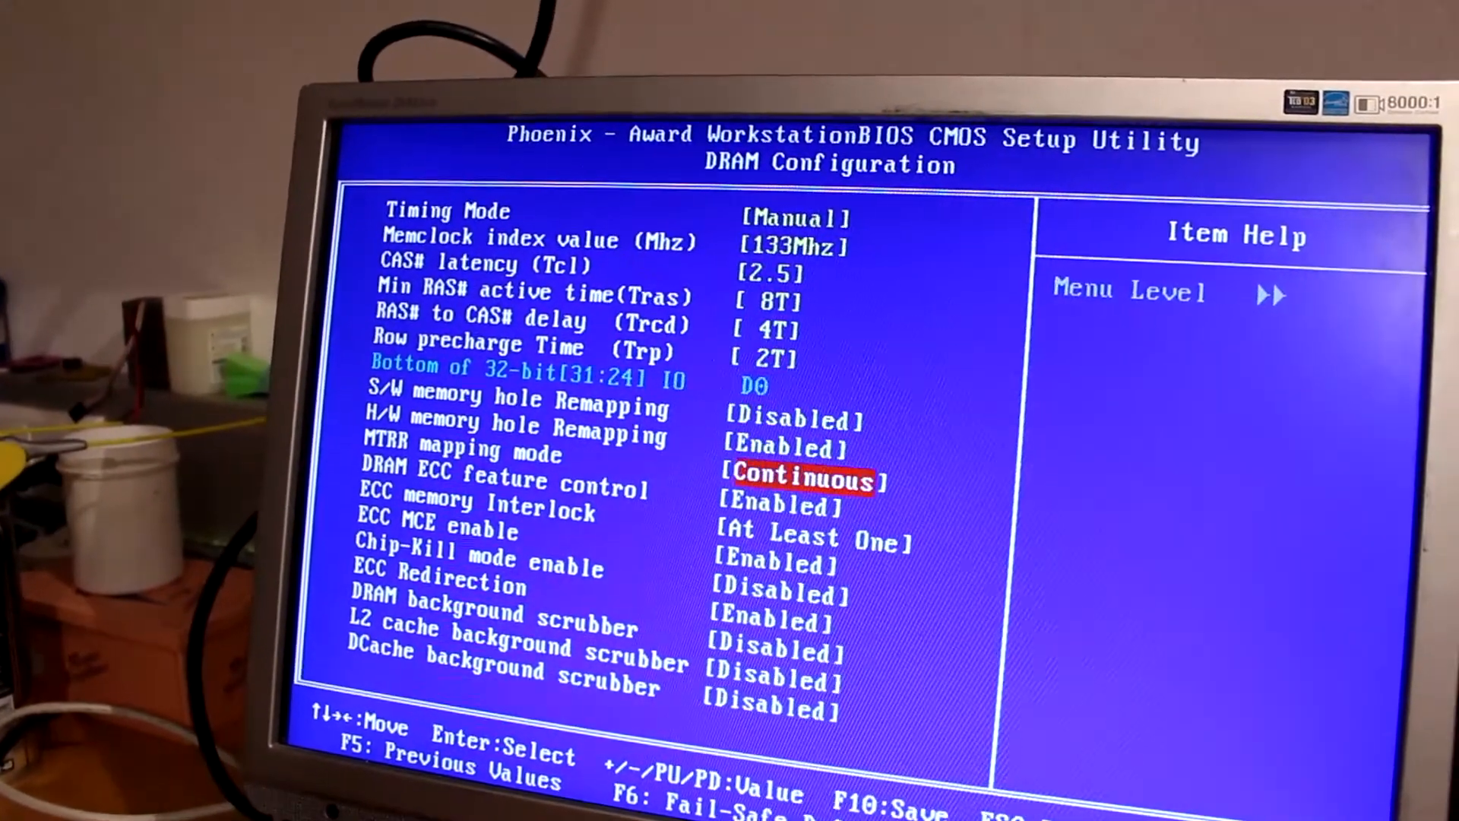
key(up)
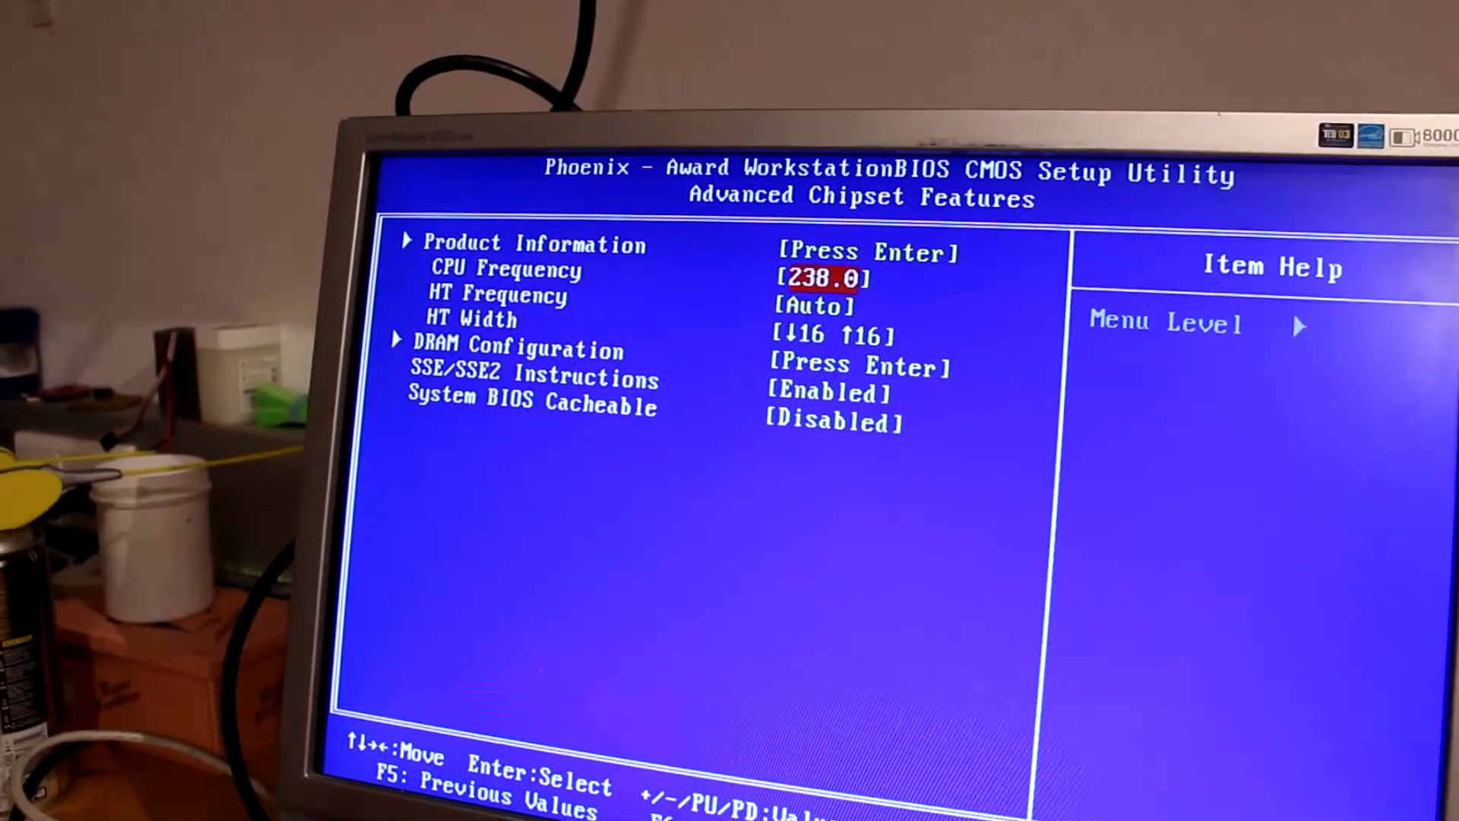
Set CPU Frequency to 240, save with F10 and boot to CPU-Z showing 2400.08 MHz at x10.0
key(F10)
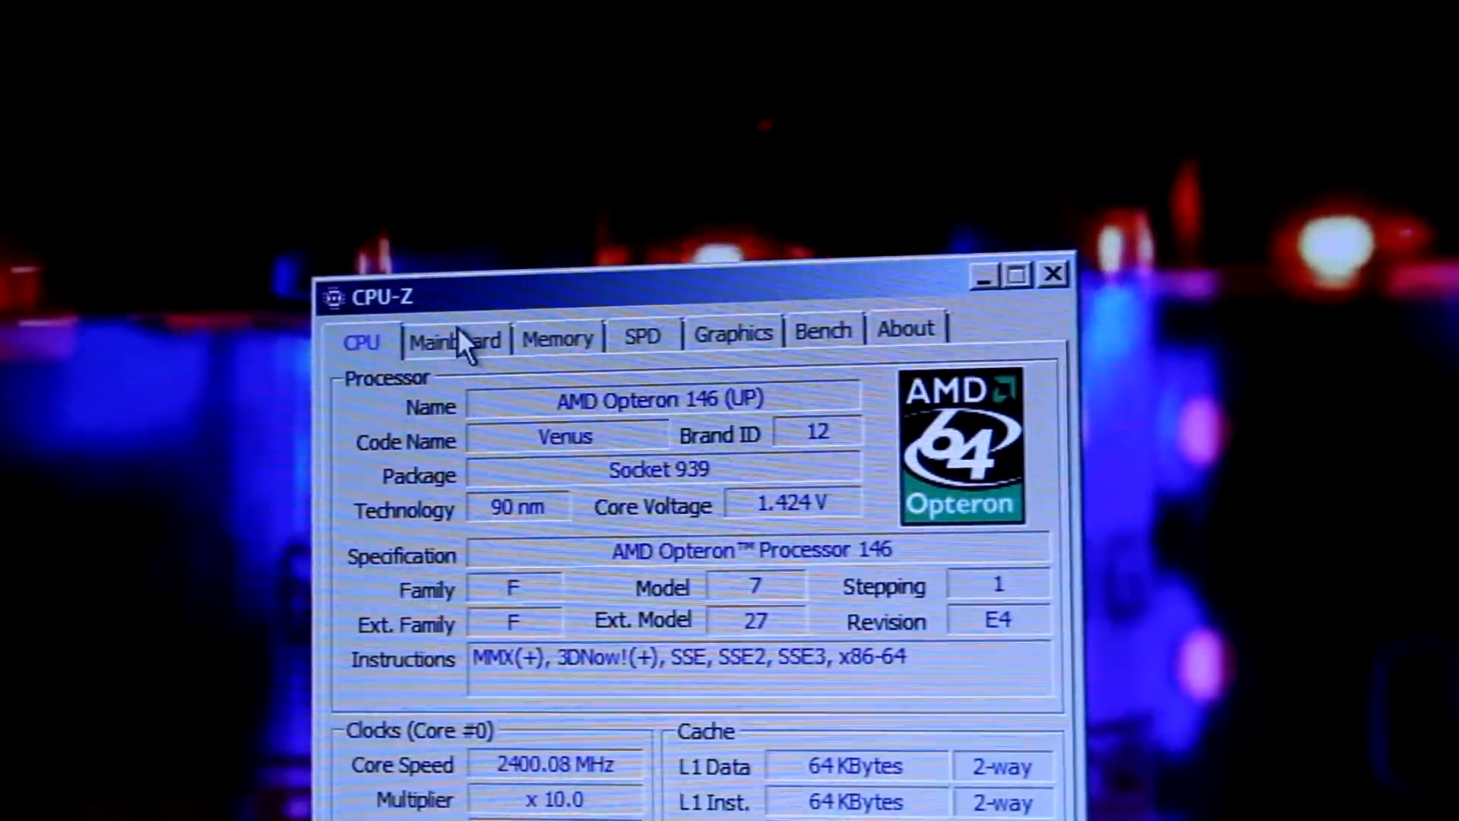
Check the Sun nForce4 mainboard page, then the Memory page: 2 GB DDR at 160.0 MHz, CPU/15, CL 2.5
click(456, 336)
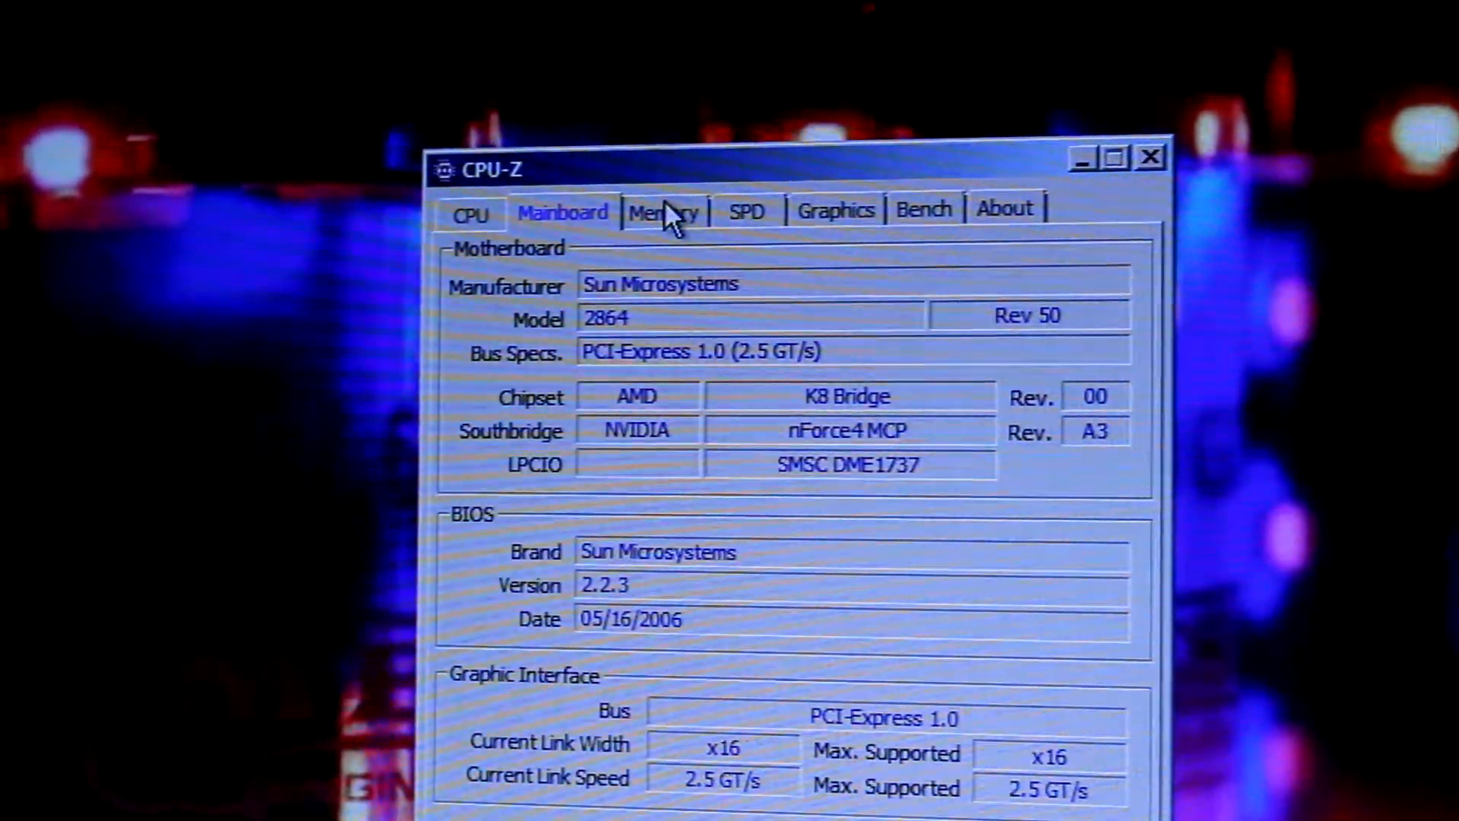
click(661, 211)
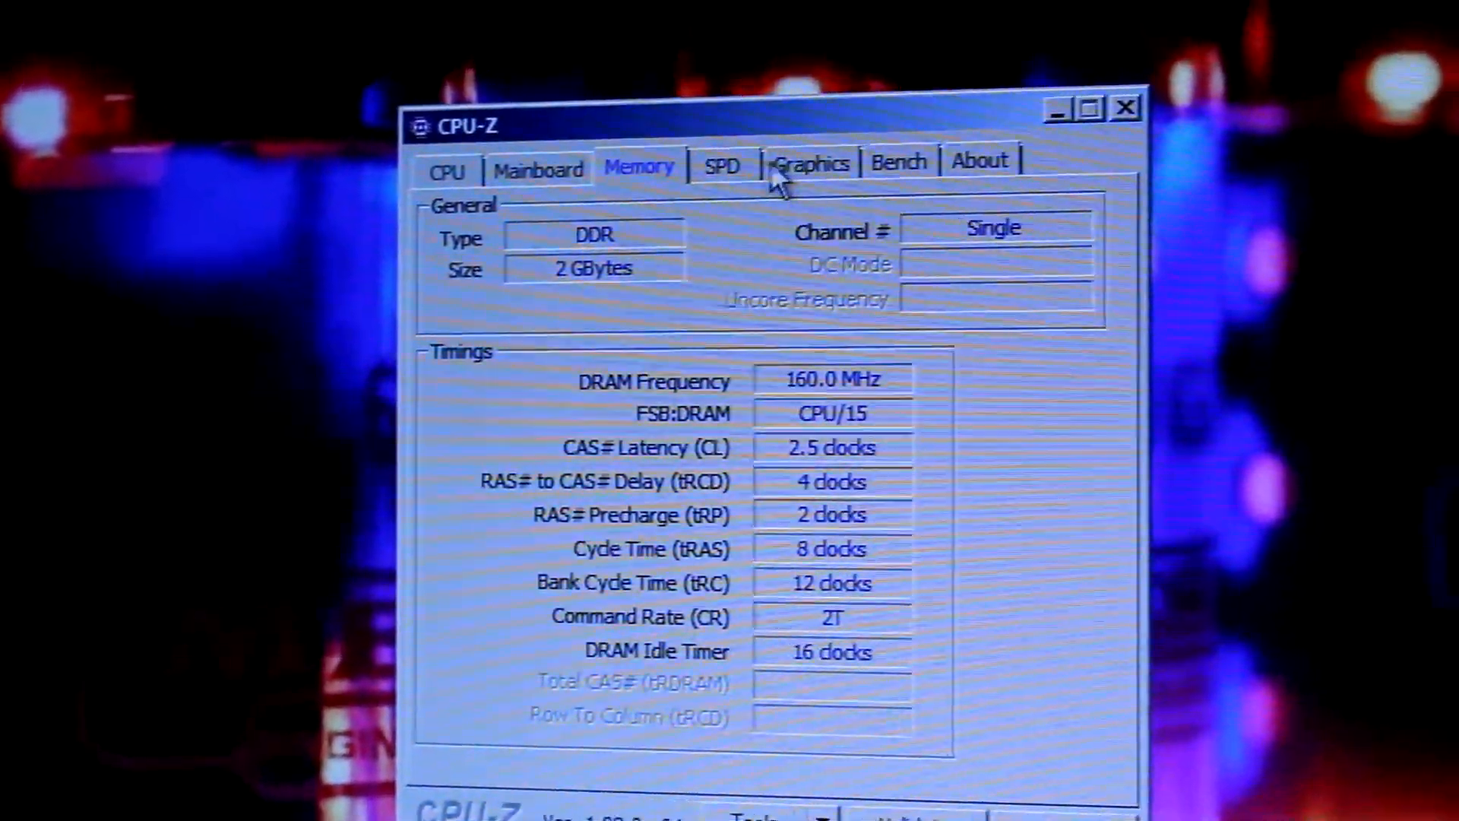
View the Corsair CMX1024-3200C2 SPD data and switch to another memory slot
click(721, 166)
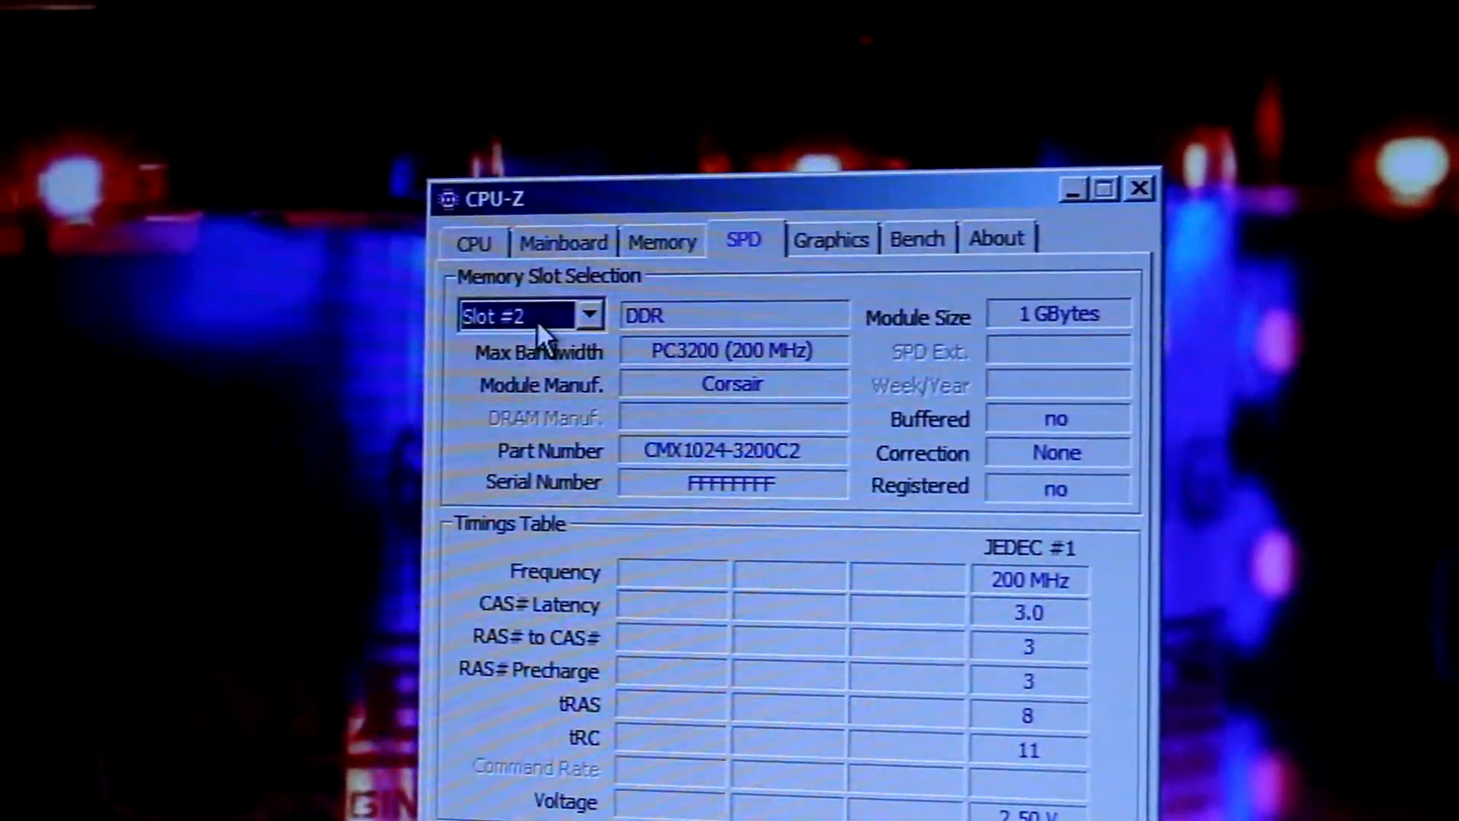
click(529, 316)
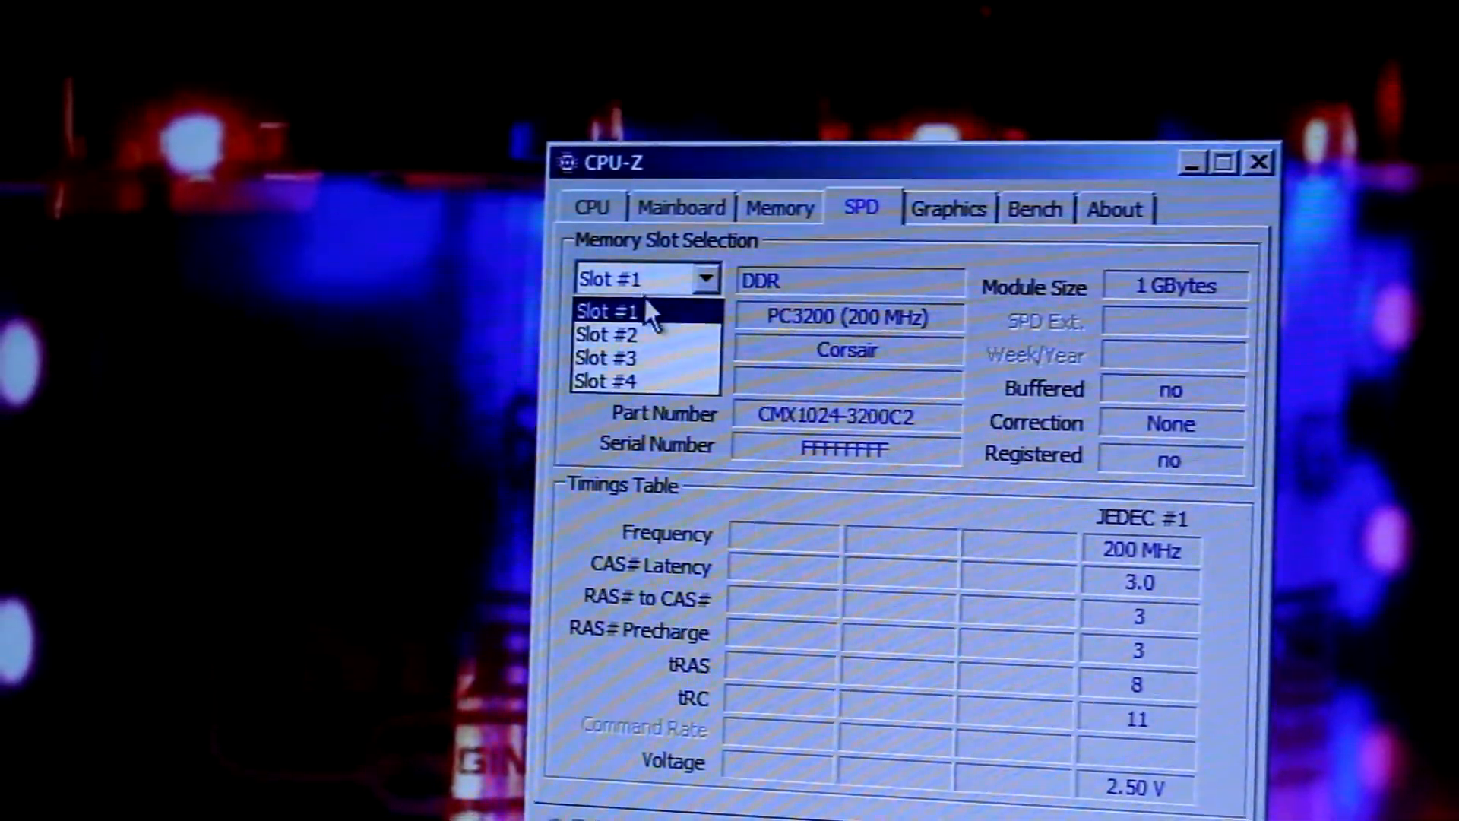
click(605, 334)
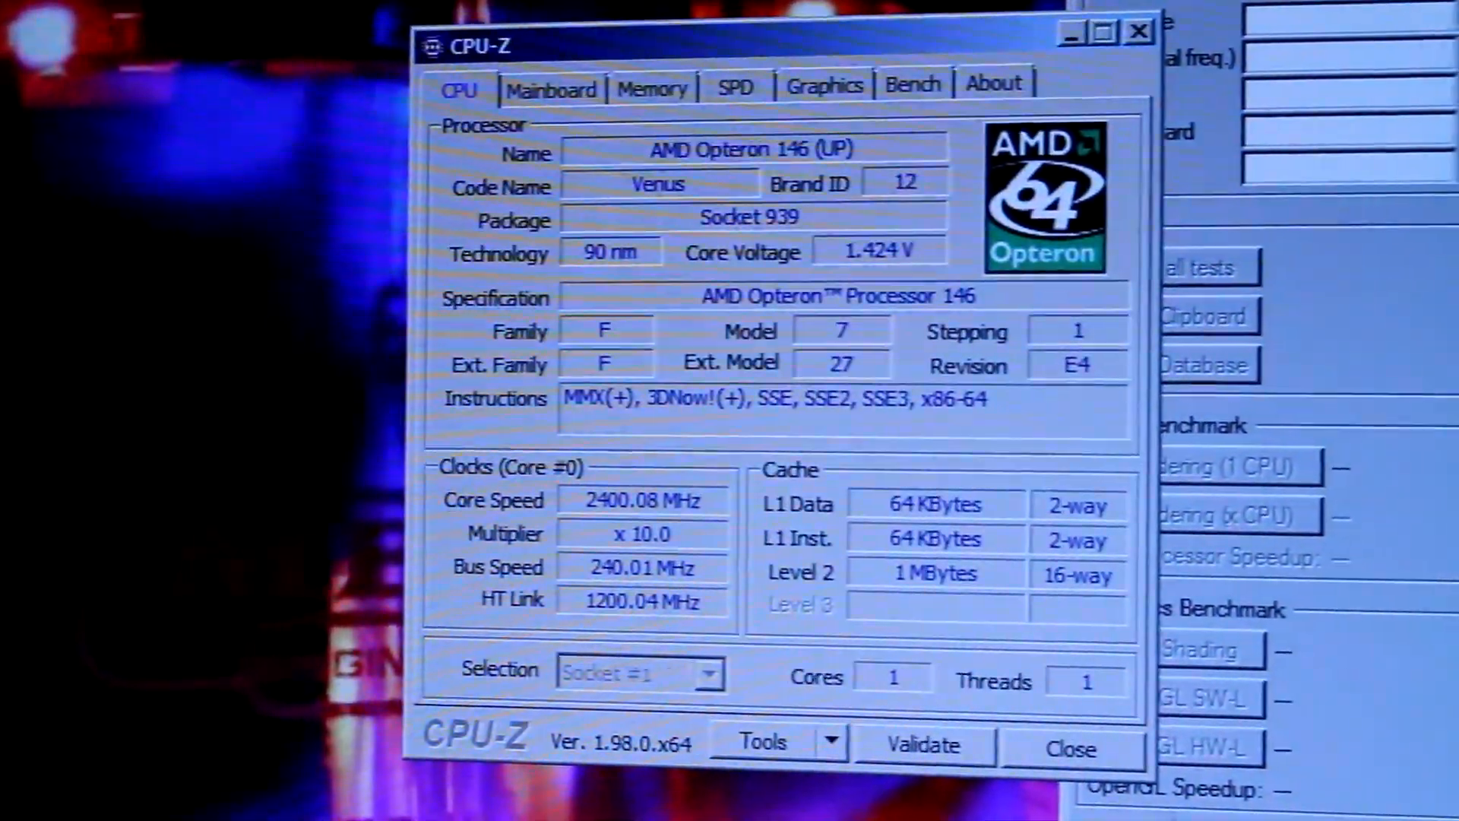
drag(772, 47, 627, 76)
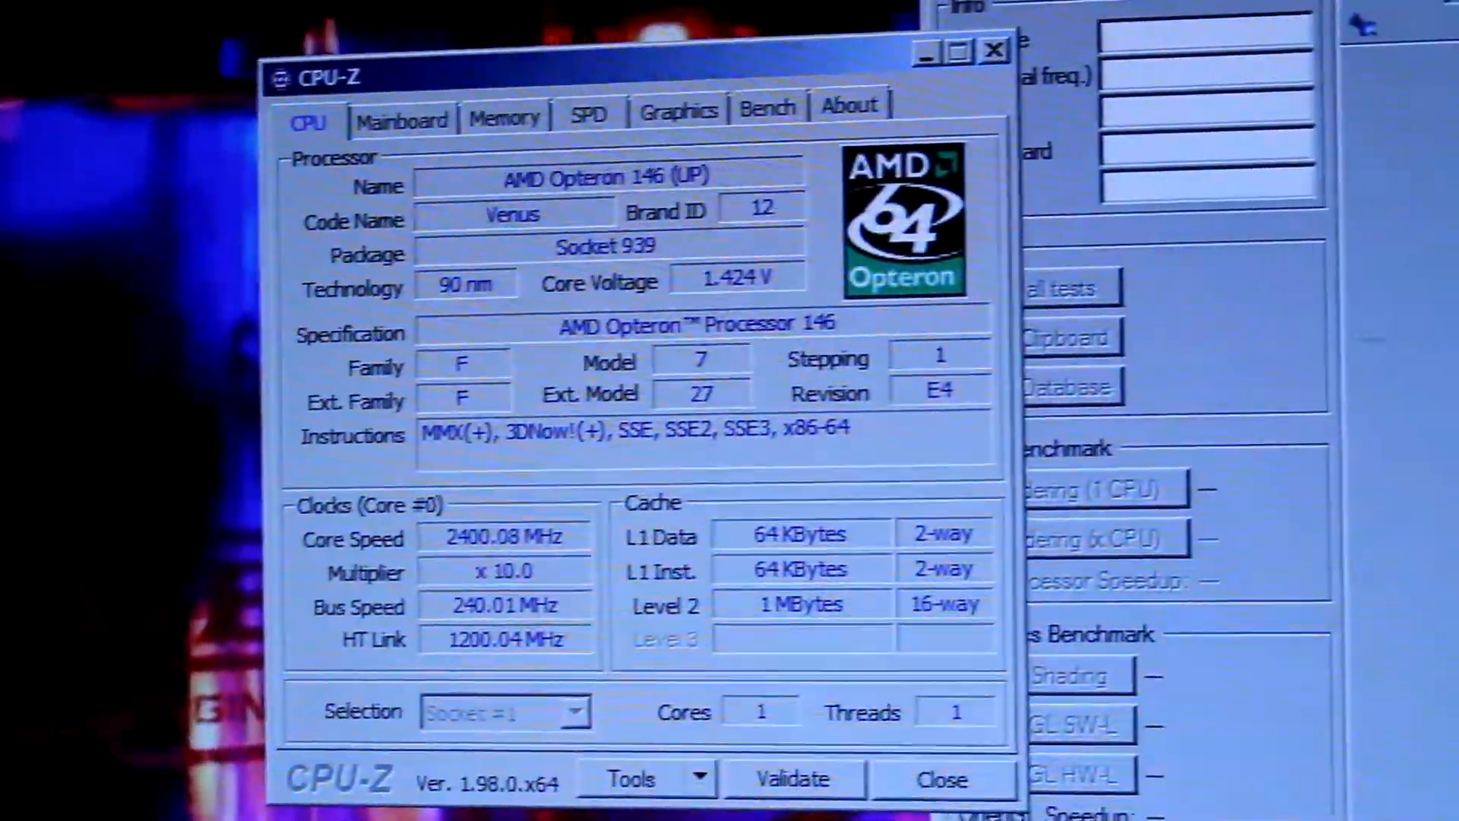